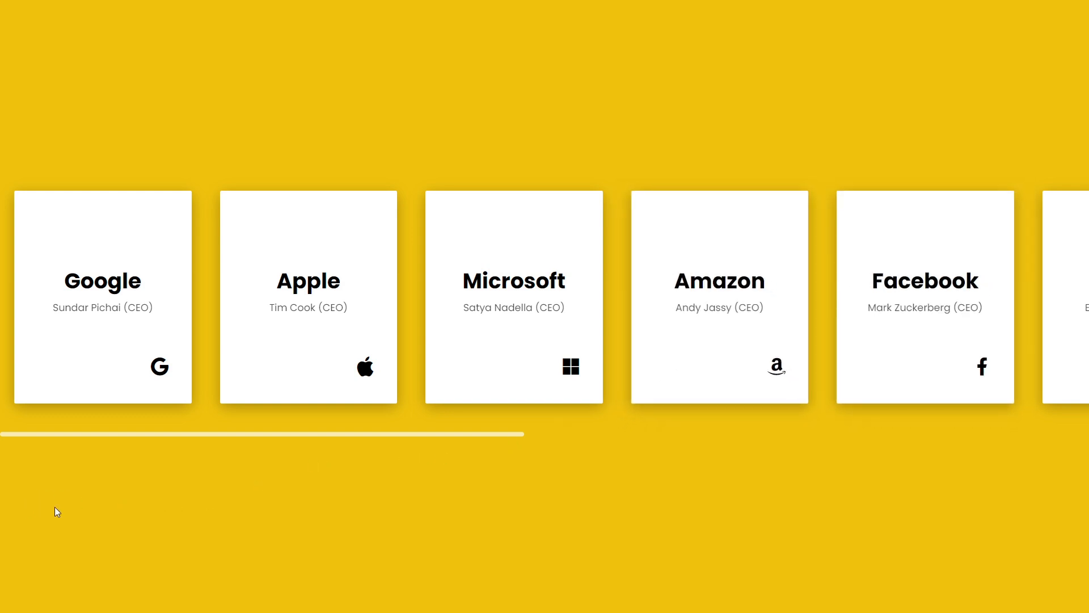
mouse_move(102, 279)
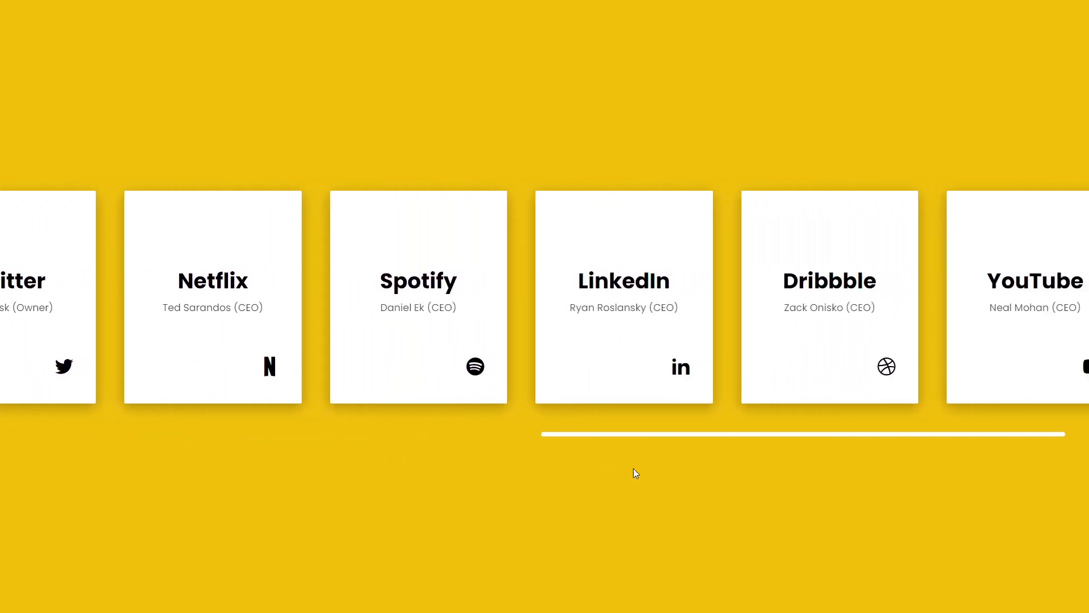
Step: Preview the card slider at iPhone SE phone size with DevTools open
scroll("left", 3)
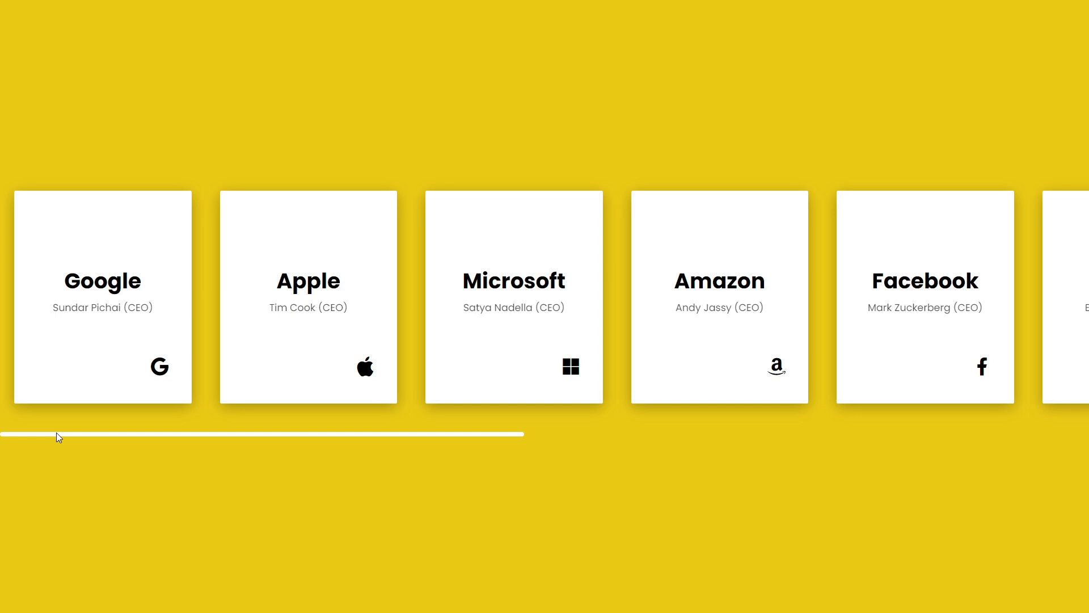
mouse_move(278, 357)
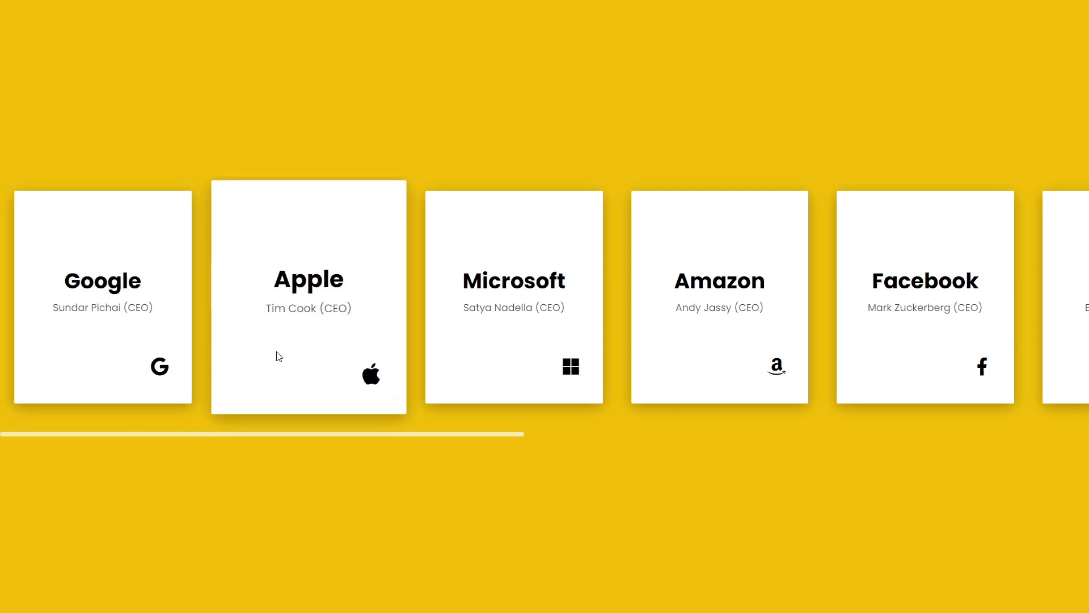
mouse_move(438, 451)
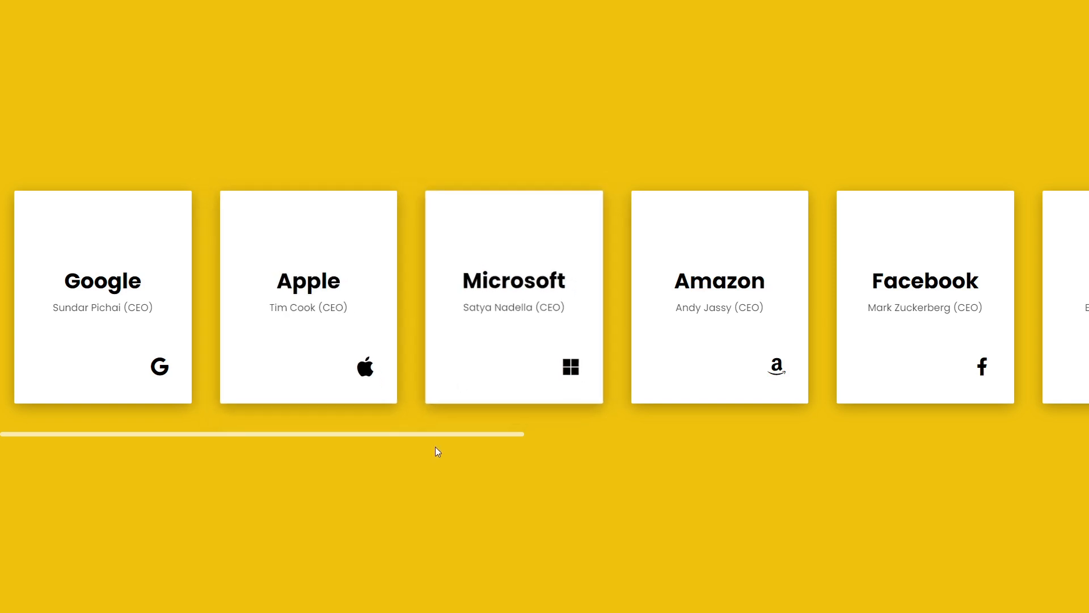
scroll("right", 3)
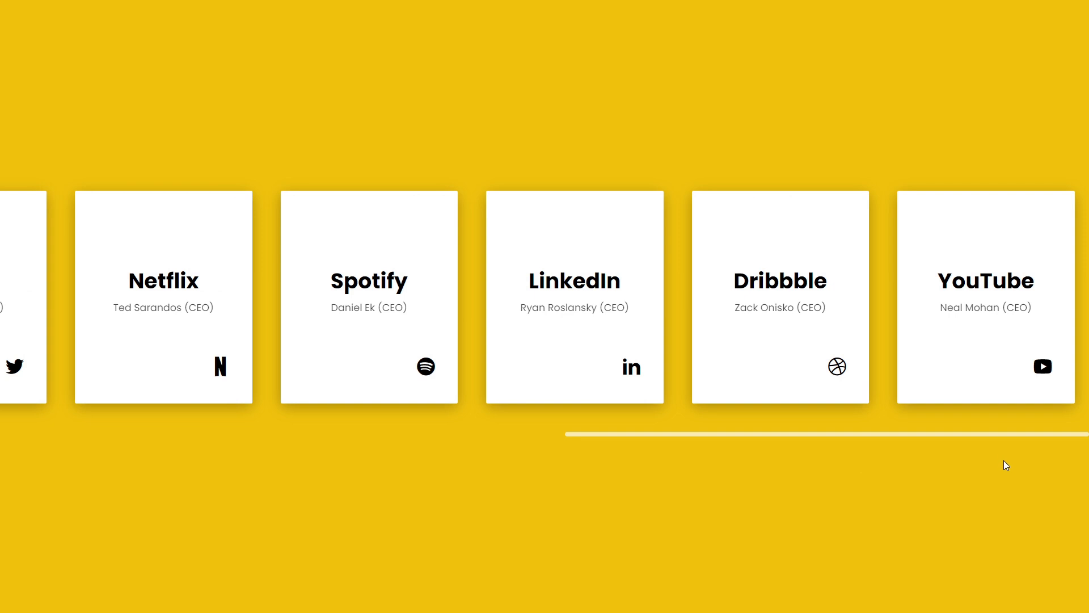
key("F12")
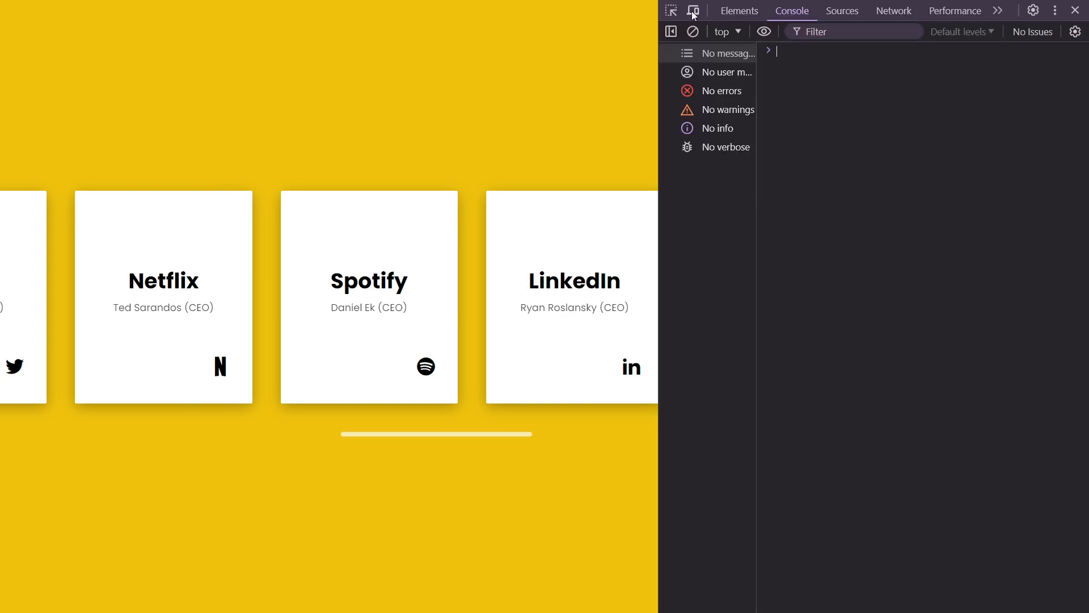
left_click(692, 10)
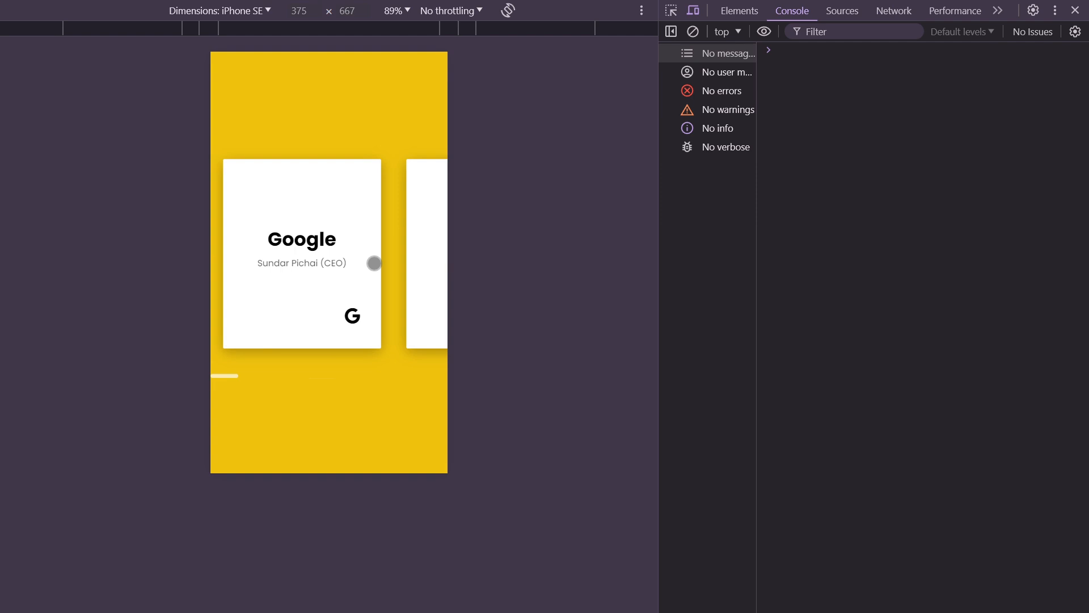
mouse_move(509, 219)
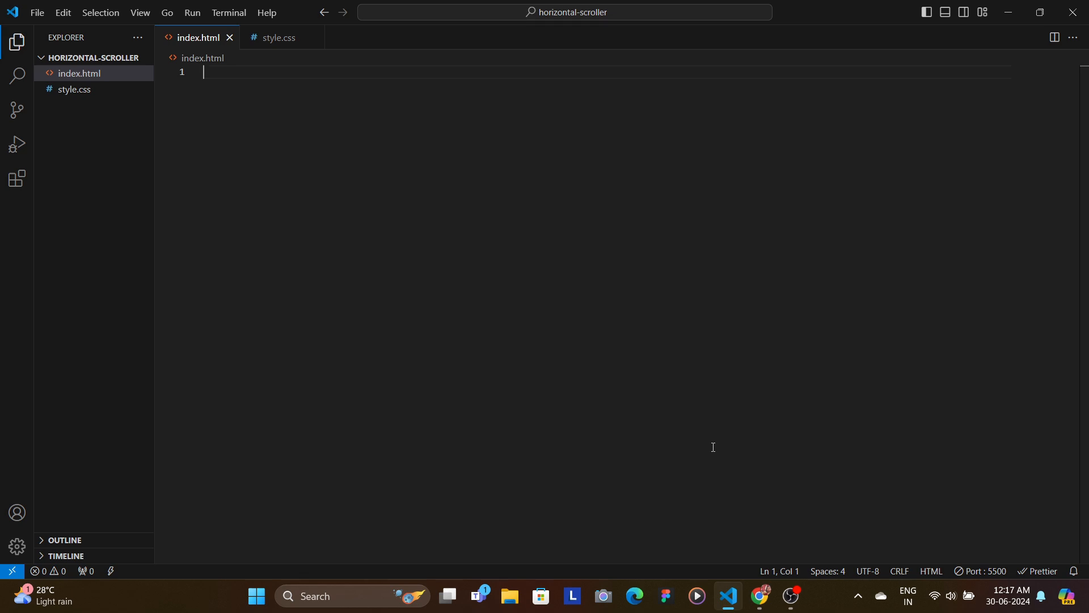
mouse_move(514, 238)
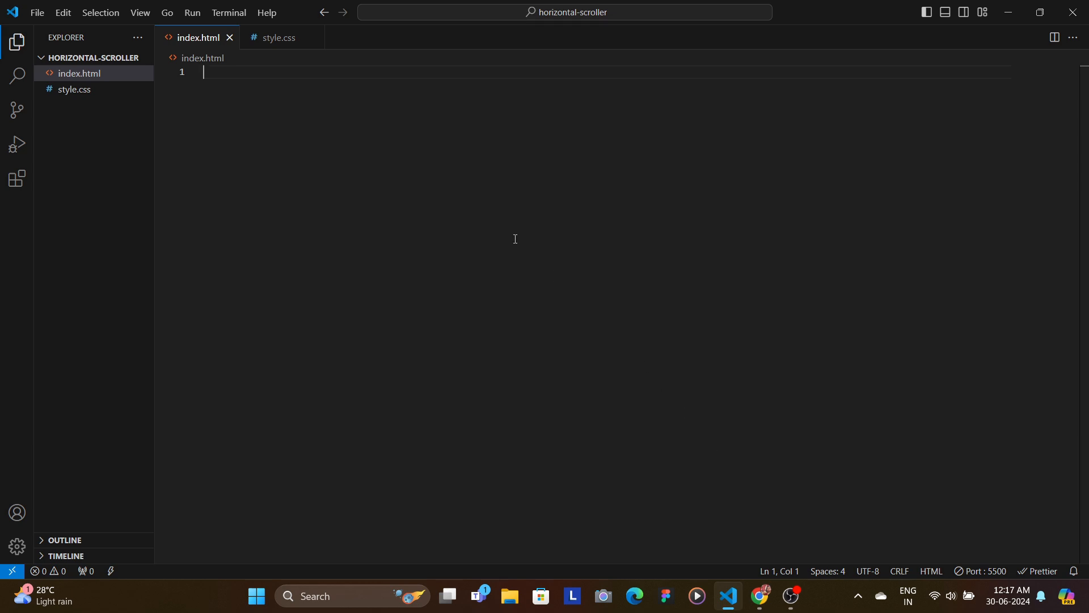
mouse_move(363, 165)
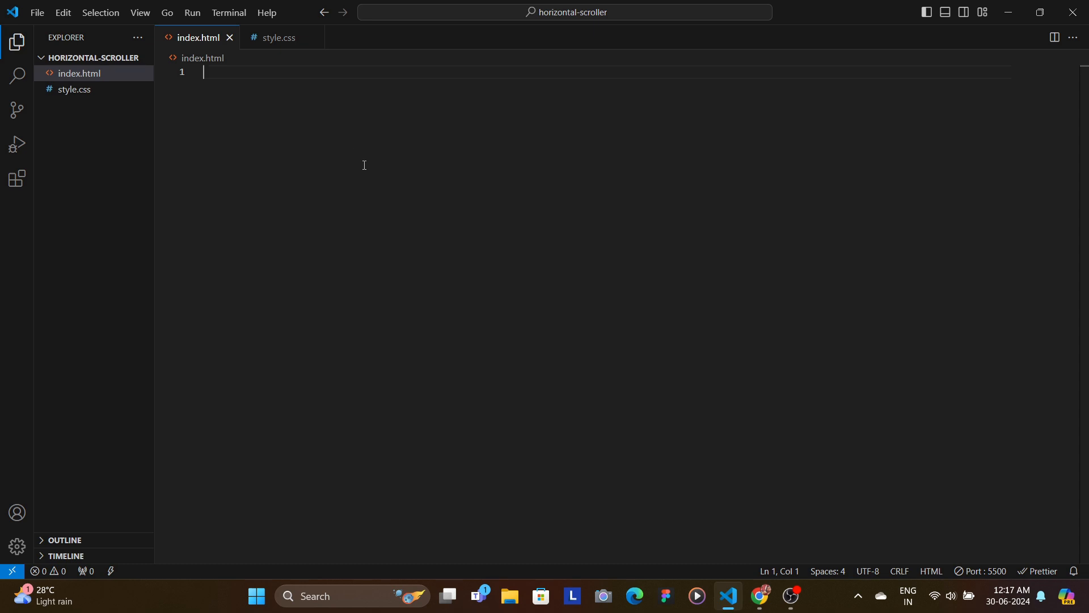
mouse_move(370, 167)
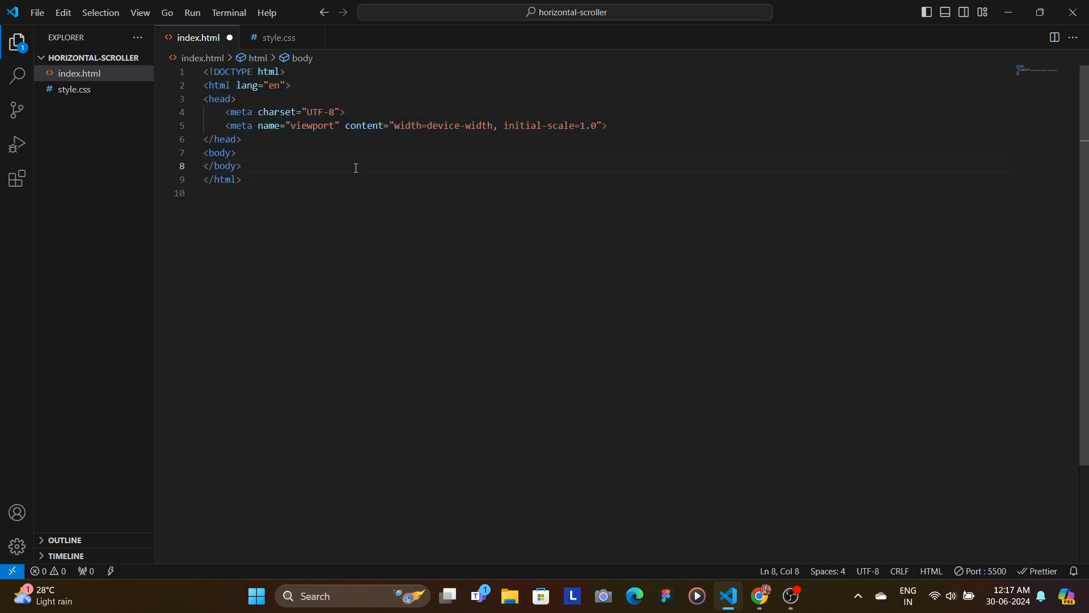
mouse_move(402, 178)
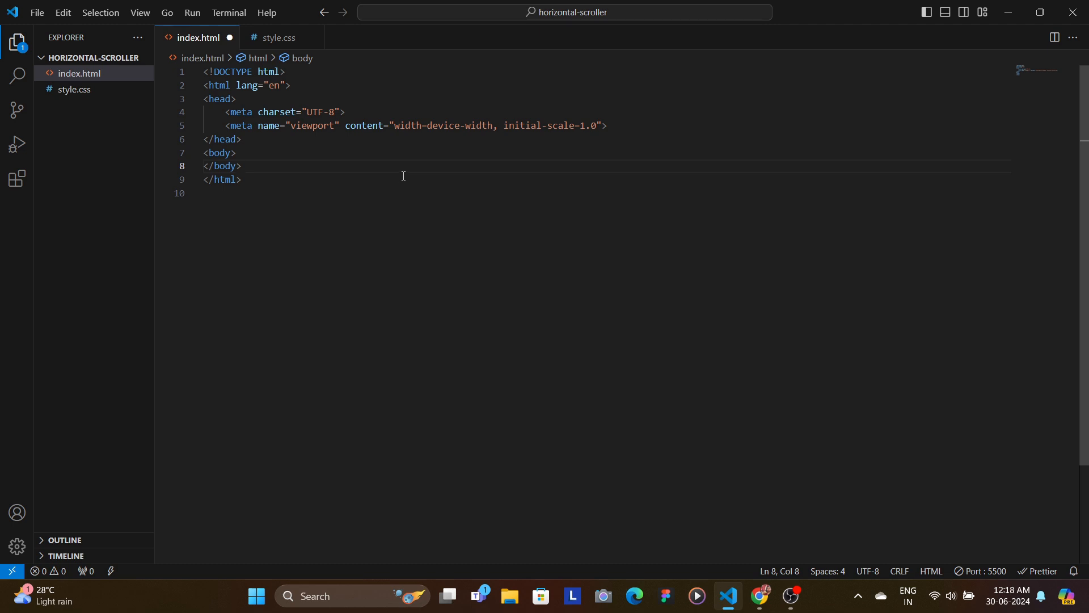
Step: On cdnjs, show the Remix Icon library at version 4.2.0 with its CSS file links
left_click(759, 600)
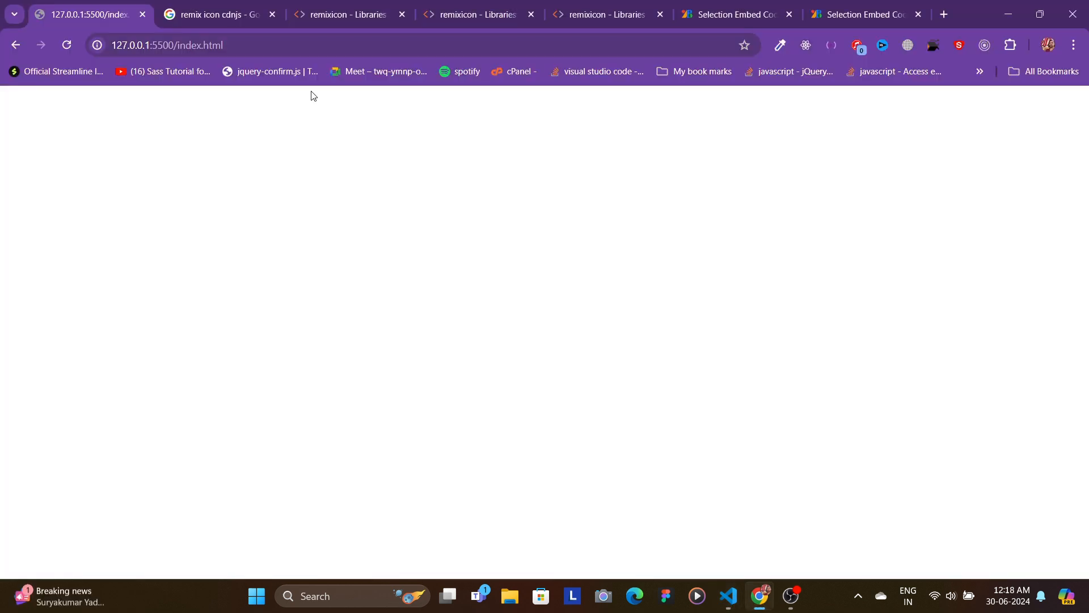
left_click(216, 13)
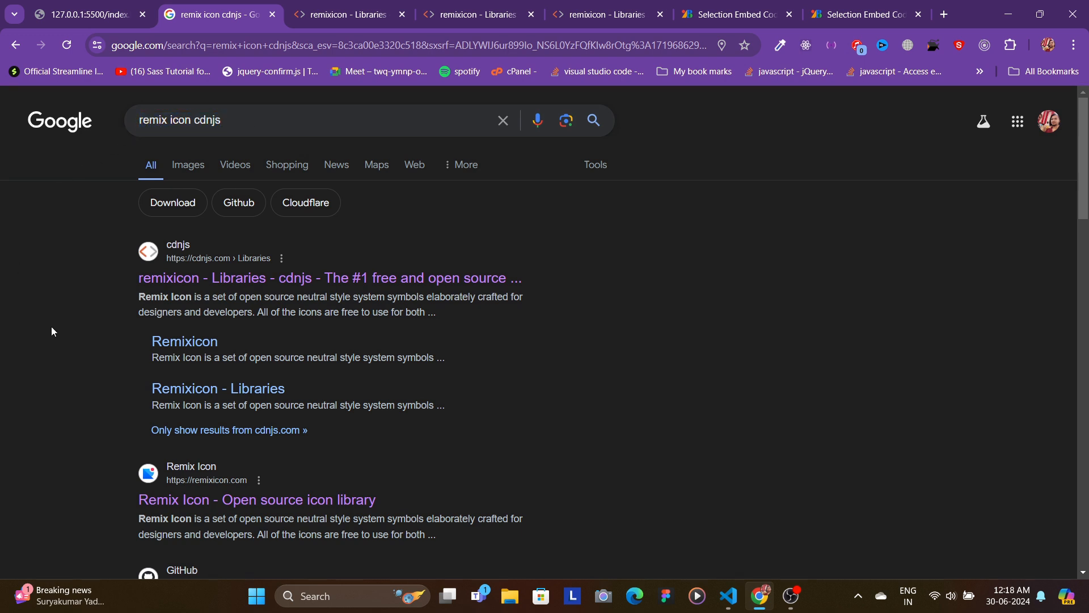
mouse_move(254, 278)
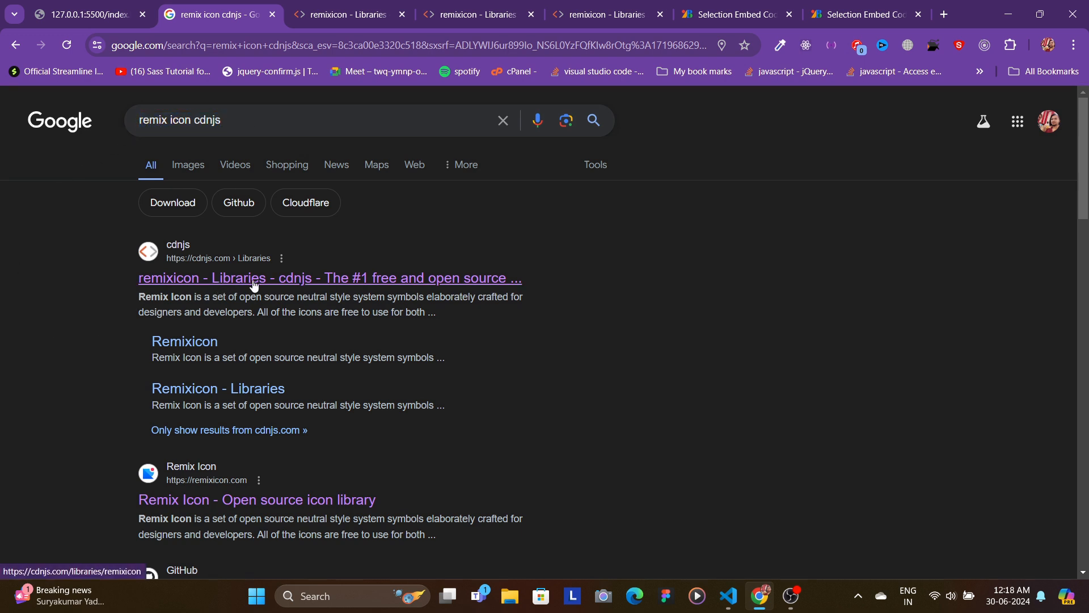
left_click(249, 277)
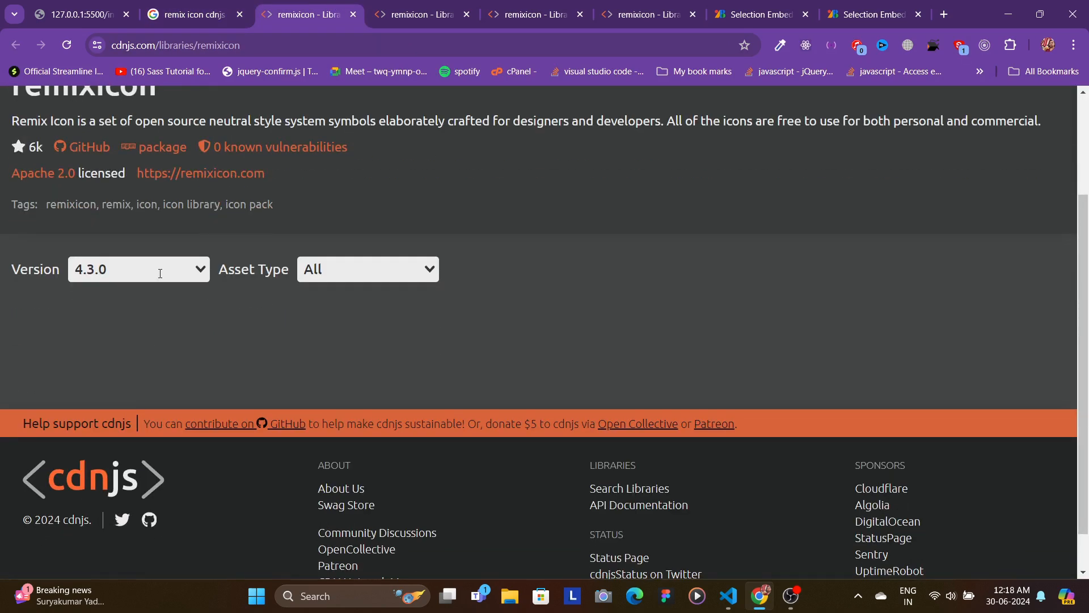
left_click(139, 270)
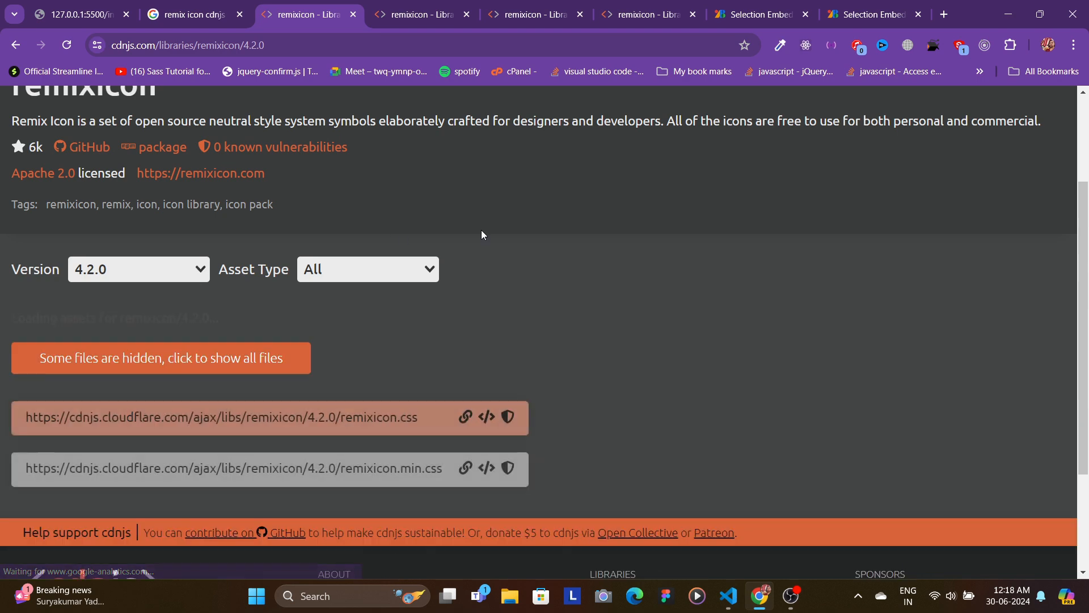
scroll("down", 3)
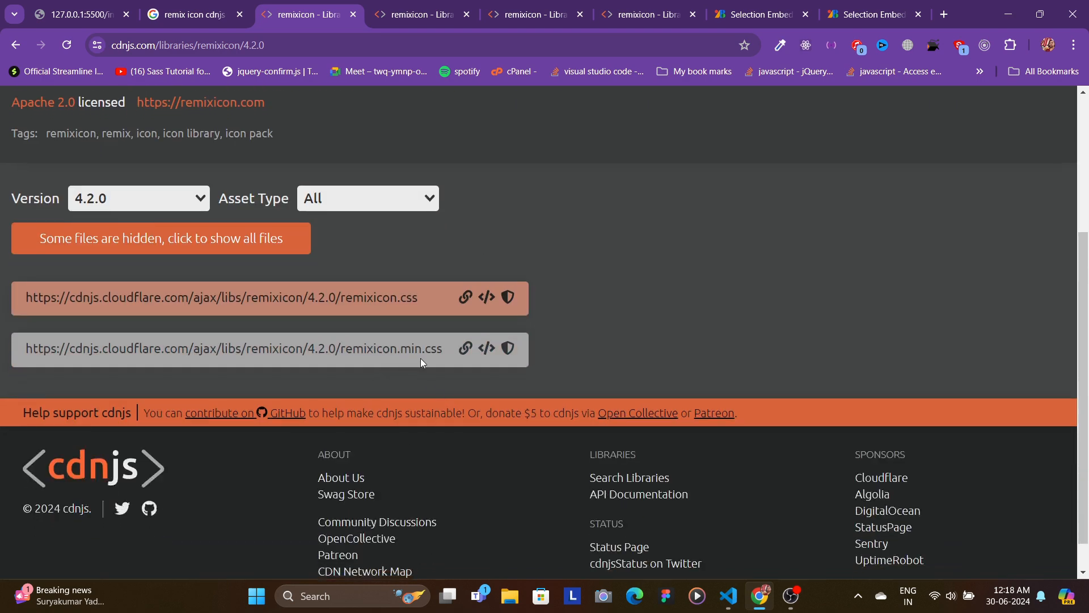
Step: Add a title, link Remix Icon and style.css, and nest slider-container and slider divs
left_click(728, 596)
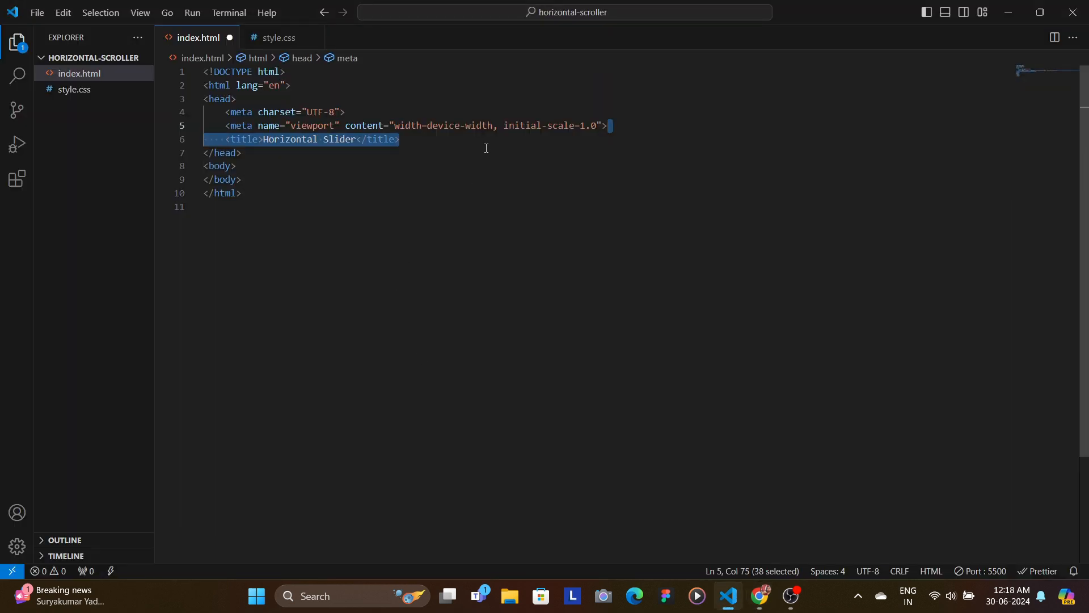
left_click(436, 144)
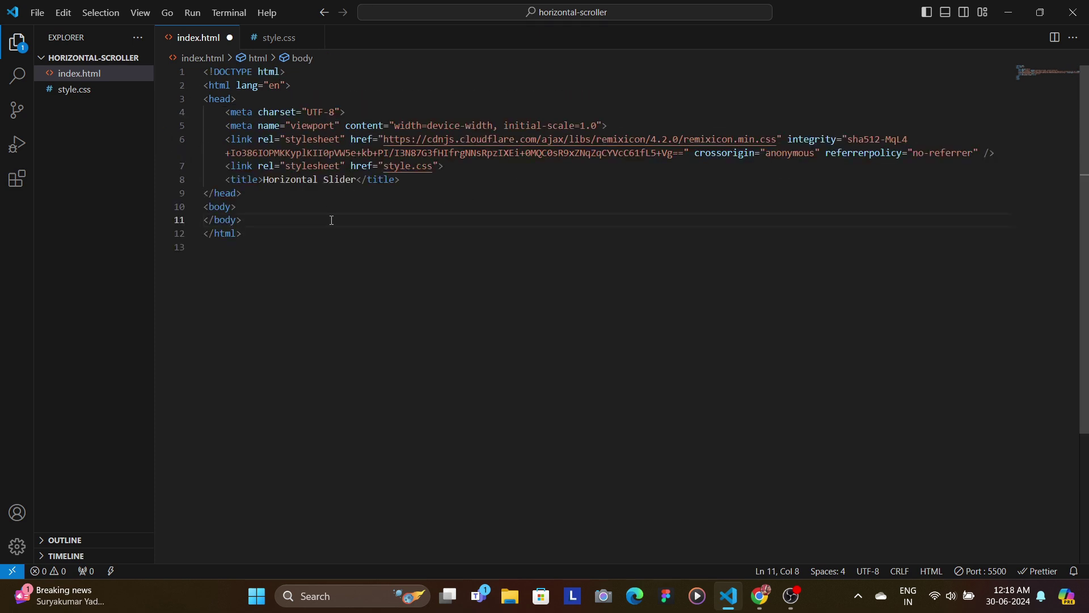
key("ctrl+s")
type("<div class=\"slider-container\">")
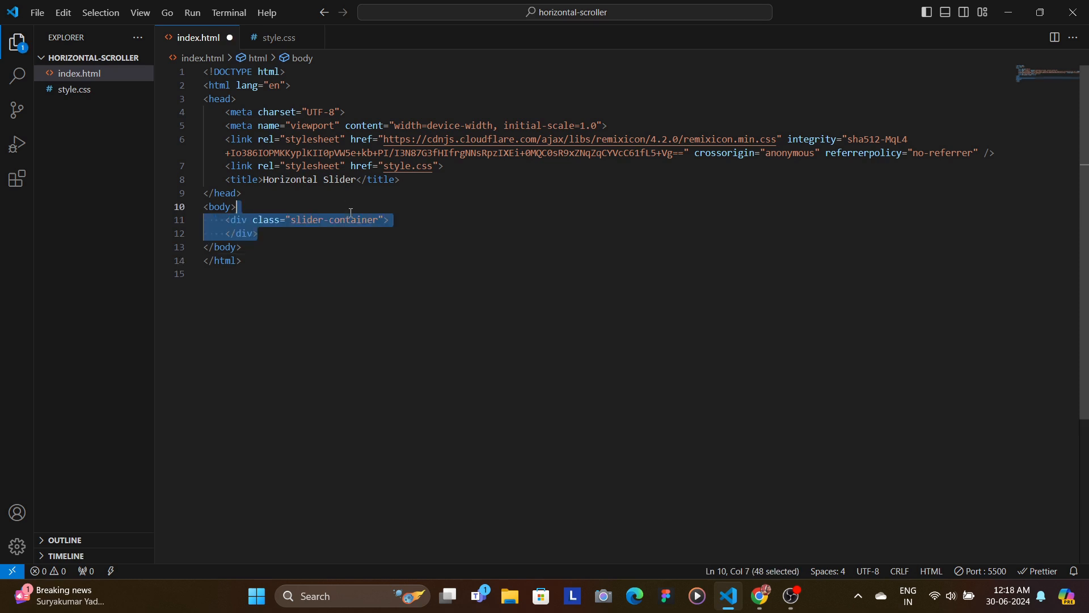
left_click(440, 225)
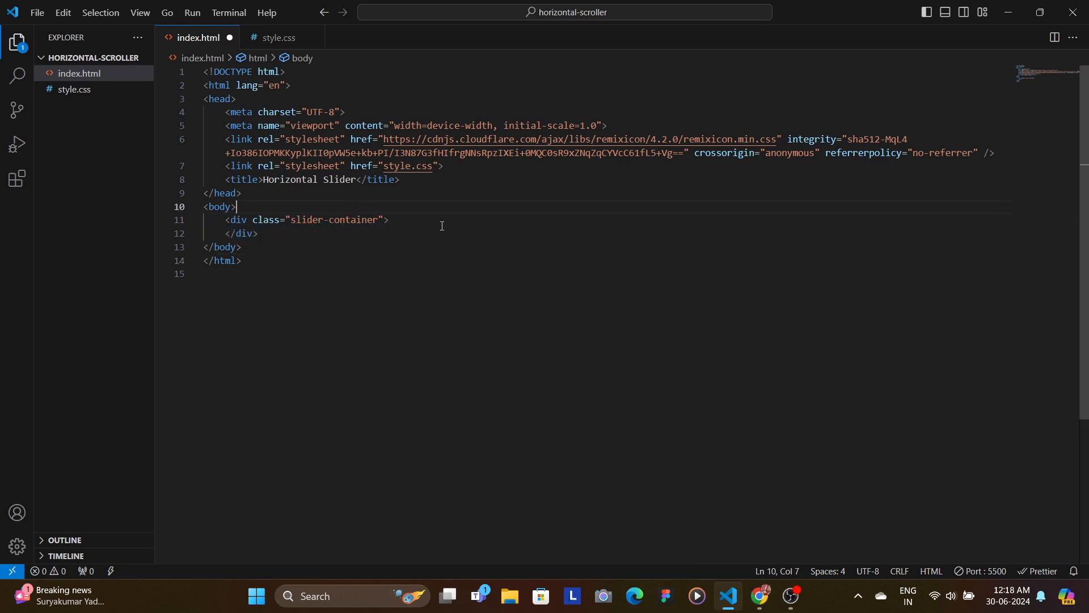
mouse_move(447, 223)
type("<div class=\"slider\">")
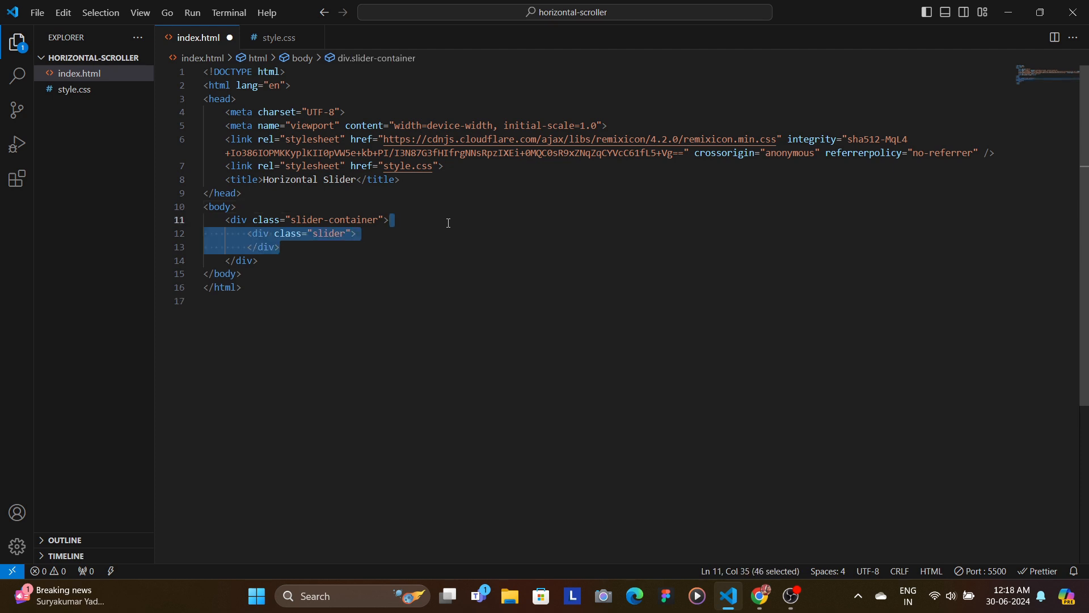
left_click(447, 219)
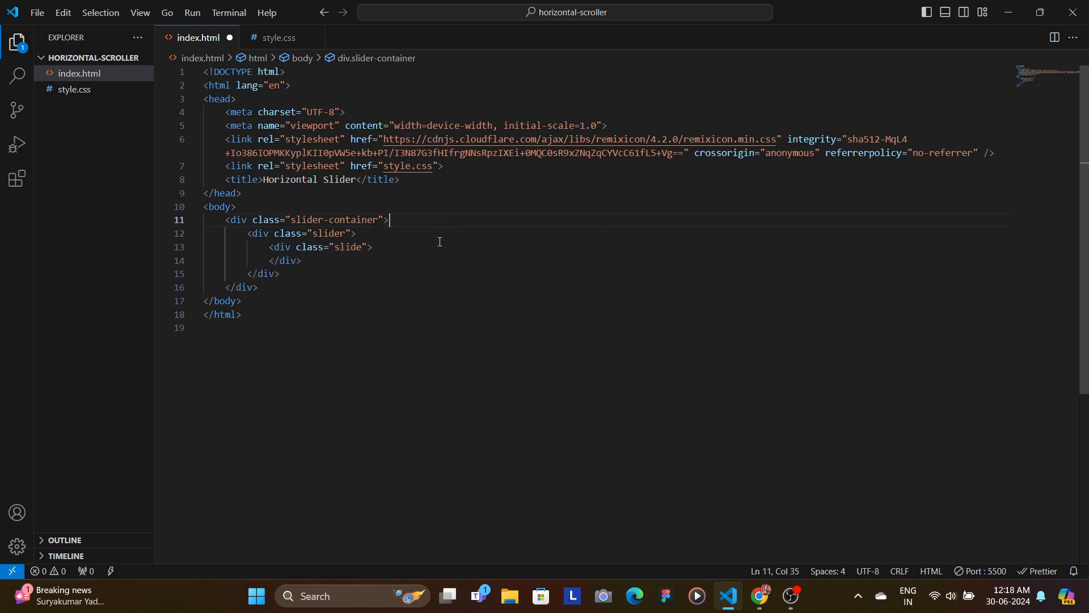
Step: Add a Google card heading inside the slide and view the page in the browser
type("<h4> Google </h4>")
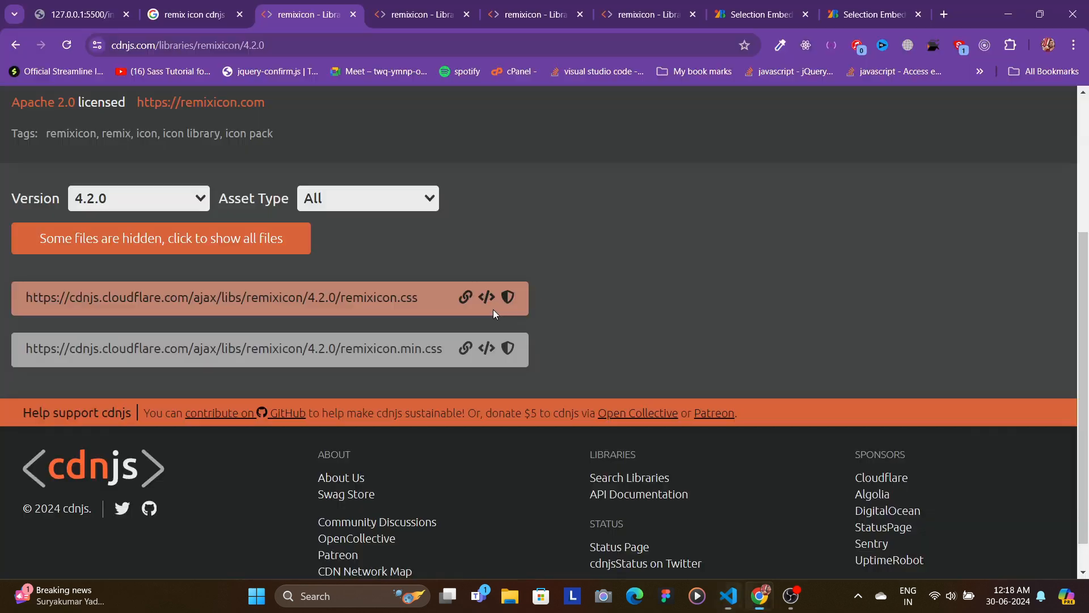
left_click(76, 13)
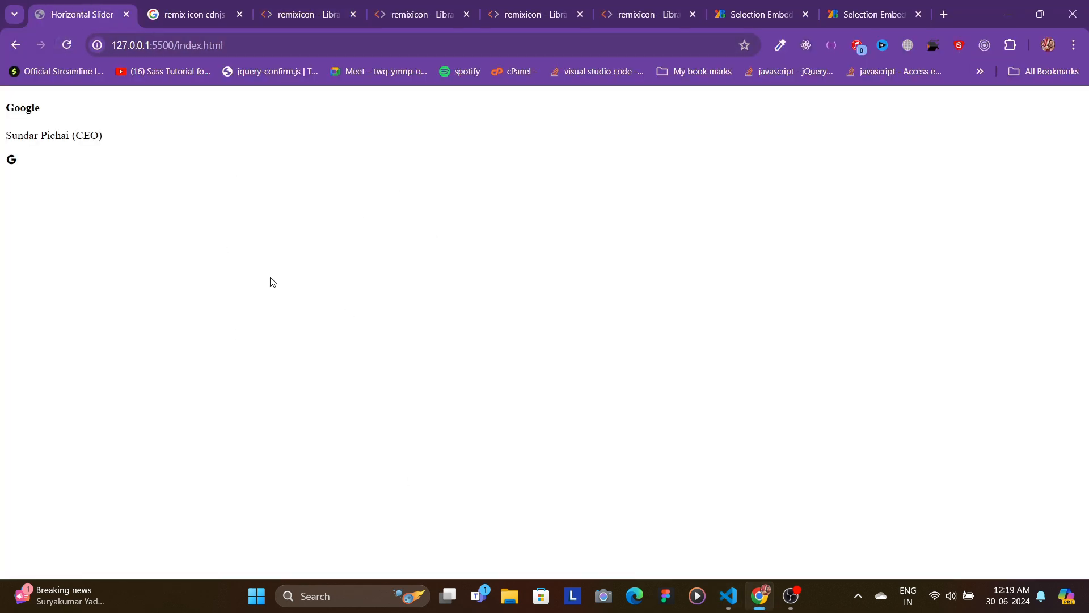
Step: Paste the Poppins font import at the top of style.css and check the rendered page
left_click(727, 601)
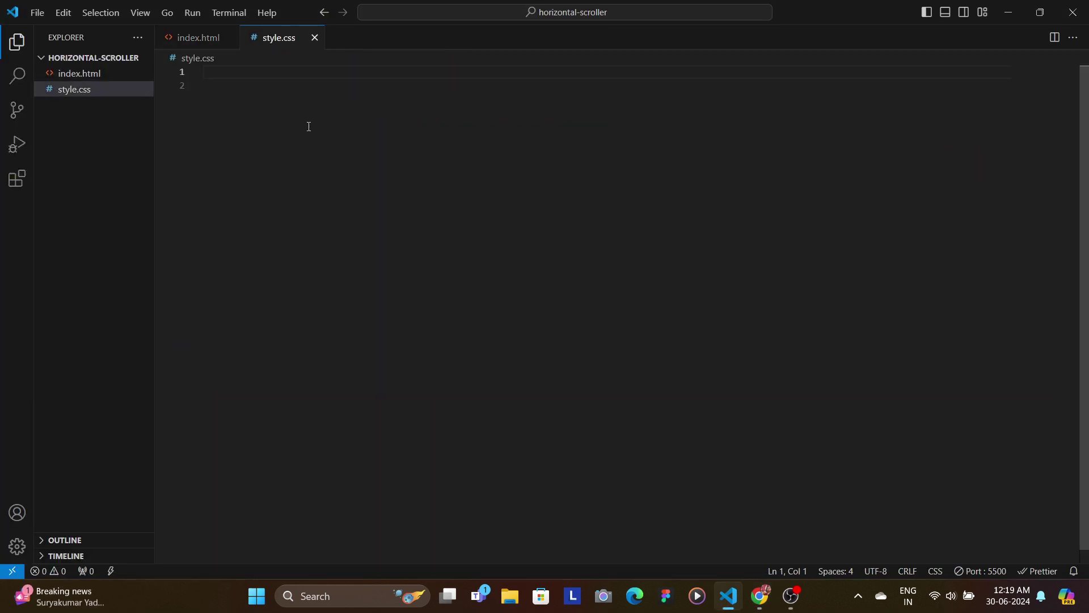
mouse_move(312, 144)
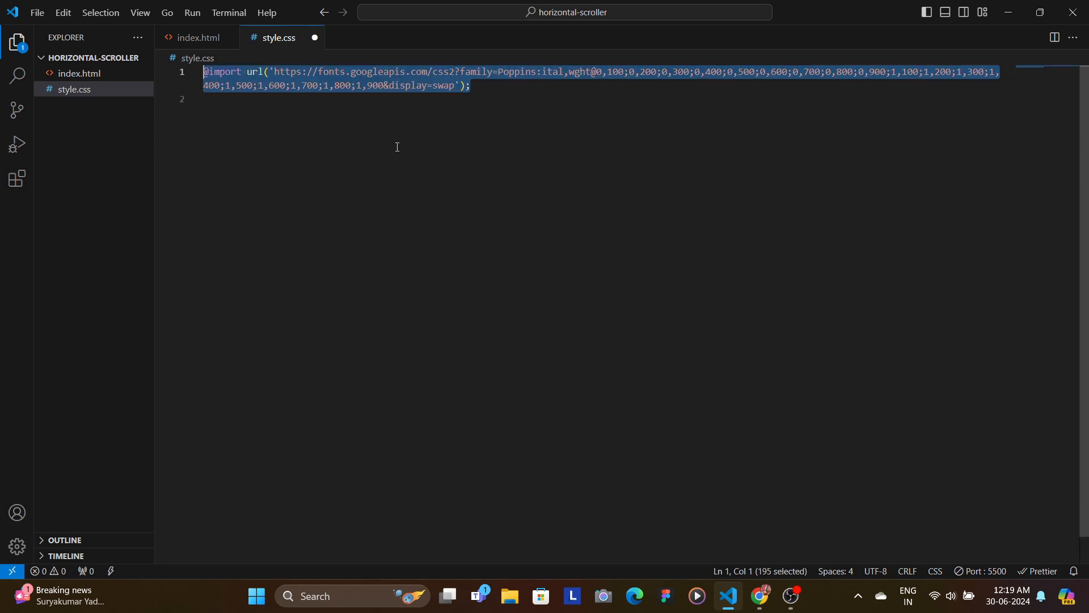
left_click(471, 86)
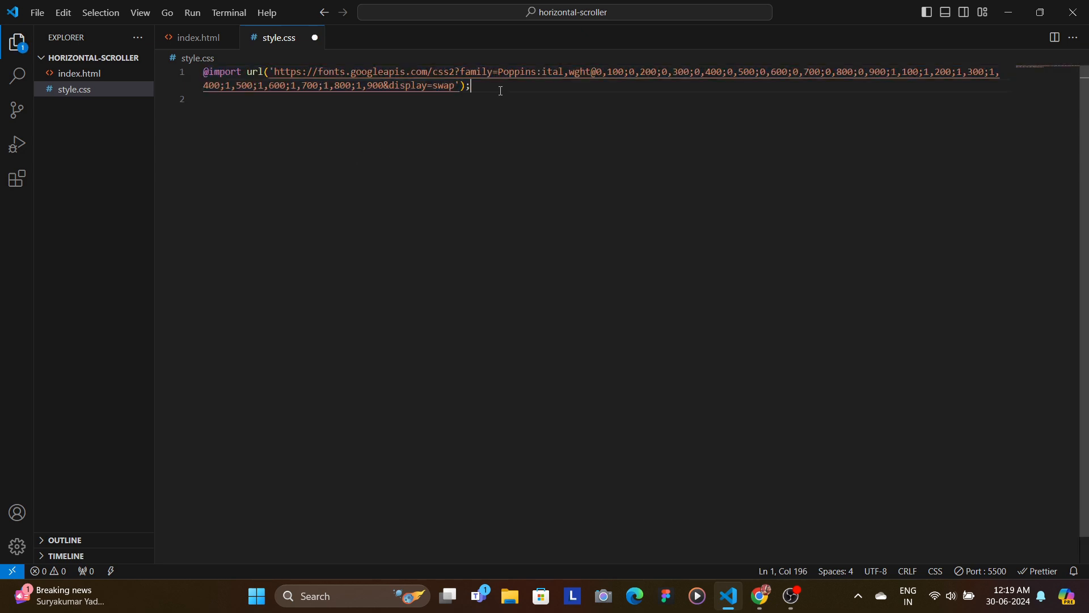
left_click(759, 601)
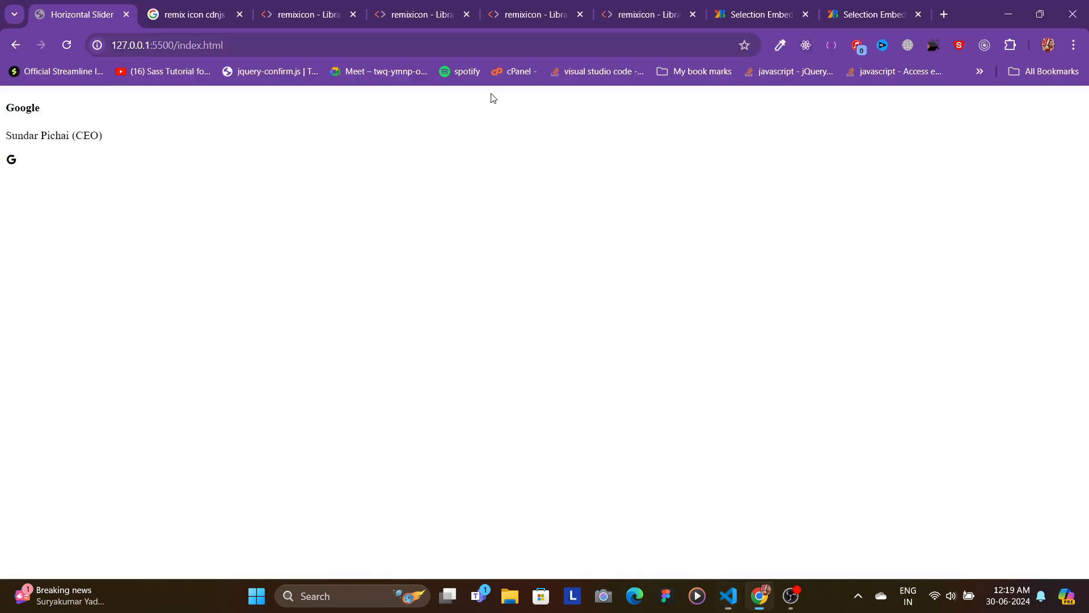
Step: Find Poppins on Google Fonts and add it to the font selection
left_click(760, 13)
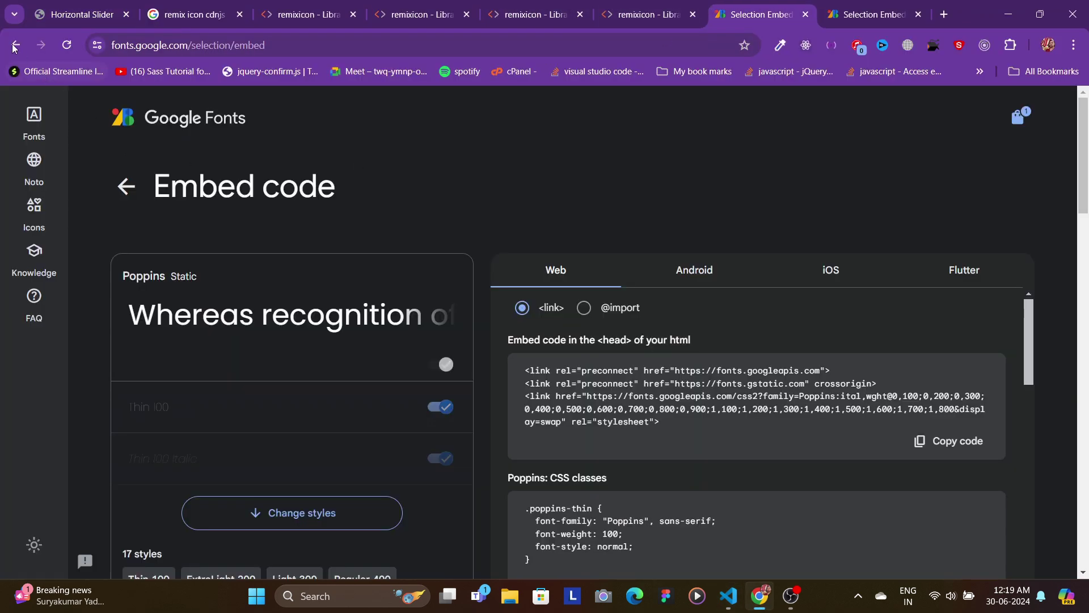
left_click(13, 45)
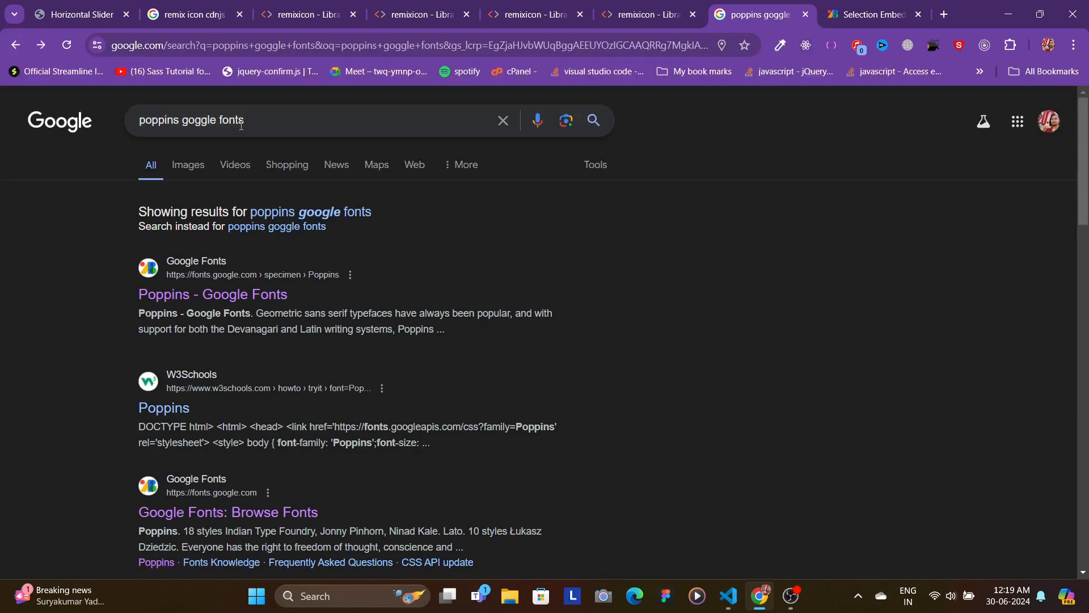
mouse_move(193, 297)
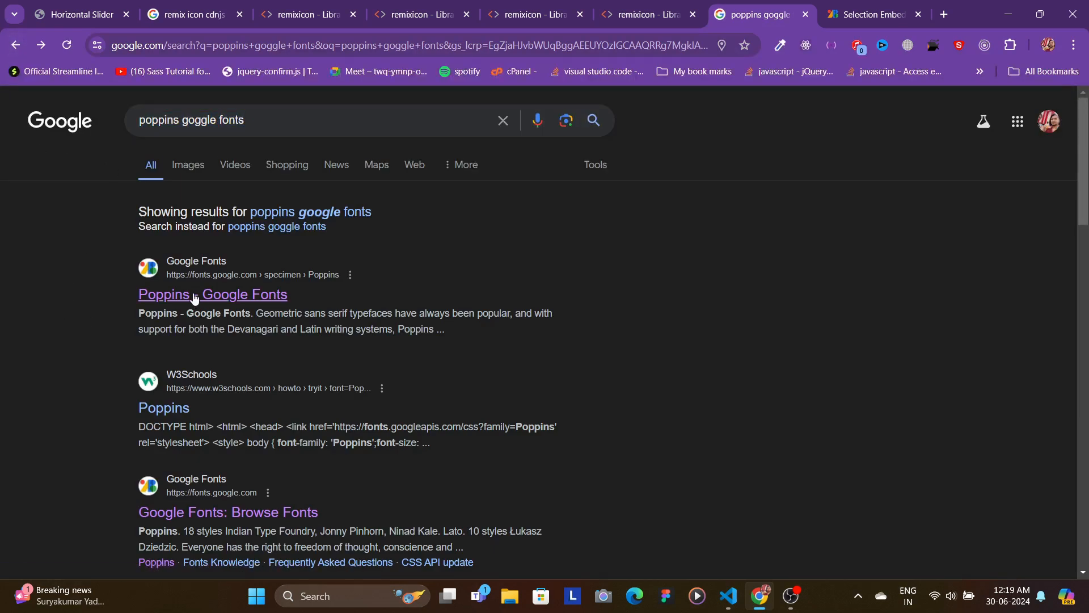
left_click(212, 295)
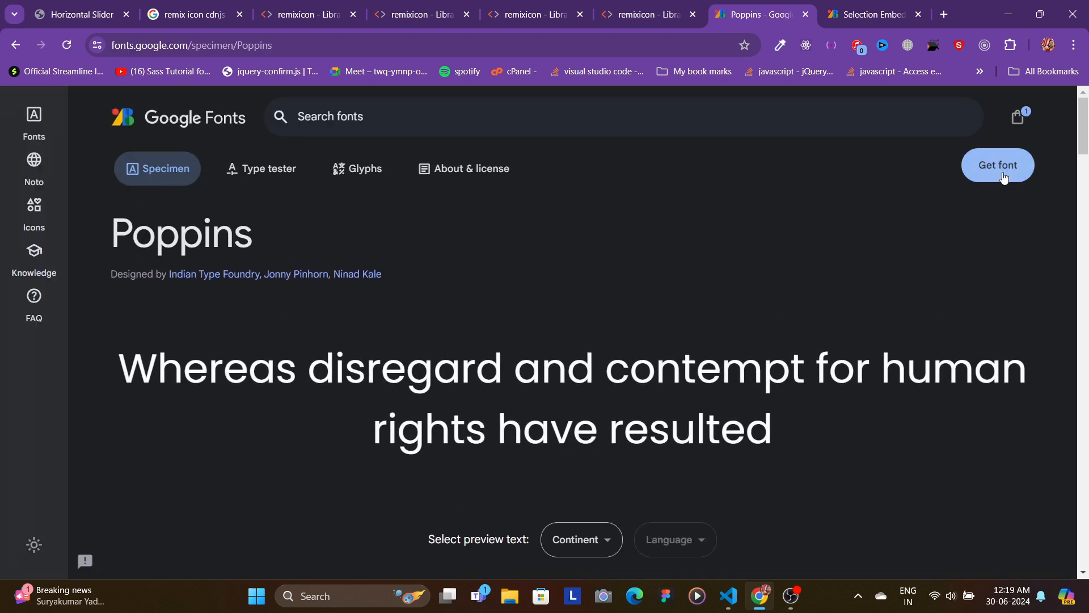
left_click(997, 164)
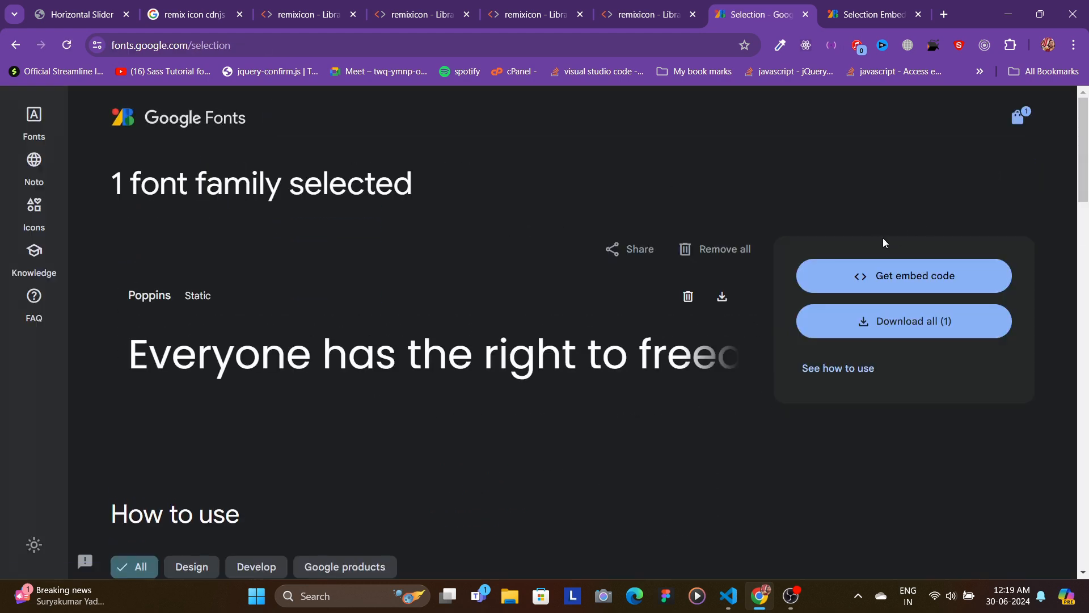
mouse_move(830, 237)
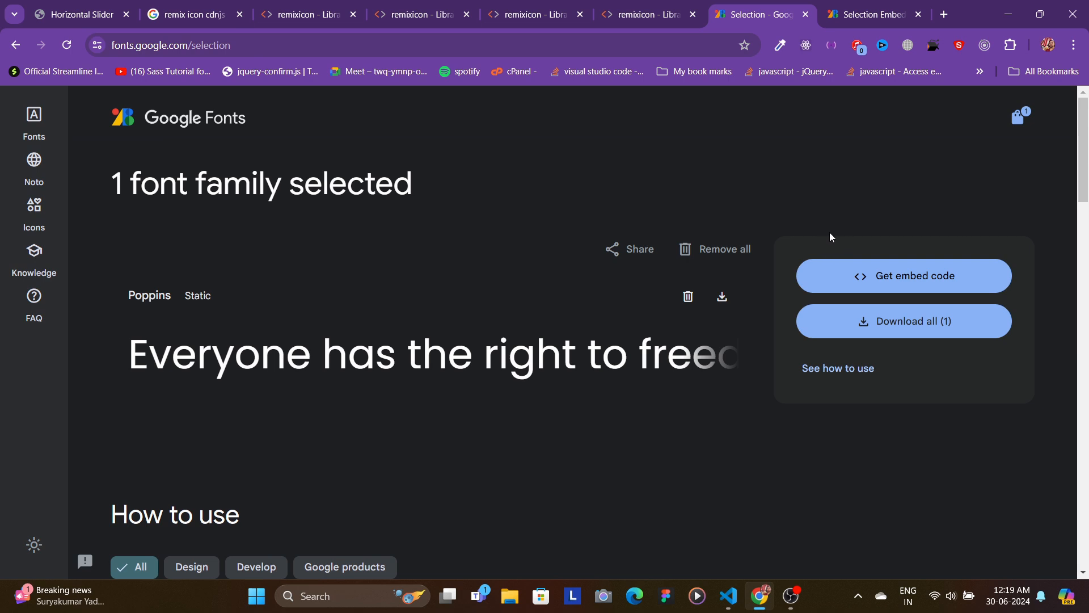
mouse_move(814, 271)
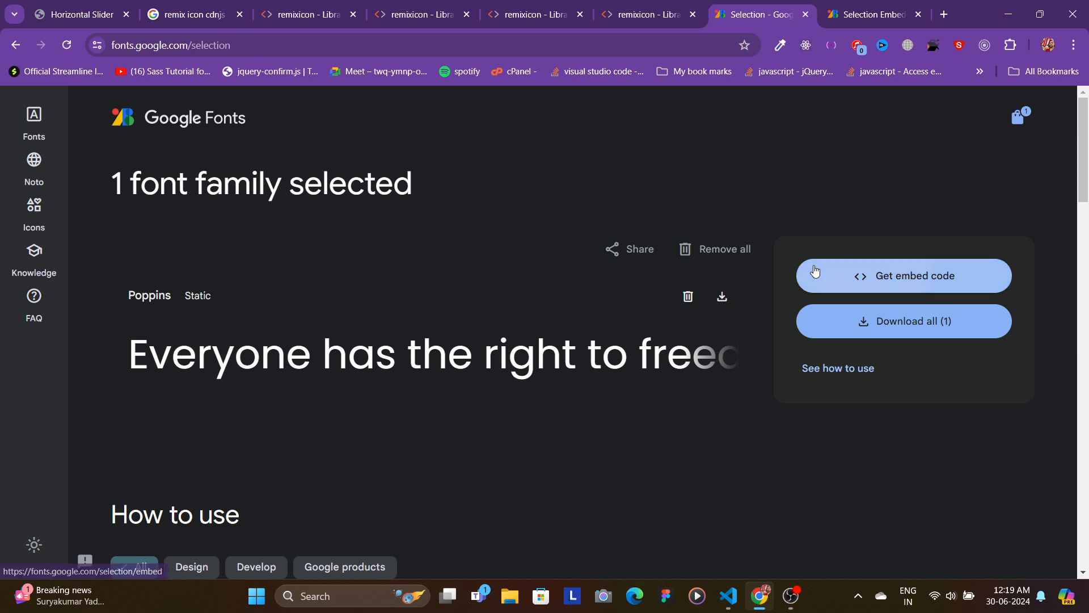
left_click(902, 274)
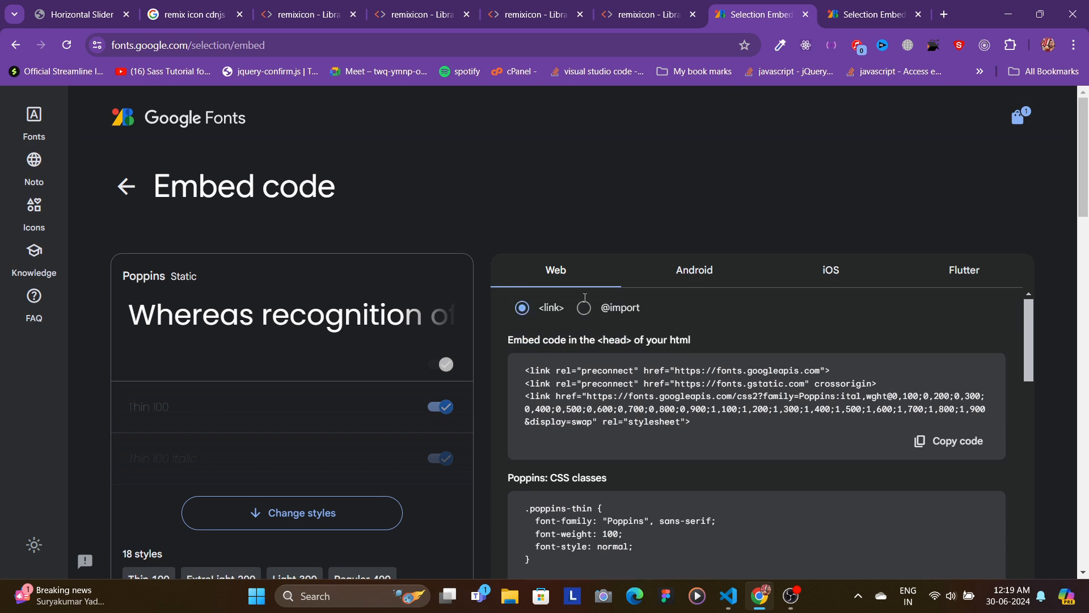
mouse_move(553, 317)
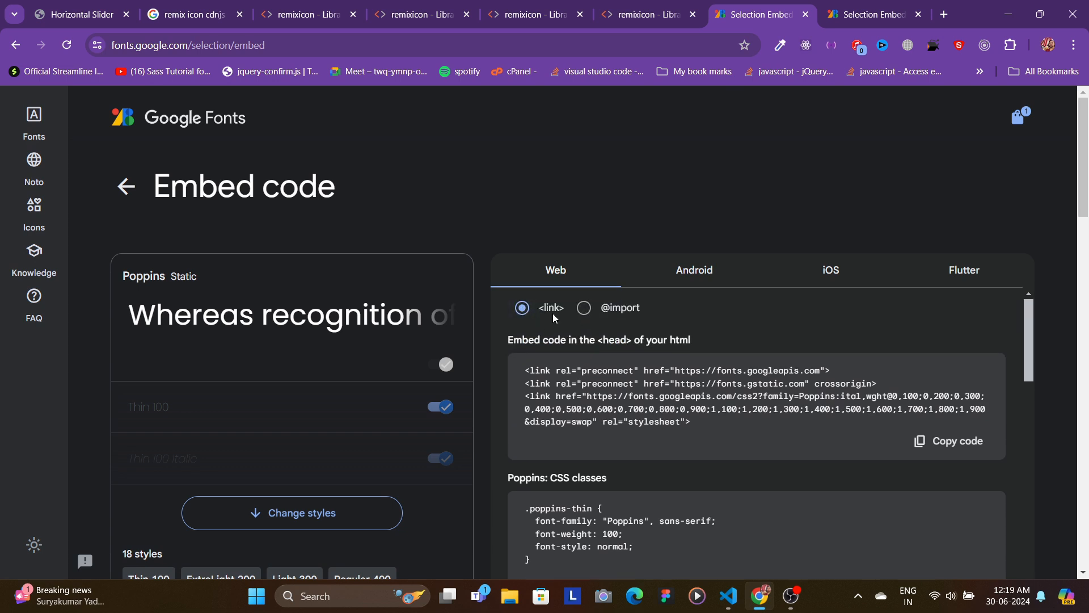
left_click(583, 308)
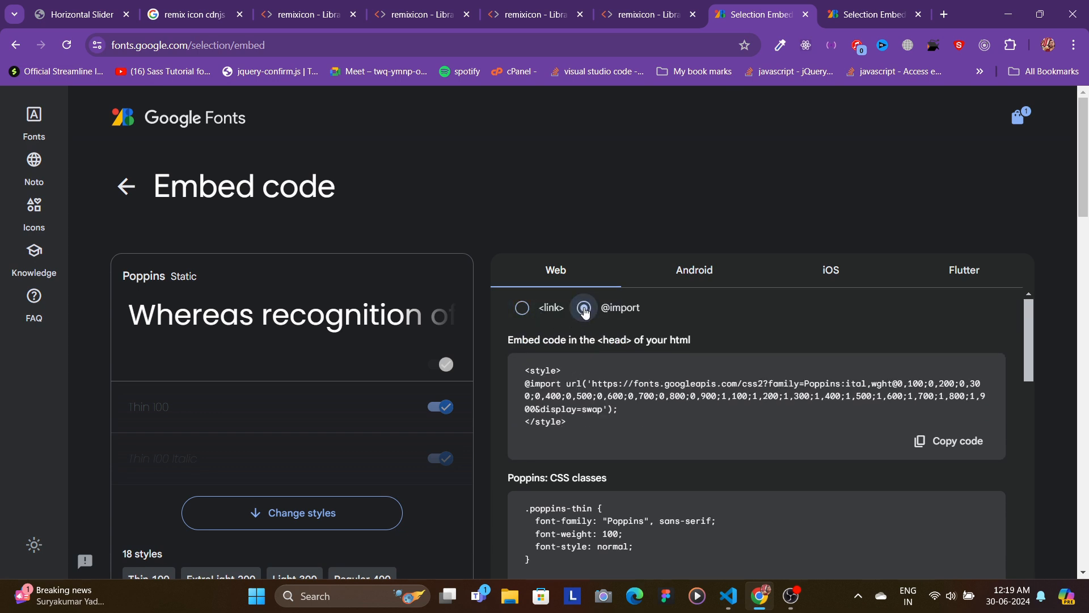
left_click(584, 308)
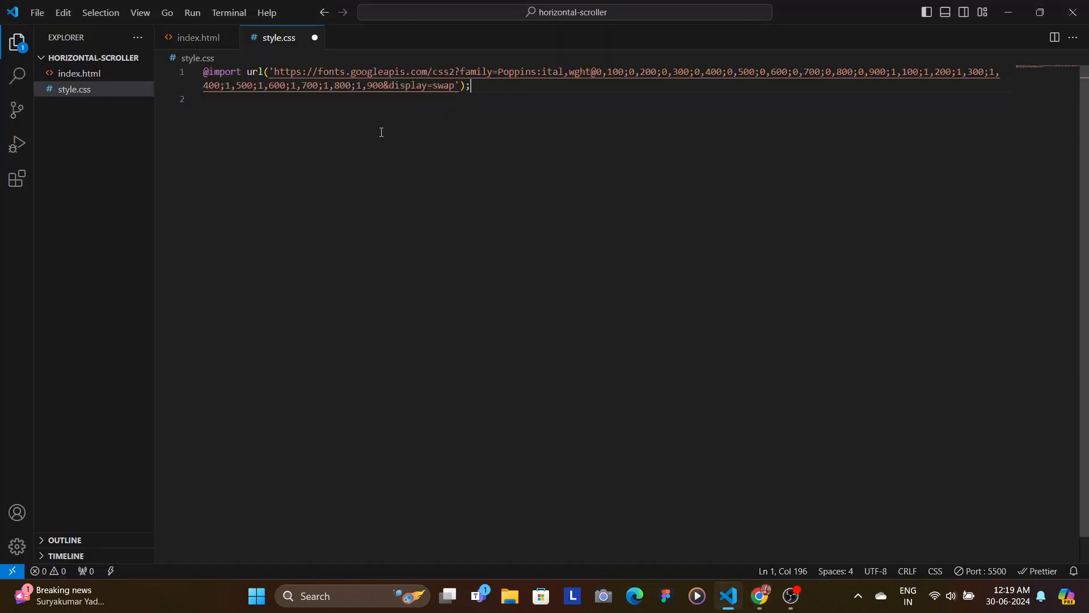
Step: Reset margin, padding and box-sizing border-box for every element
key("Return")
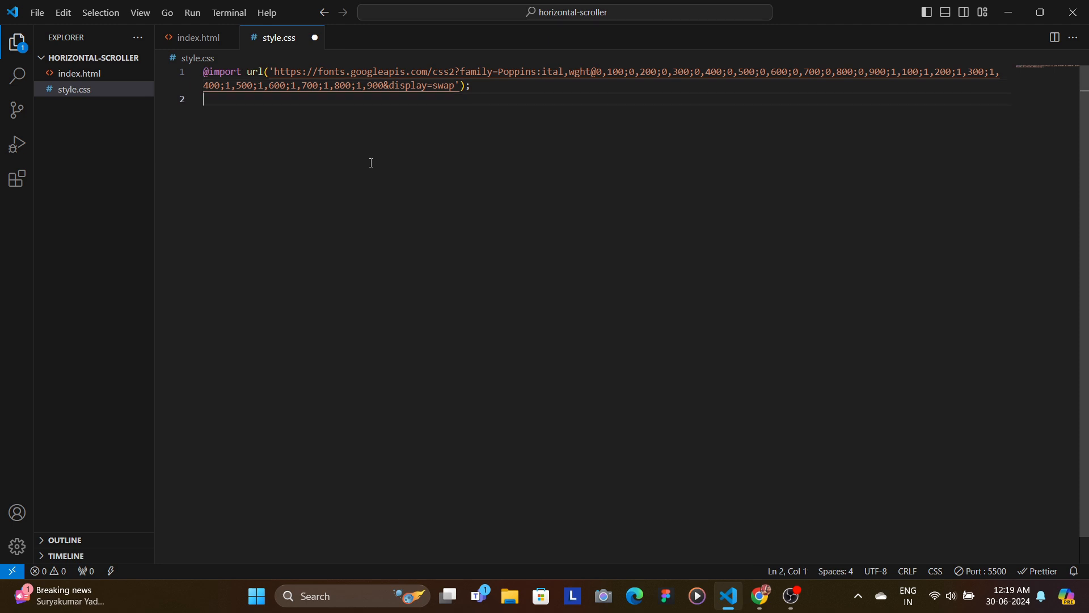
mouse_move(367, 160)
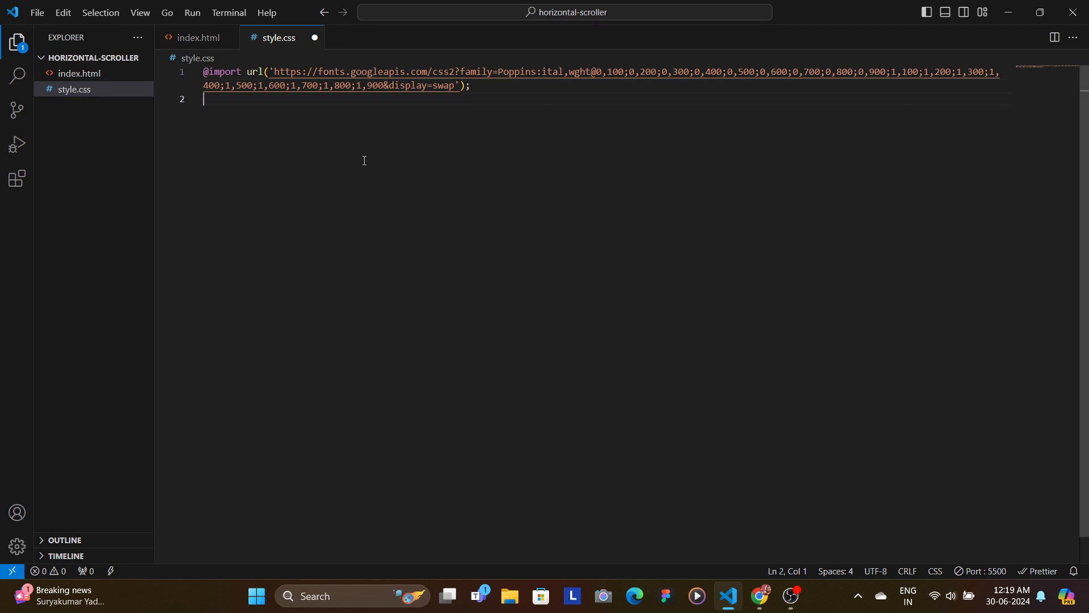
mouse_move(380, 178)
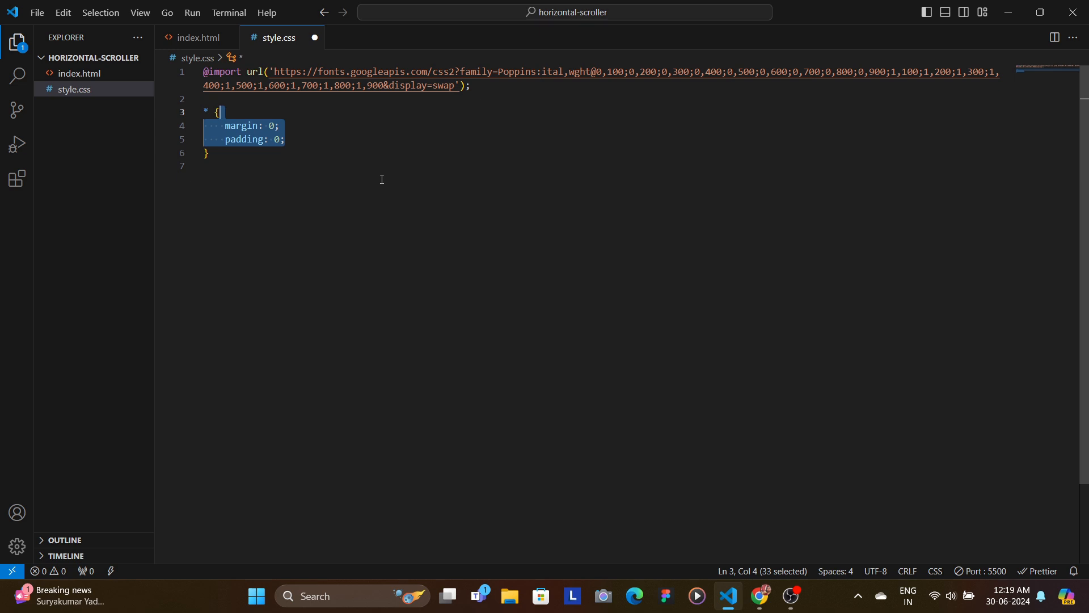
type("box-sizing: border-box;")
type("body {")
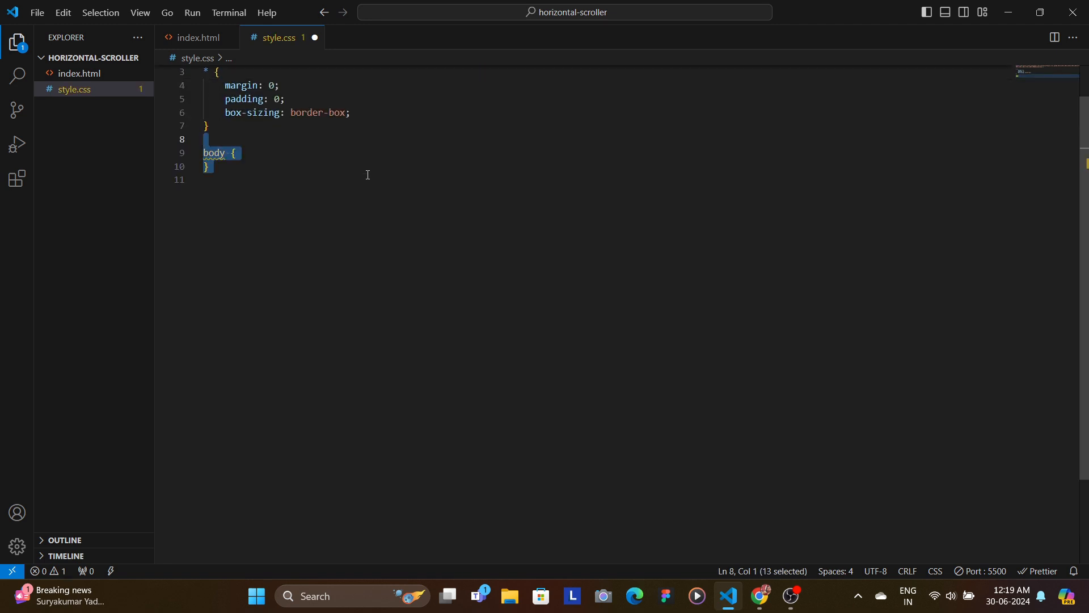
Step: Make the body a centred flex area, 100vh tall, in Poppins
type("display: flex;\\n    justify-content: center;\\n    align-items: center;")
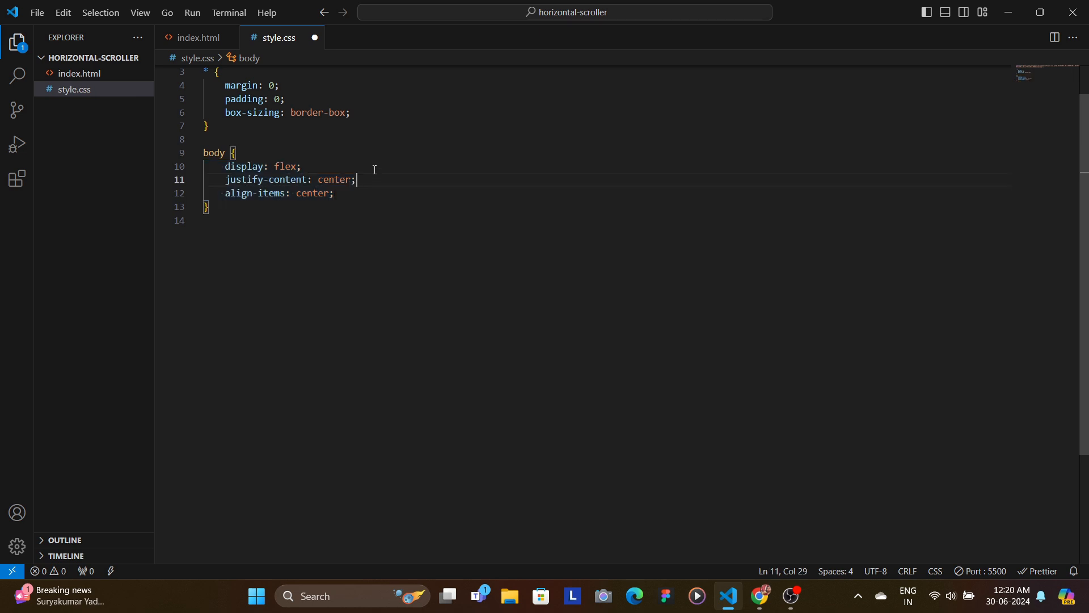
mouse_move(444, 194)
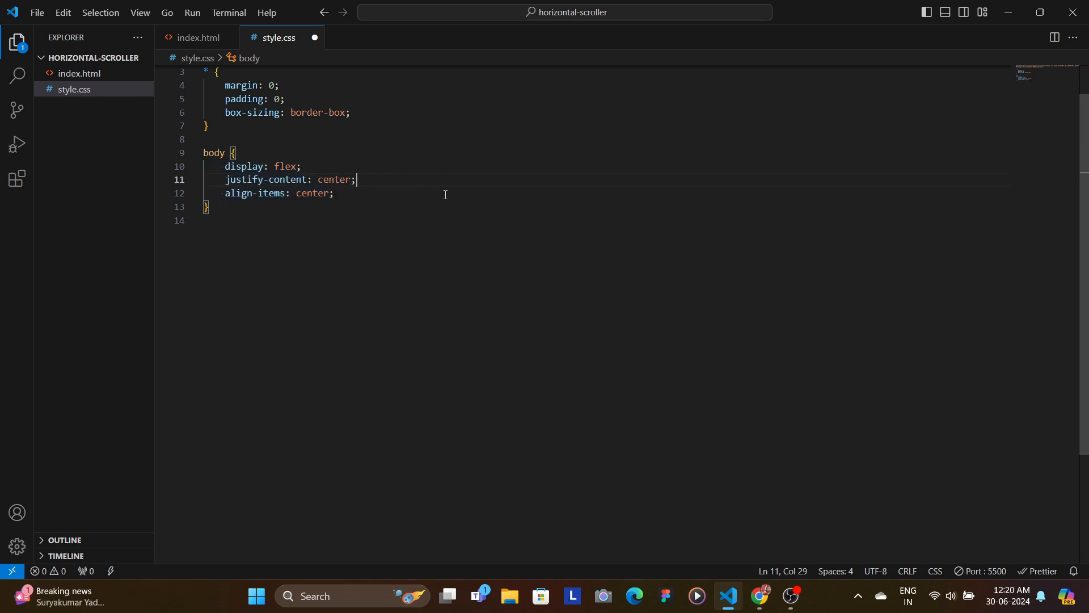
mouse_move(429, 199)
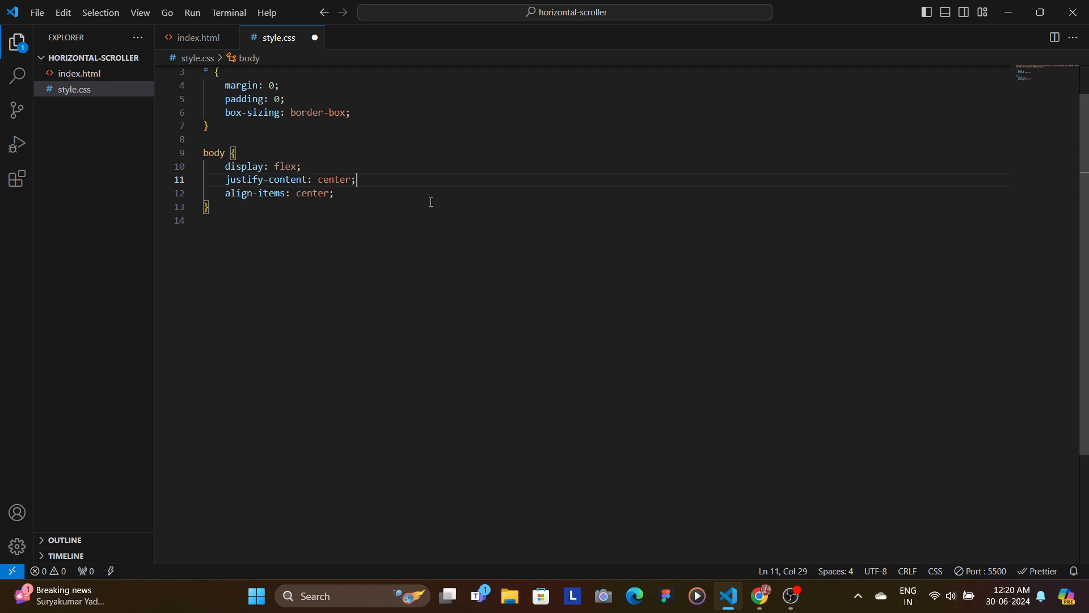
type("height: 100vh;")
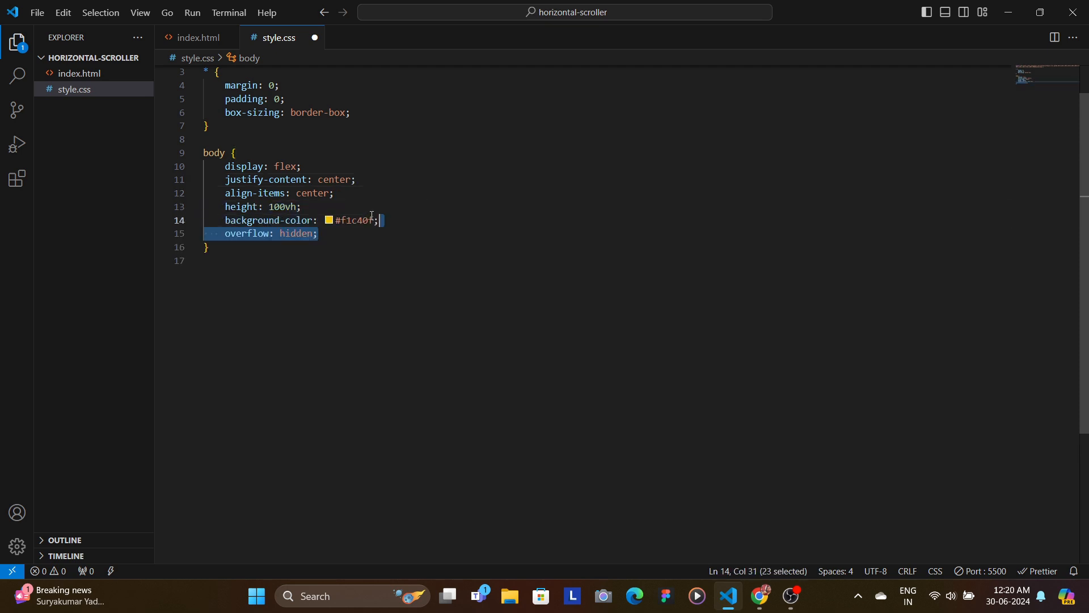
type("font-family: \"Poppins\", sans-serif;")
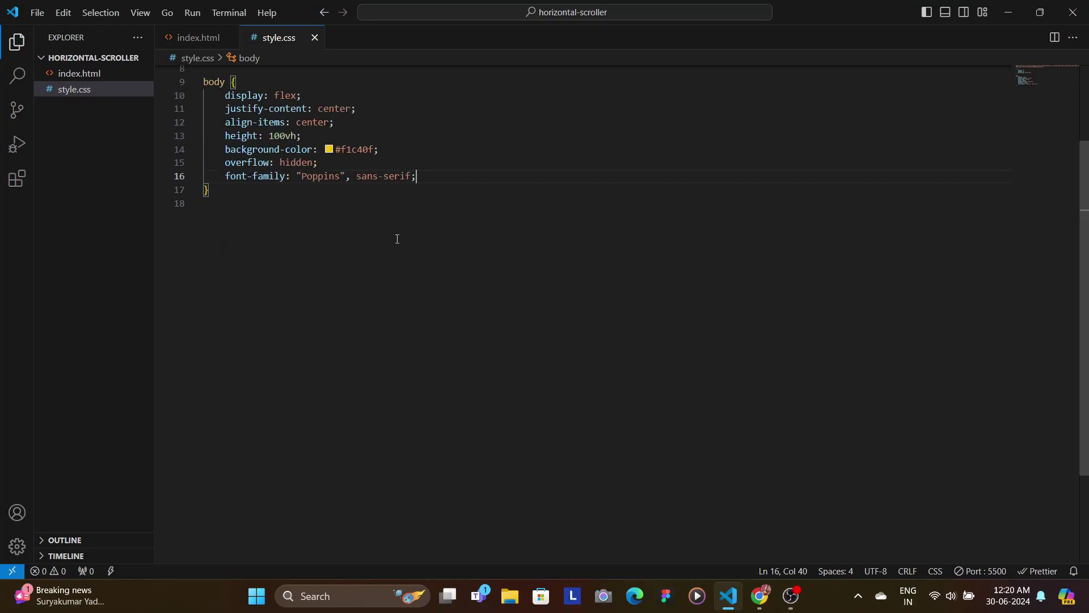
key("Return")
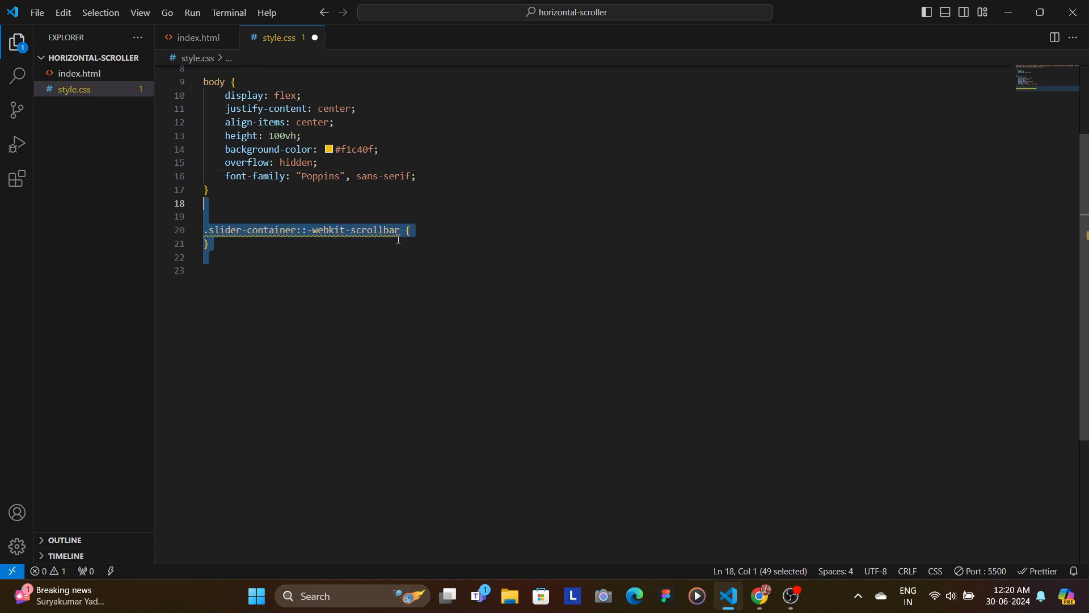
Step: Style the slider container's scrollbar track and thumb with 10px radius and white backgrounds
type(".slider-container::-webkit-scrollbar-track {")
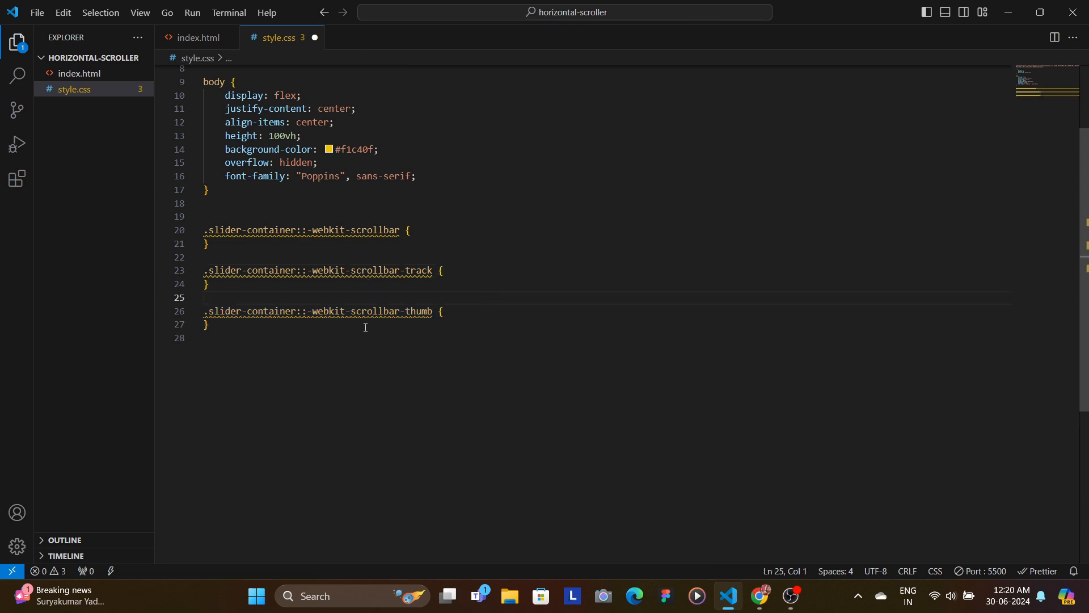
mouse_move(450, 233)
type("background: none;")
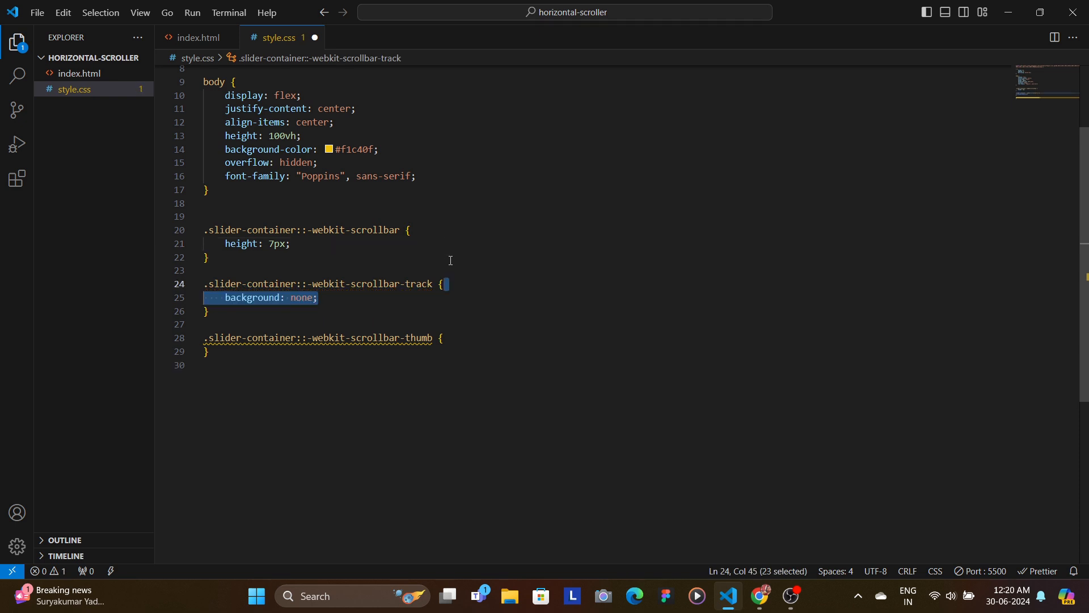
type("border-radius: 10px;")
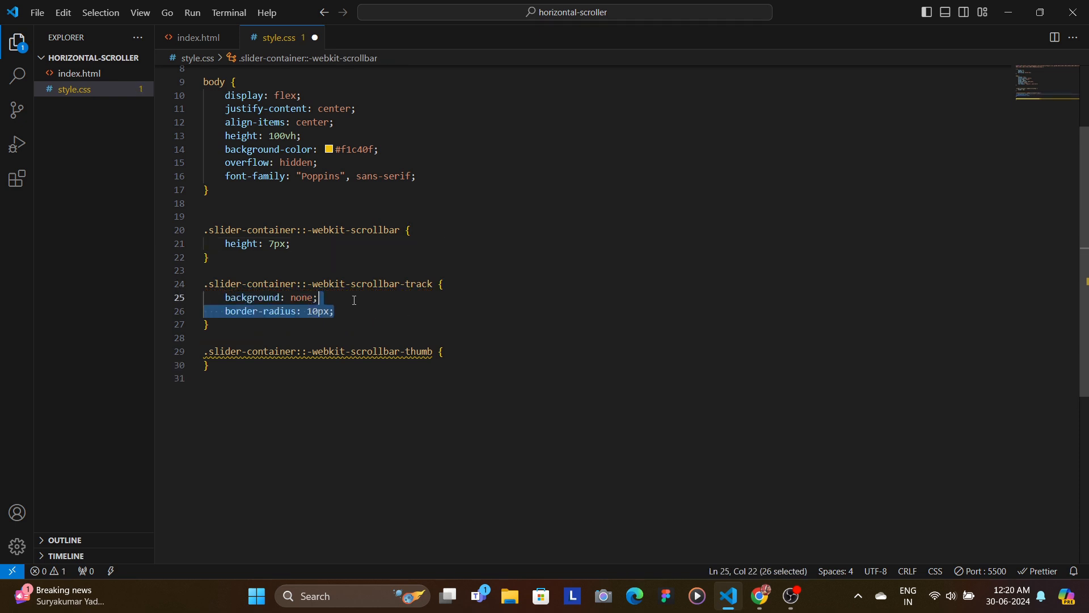
left_click(223, 311)
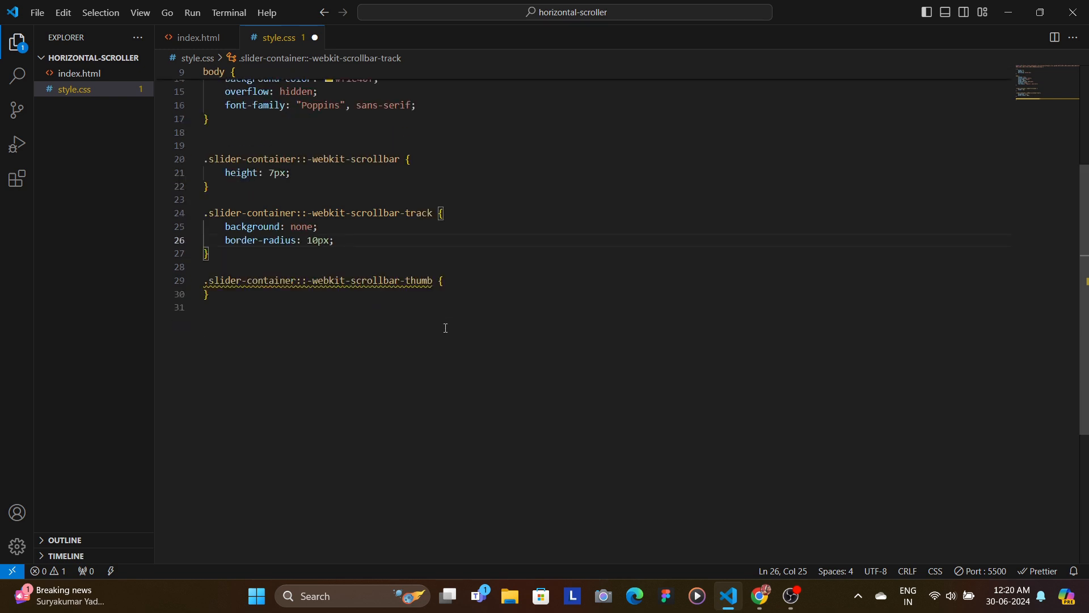
type("background: #fffffae;")
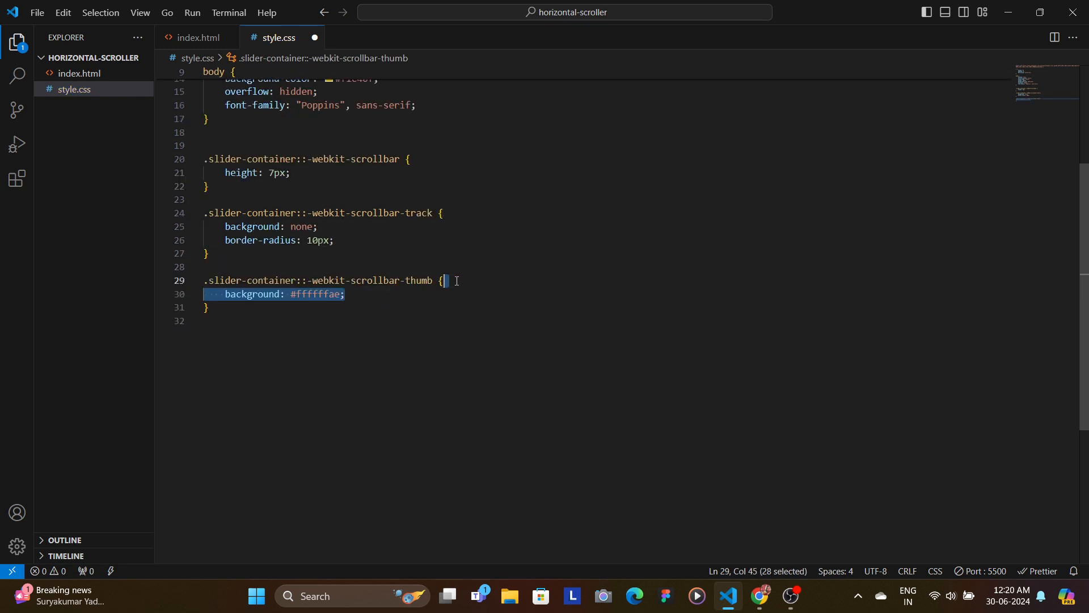
type("border-radius: 10px;")
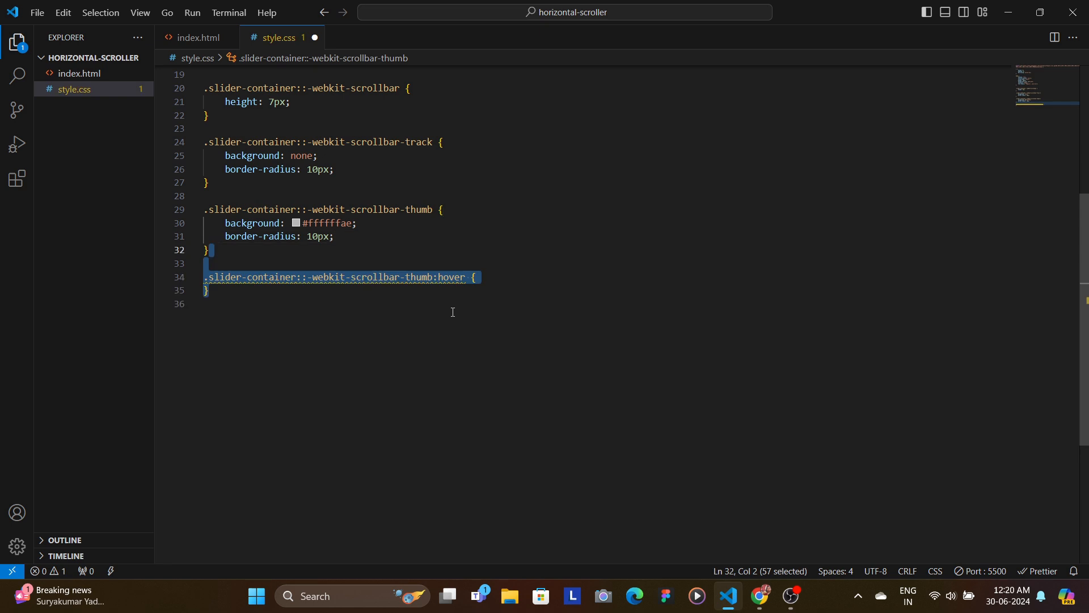
type("background: #fff;")
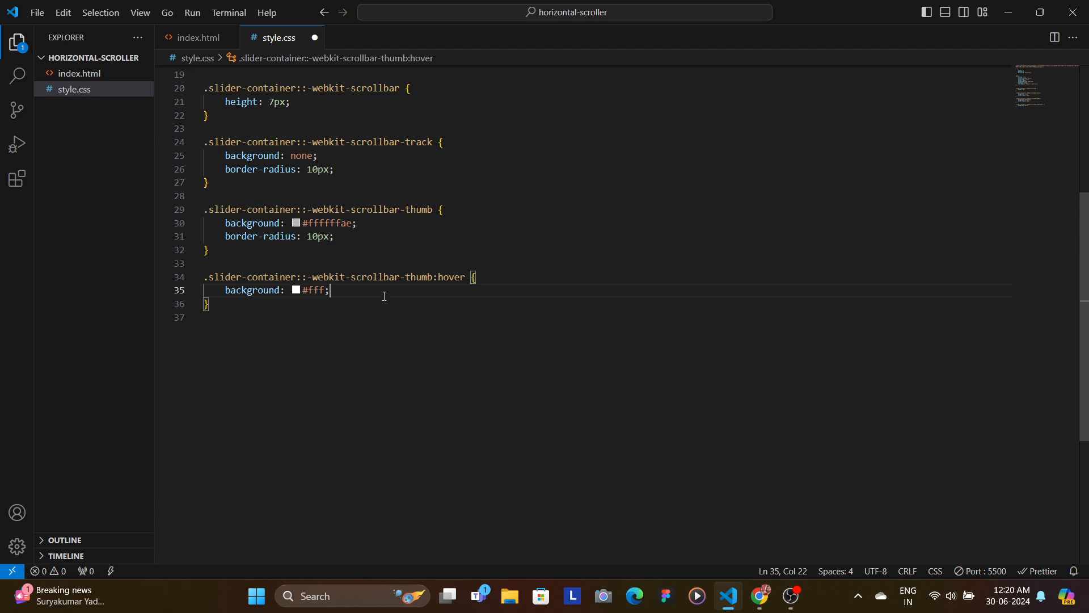
Step: Give .slider-container horizontal auto overflow
type(".slider-container{")
type("width: 100%;")
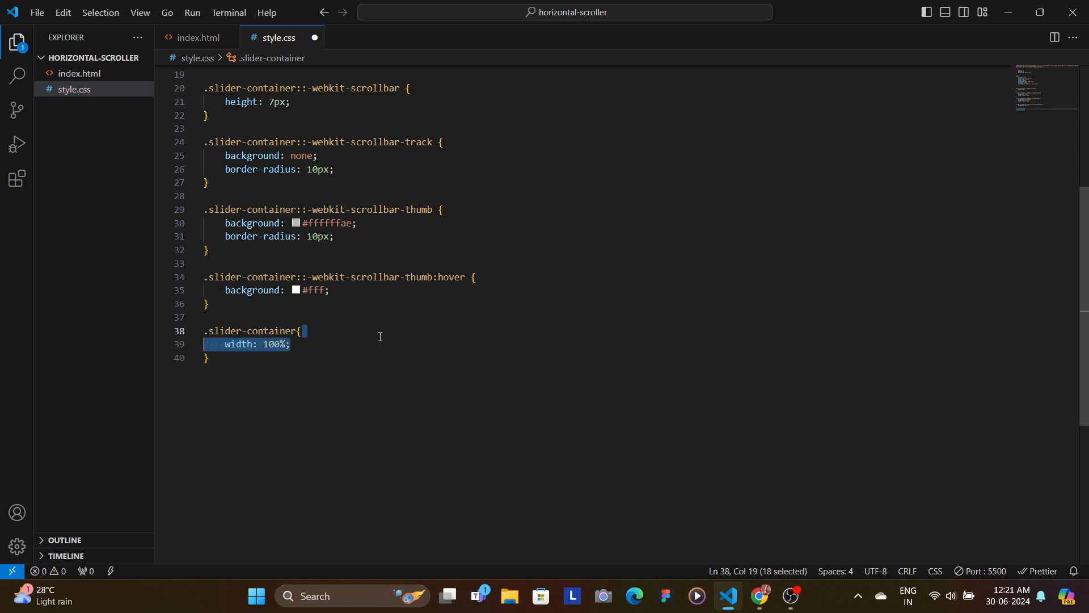
type("overflow-x: auto;")
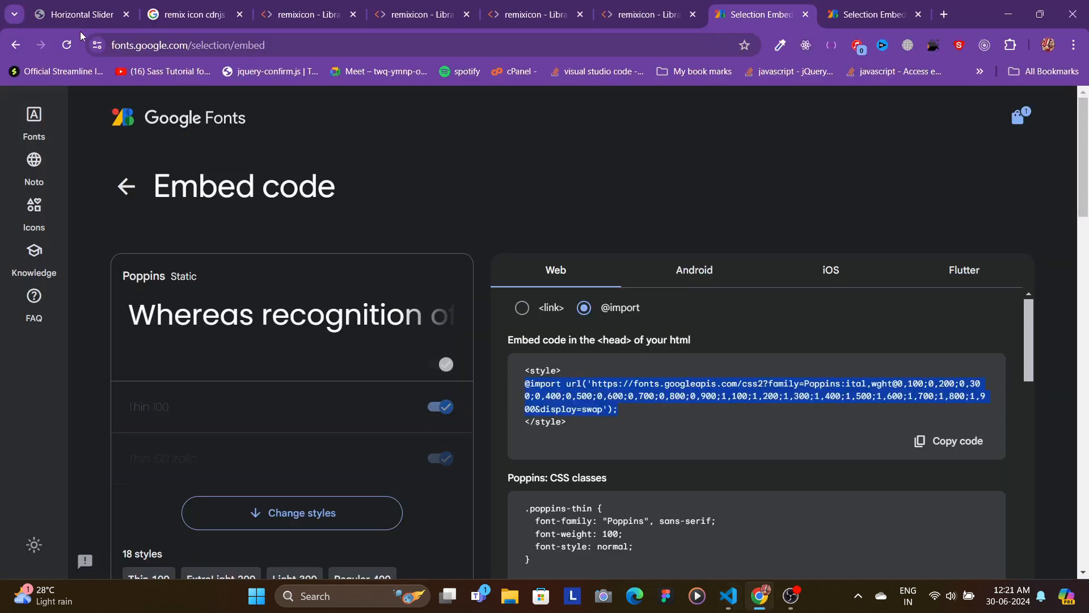
Step: Check the unstyled Google card in the preview, then return to style.css
left_click(76, 14)
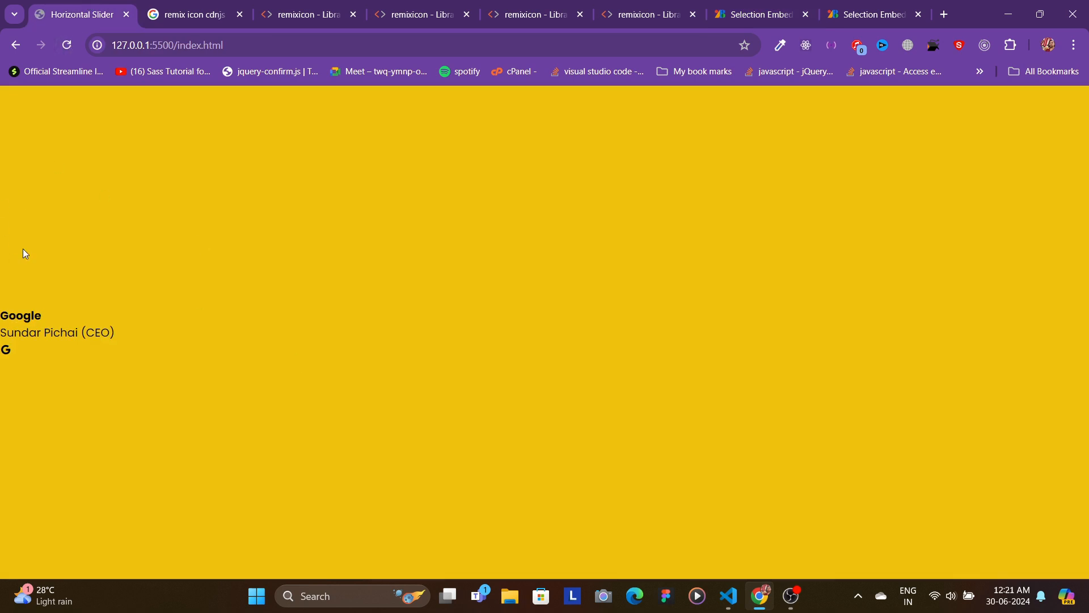
mouse_move(43, 309)
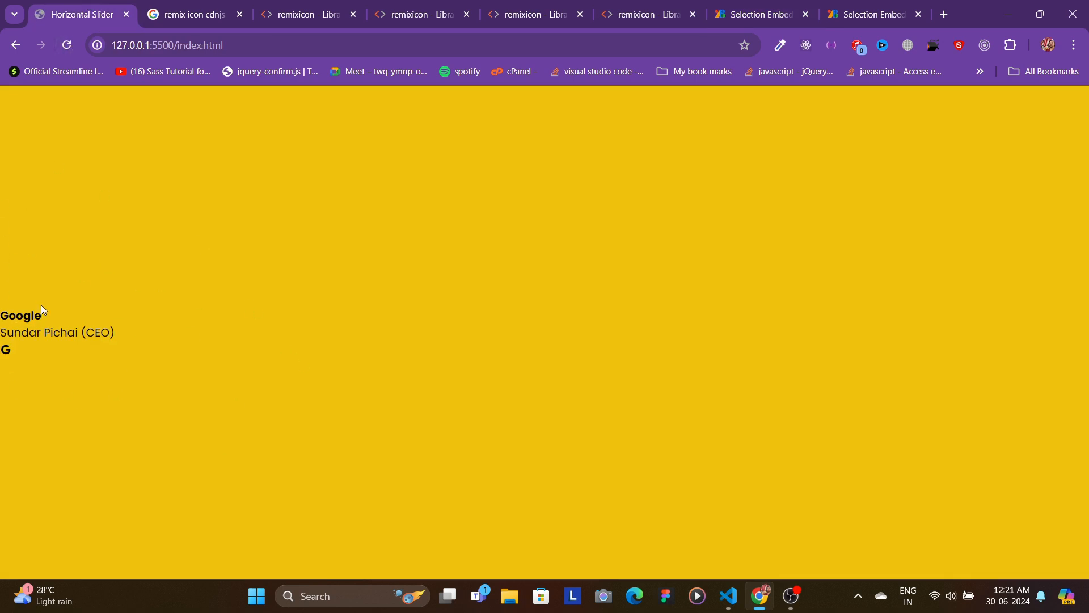
left_click(728, 600)
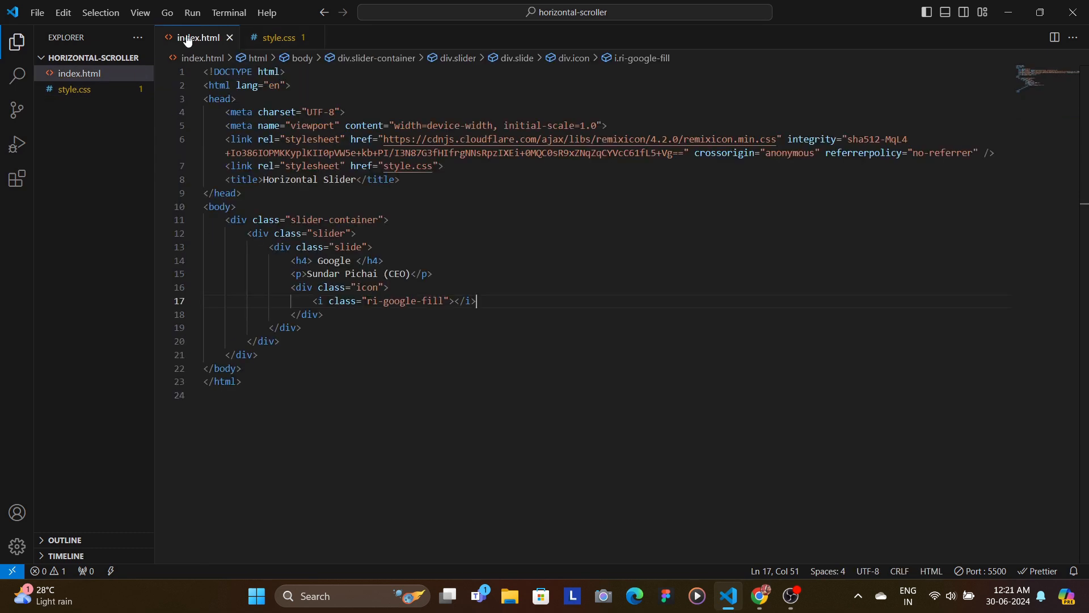
left_click(277, 36)
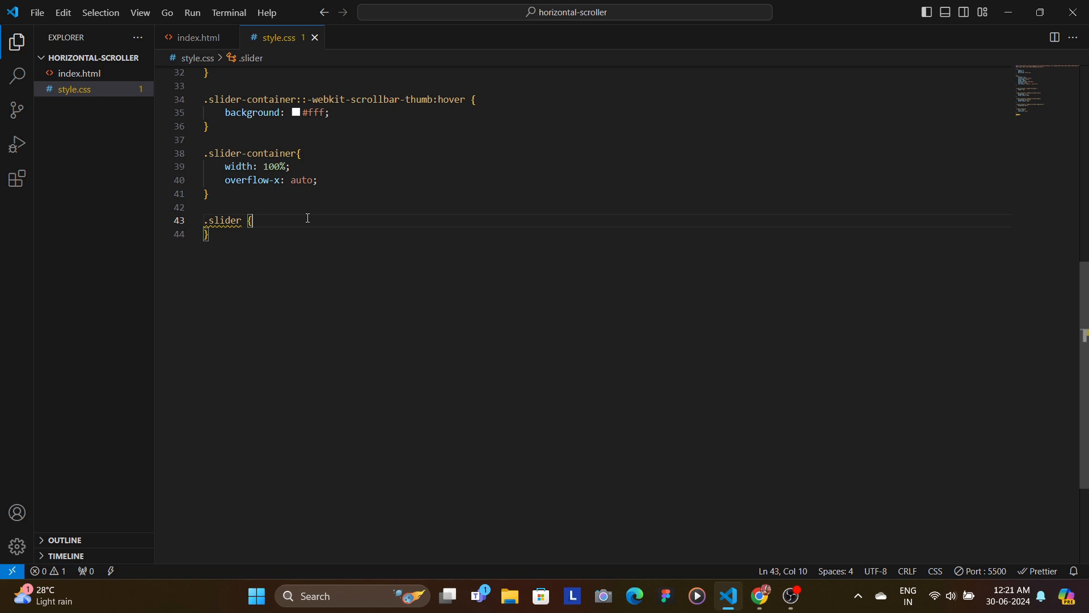
Step: Give .slider flex display, fit-content width, centring, 40px gap, overflow-x auto and auto margin; save
type("display: flex;")
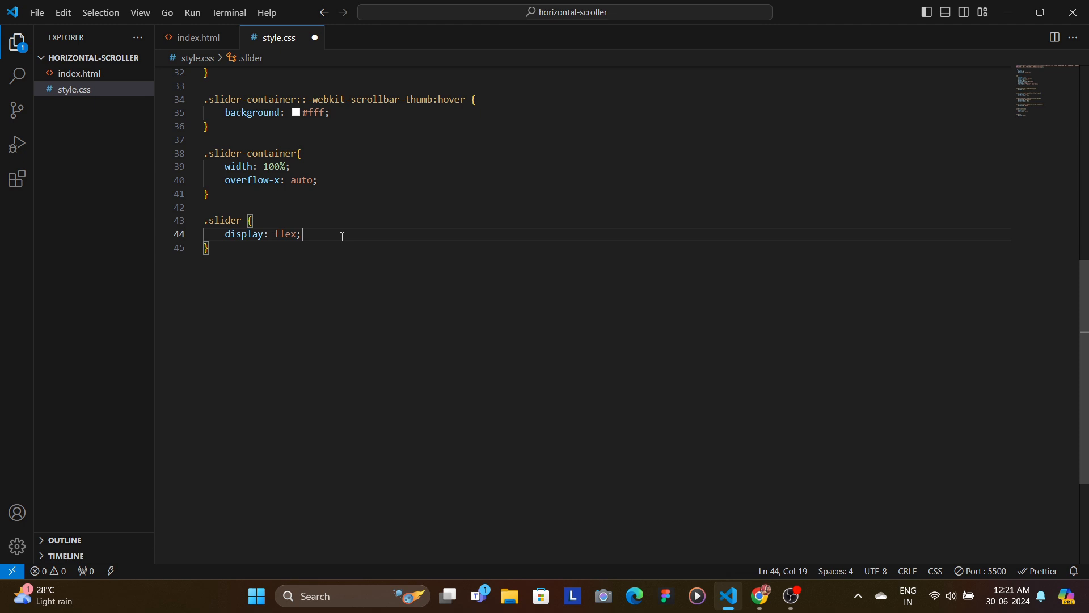
type("width: fit-content;")
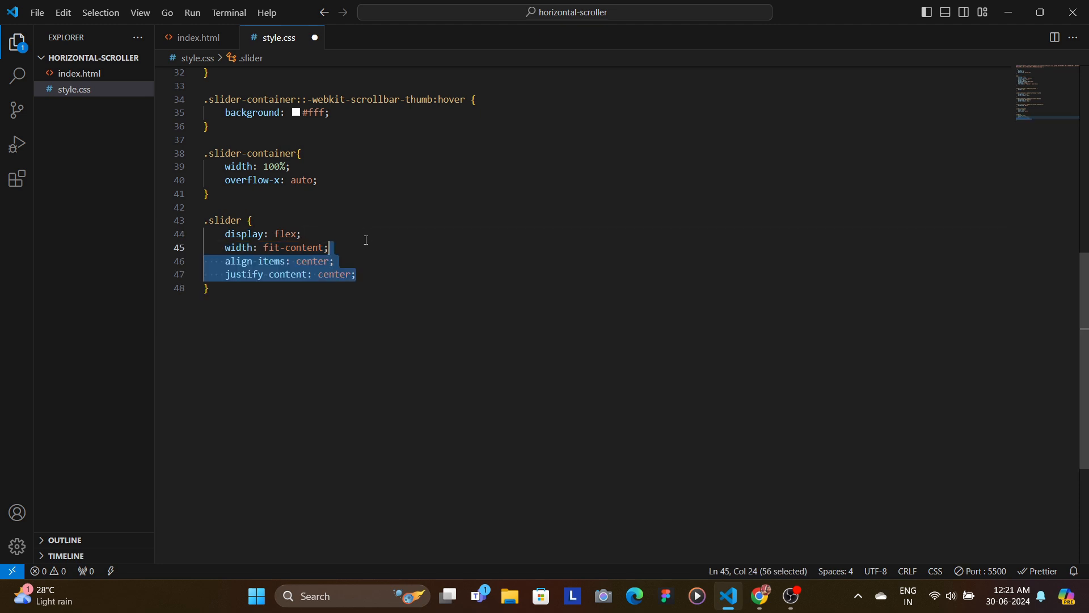
left_click(440, 272)
type("gap: 40px;")
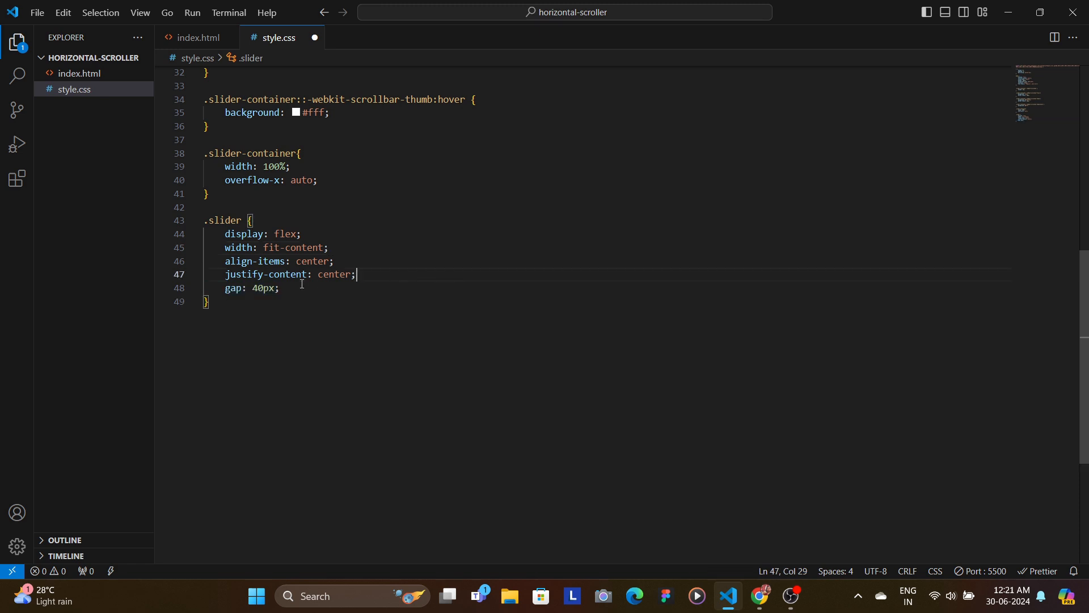
mouse_move(298, 289)
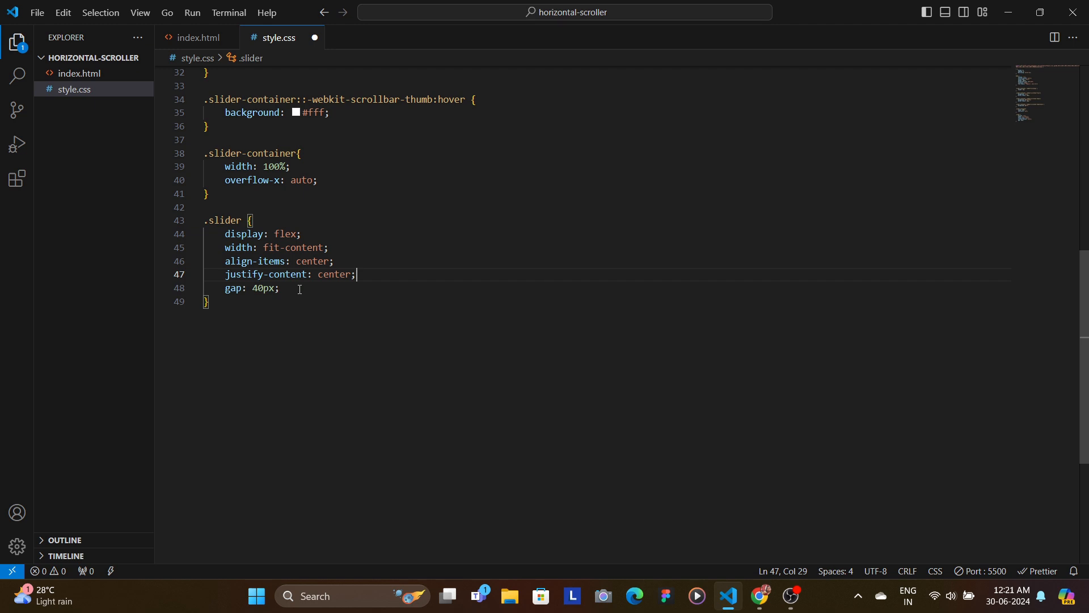
mouse_move(306, 289)
type("overflow-x: auto;")
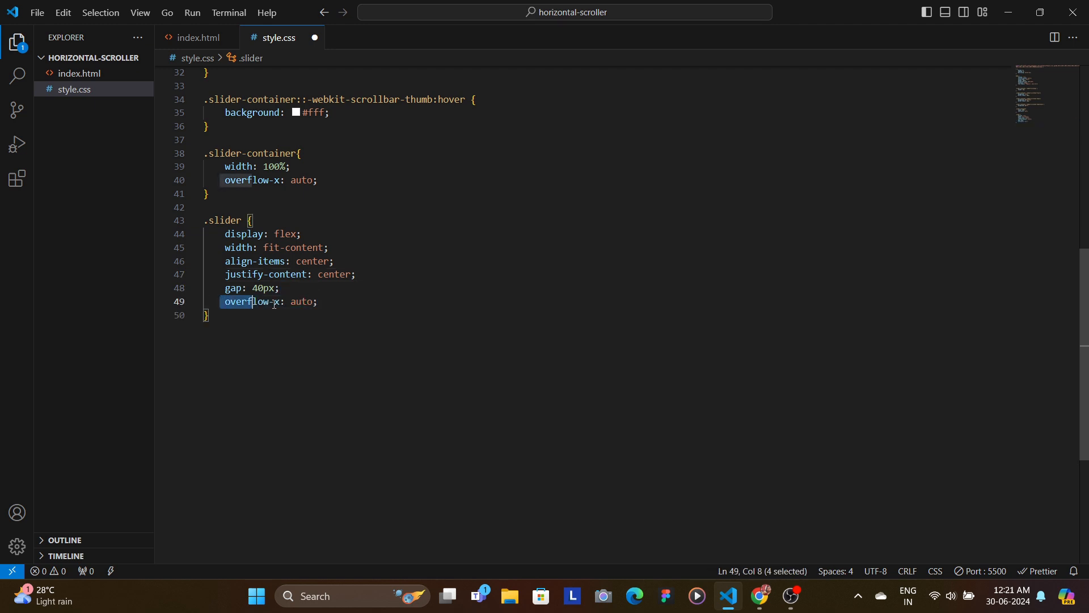
left_click(345, 304)
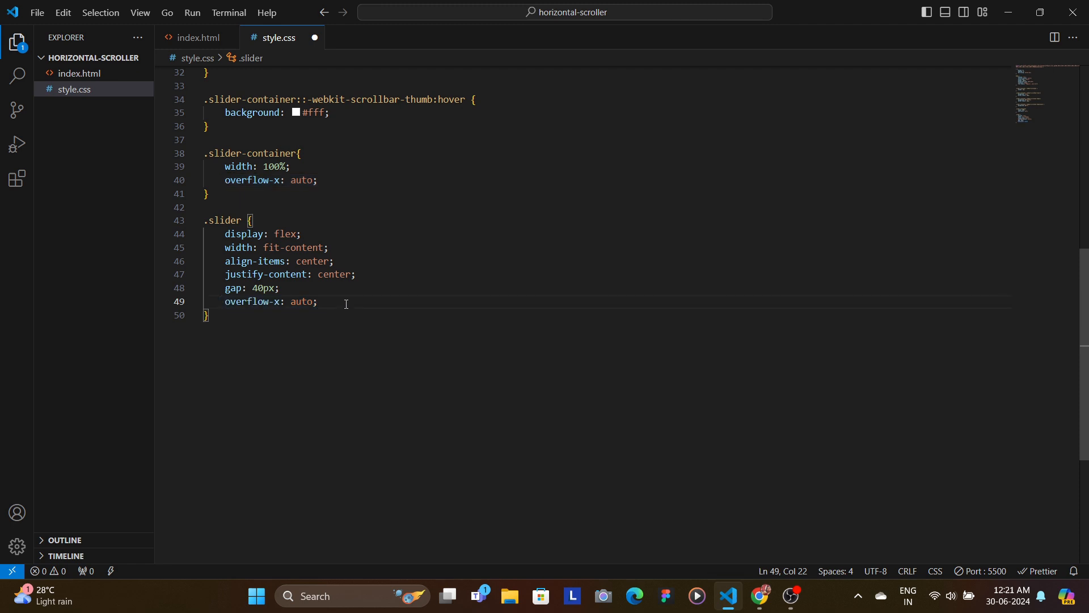
mouse_move(369, 299)
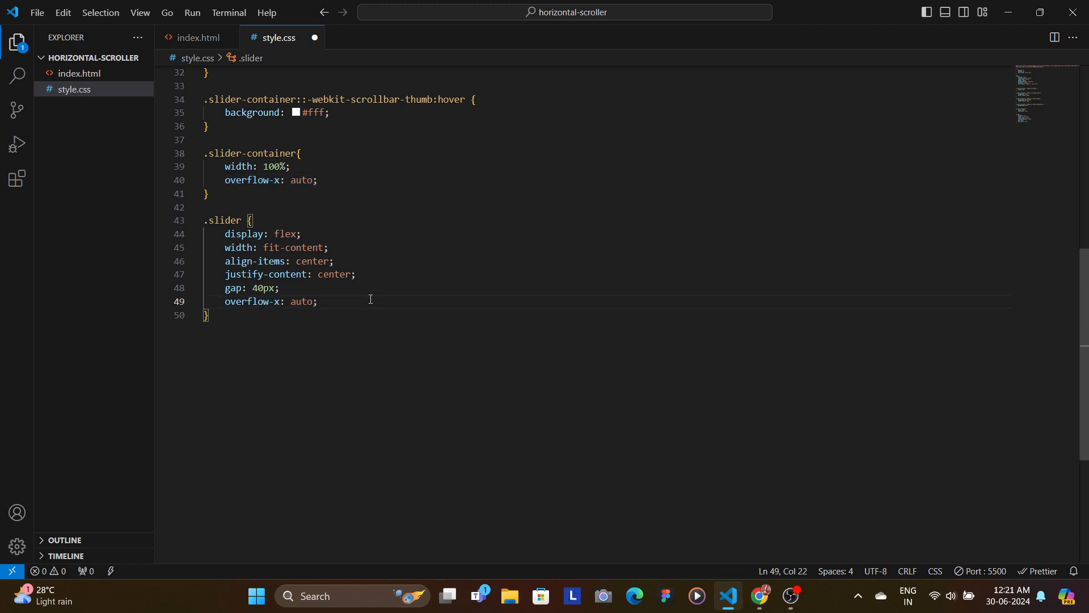
type("margin: auto;")
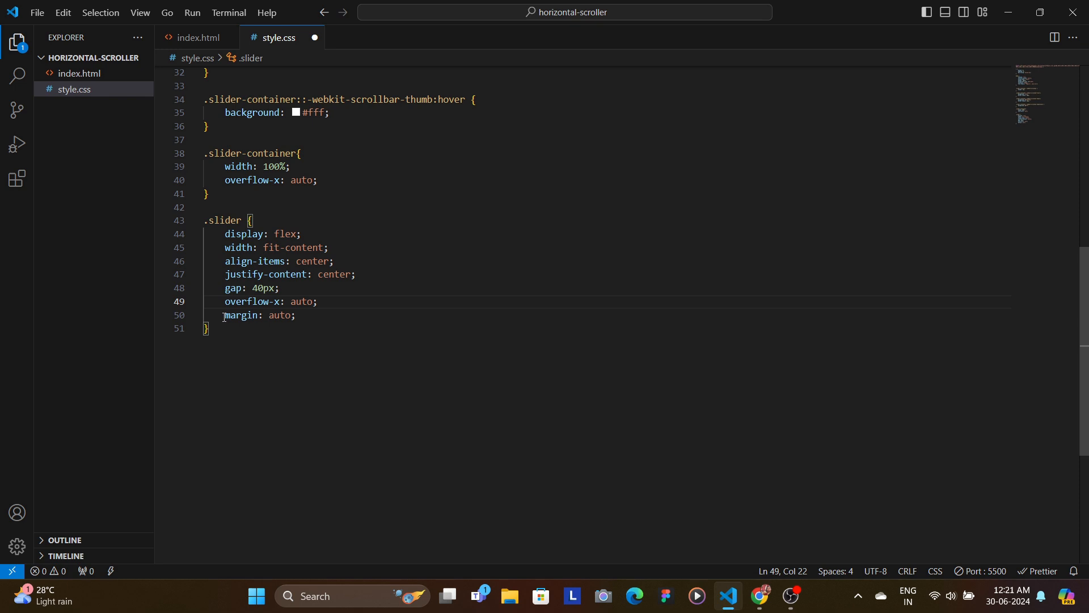
mouse_move(367, 316)
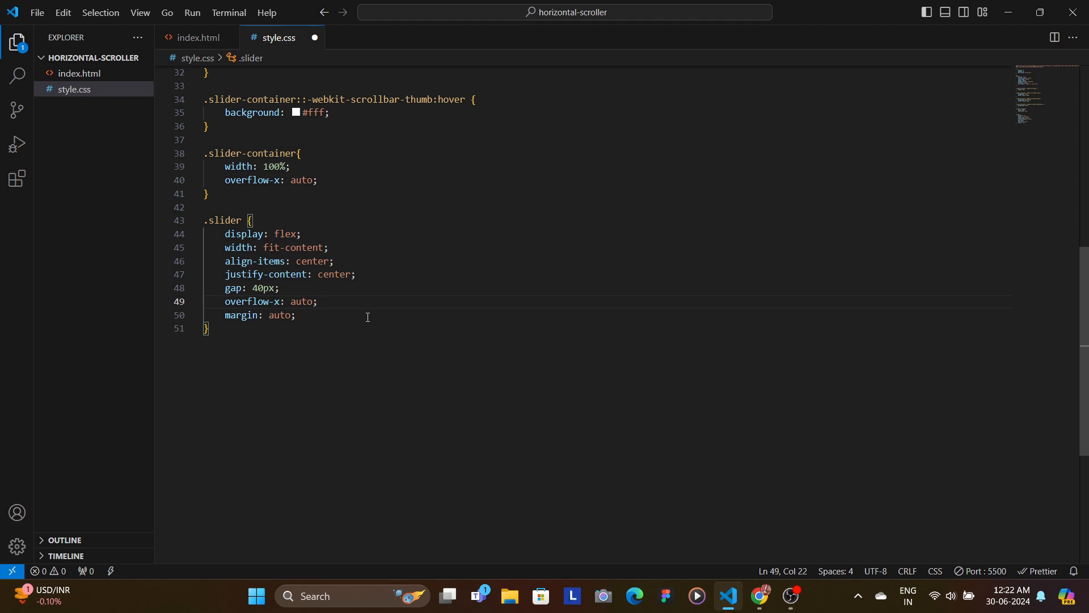
key("ctrl+s")
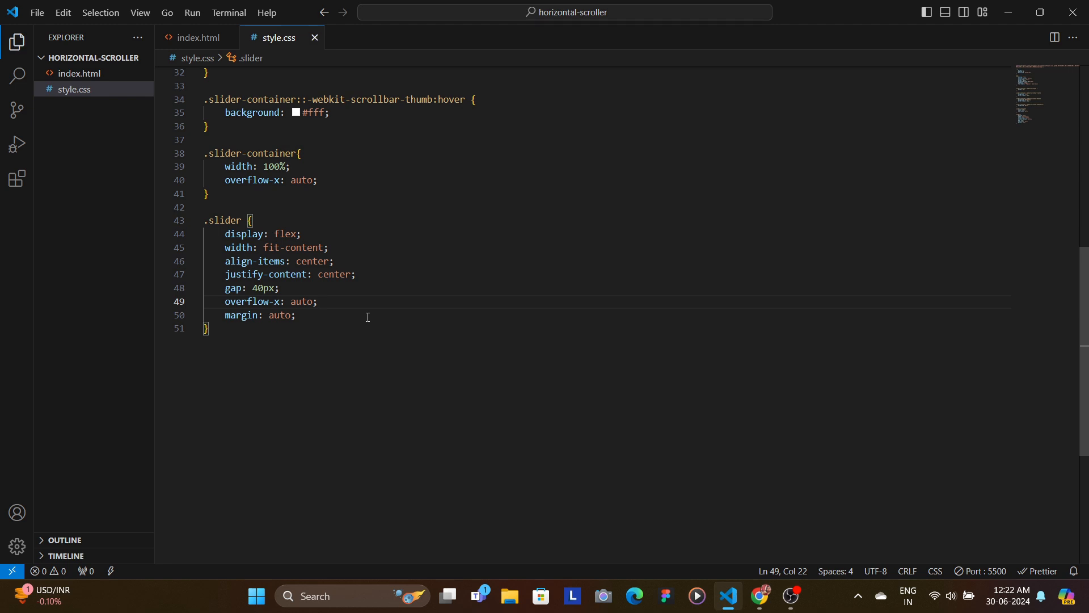
Step: Confirm the Google card is centred on the yellow page and return to the editor
left_click(759, 602)
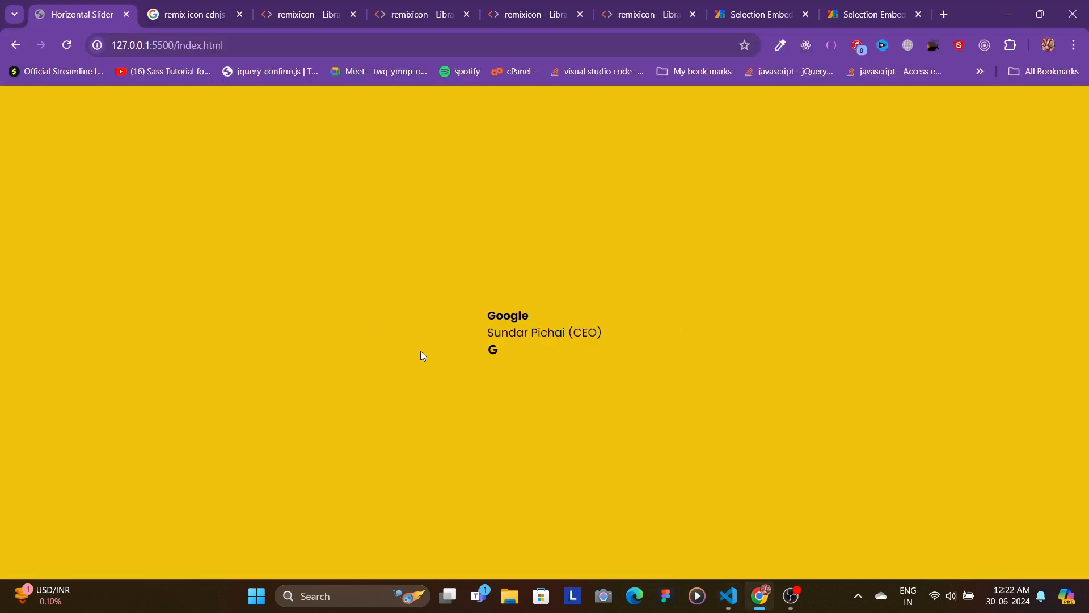
left_click(727, 601)
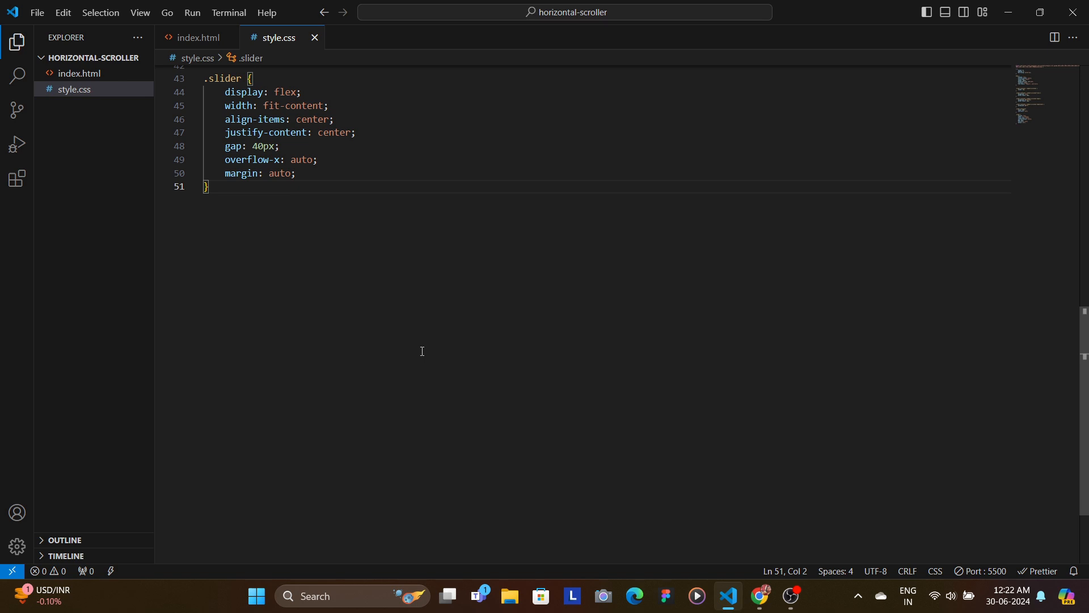
Step: Add padding 20px to .slider and give .slide border-radius 2px and a 0 5px 20px rgba(0,0,0,0.3) box-shadow
type("padding: 20px;")
type("width: 250px;")
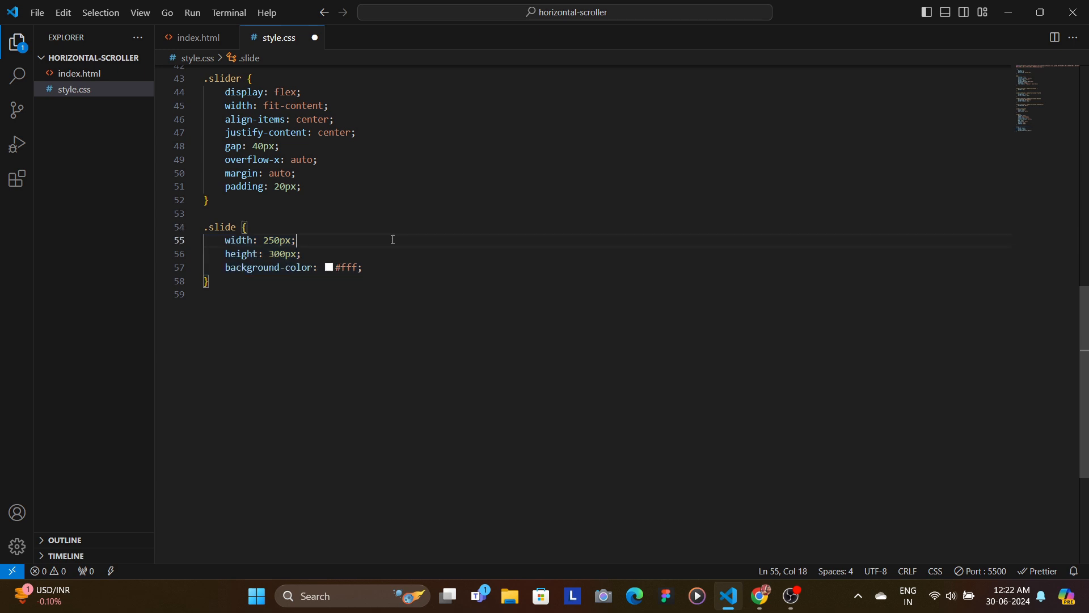
mouse_move(428, 273)
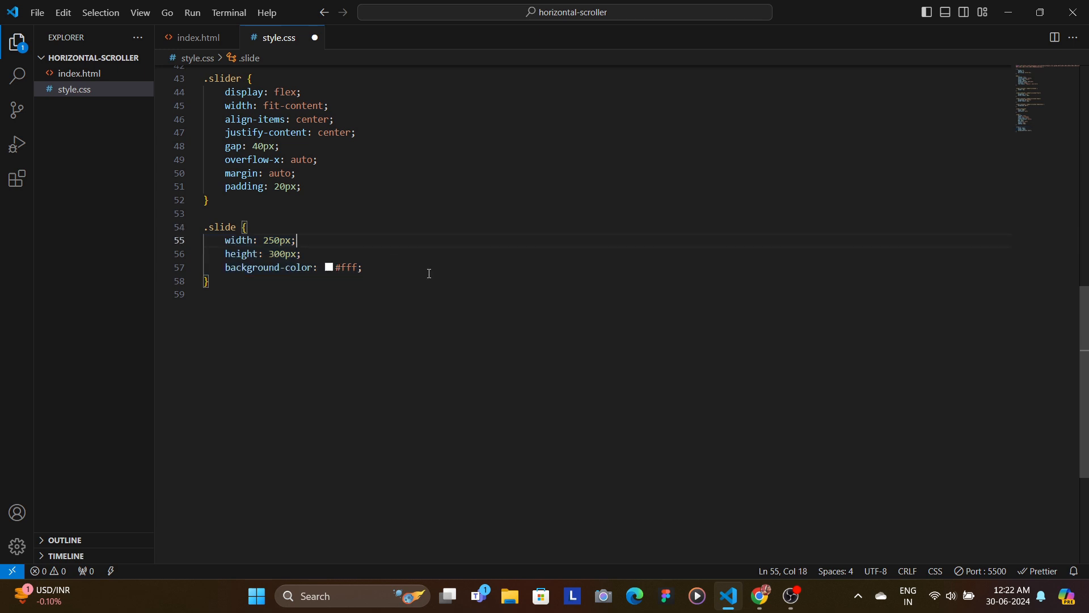
type("border-radius: 2px;")
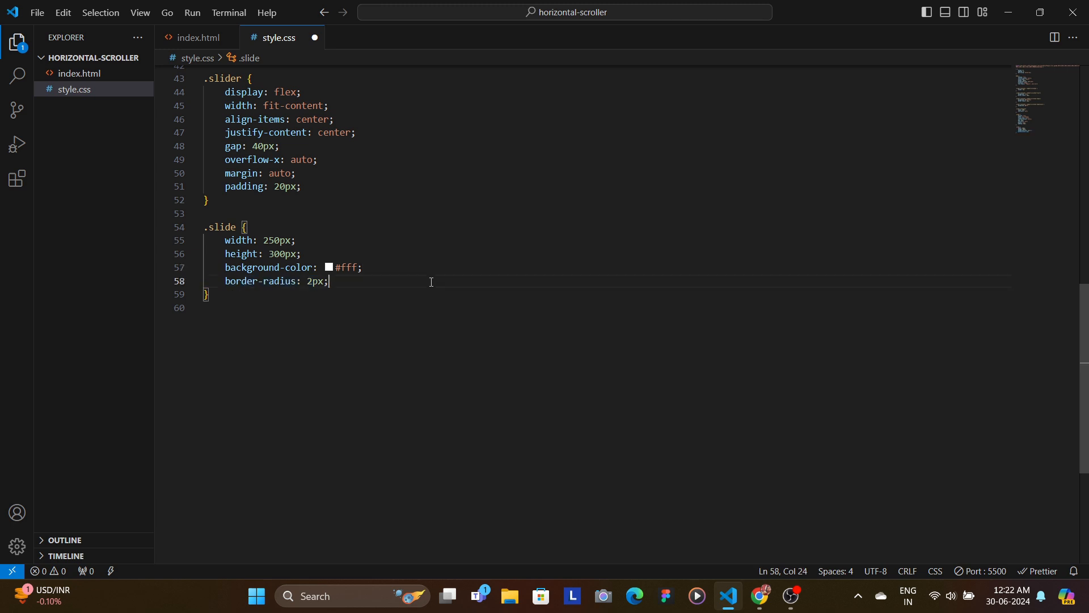
mouse_move(357, 289)
type("margin-bottom: 20px;")
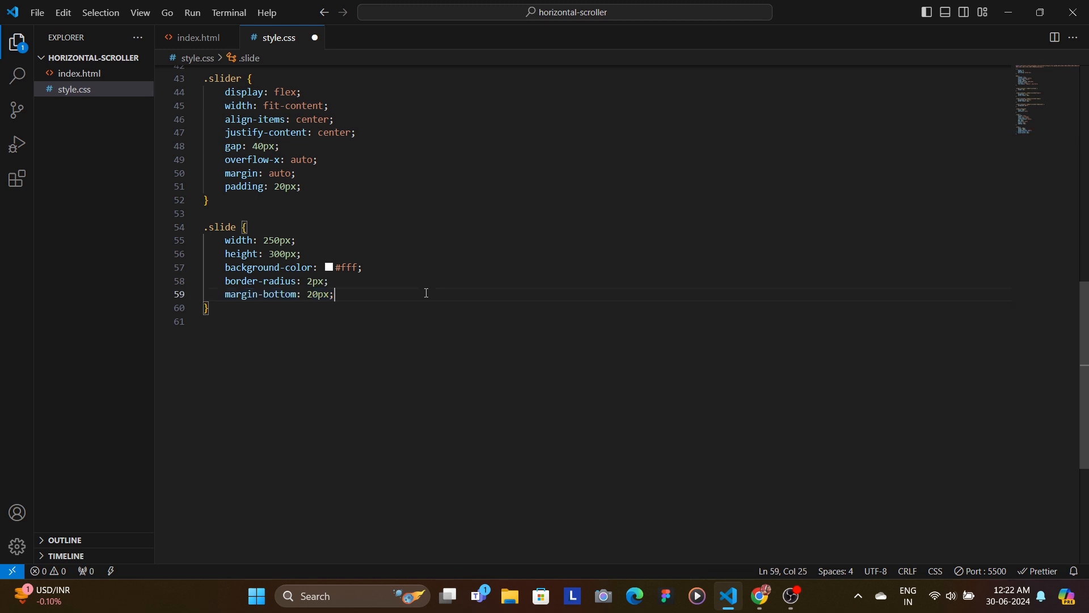
type("box-shadow: 0 5px 20px rgba(0,0,0,0.3);")
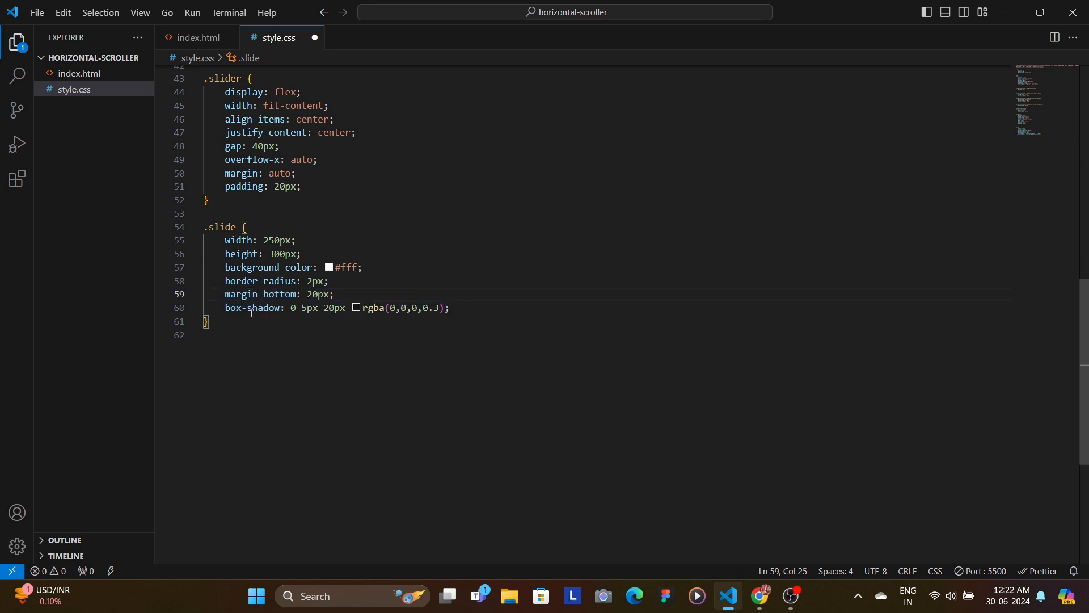
mouse_move(391, 334)
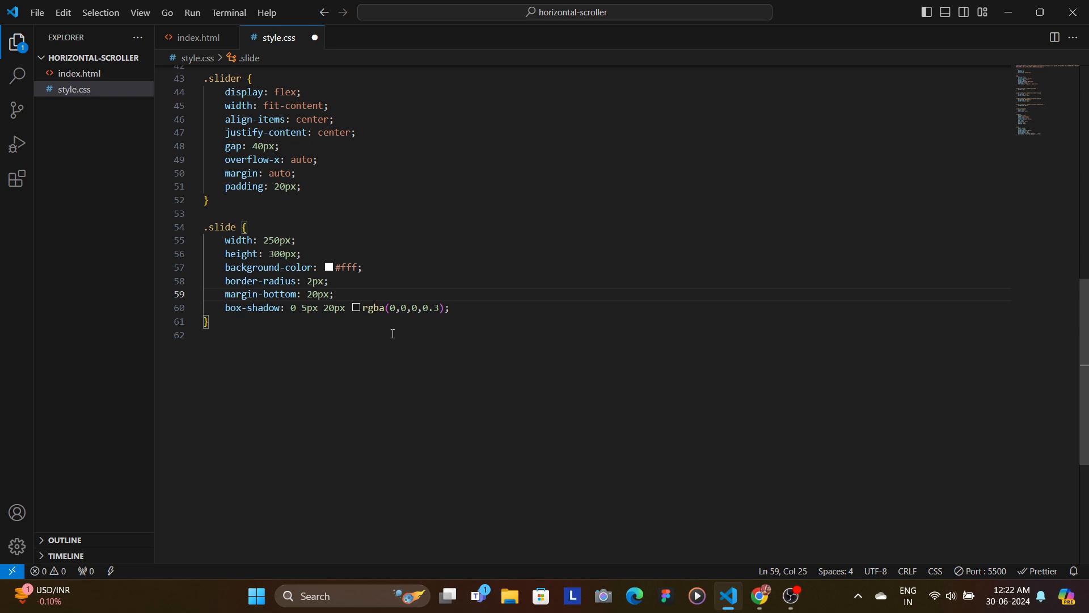
mouse_move(496, 323)
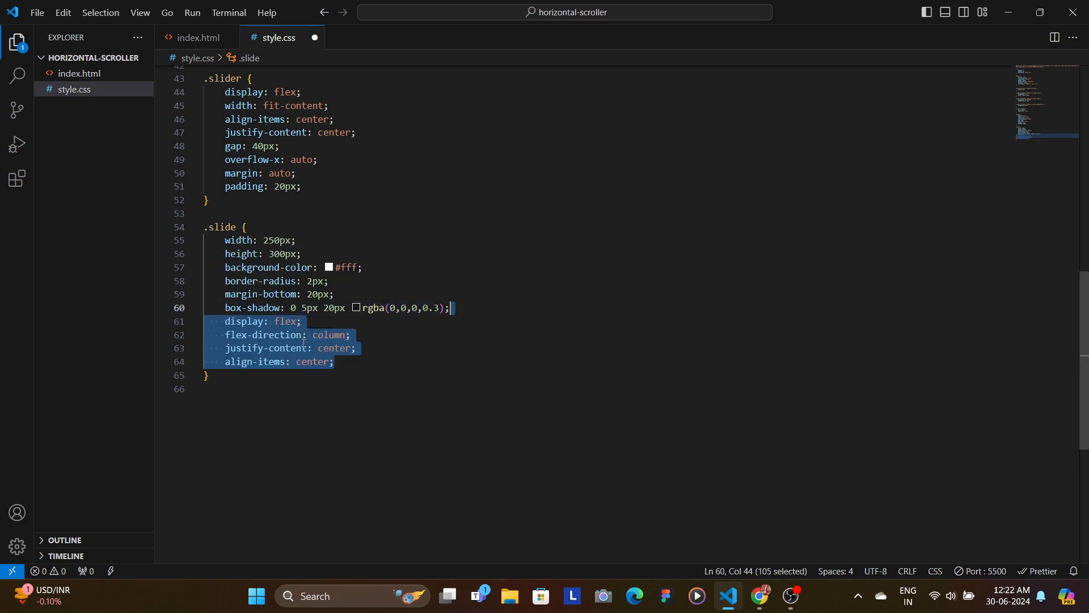
Step: Review the .slide flex column and centring declarations, then move below the rule for .slide h4
left_click(356, 348)
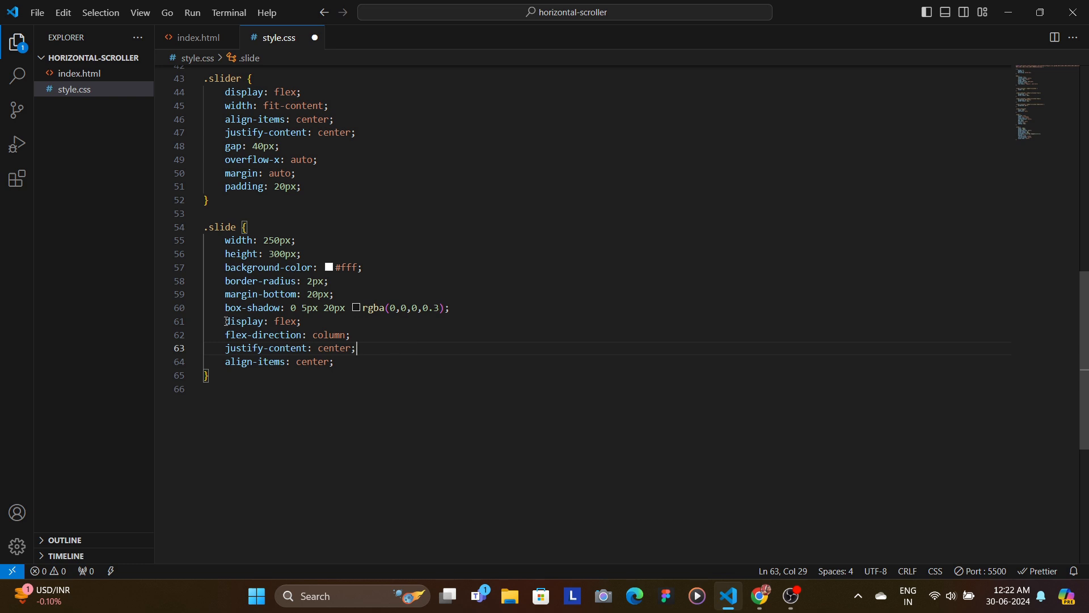
double_click(282, 321)
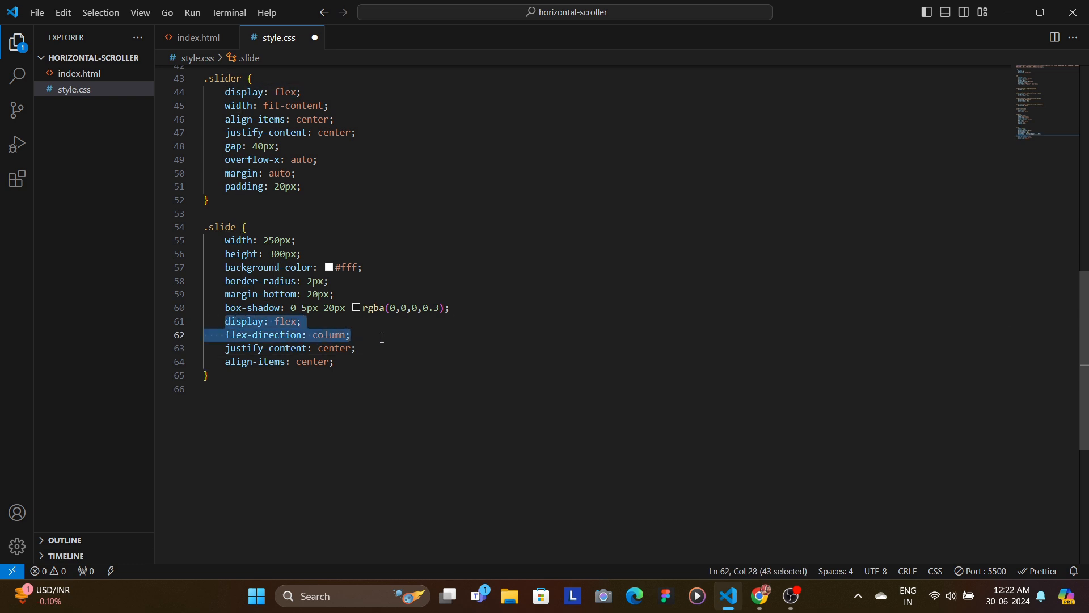
left_click(380, 334)
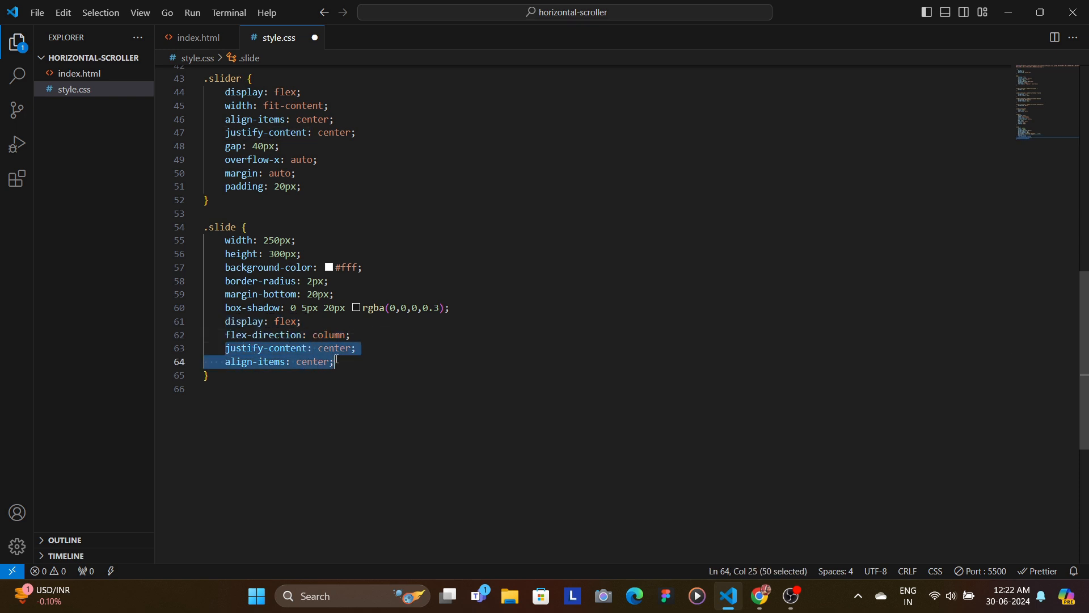
left_click(335, 361)
type(".slide h4{")
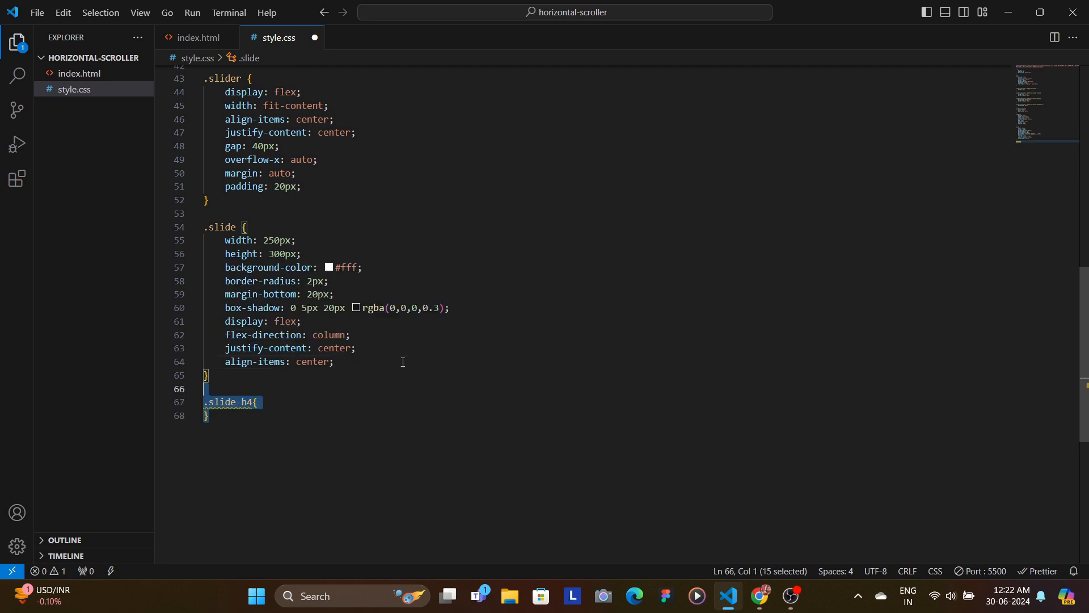
Step: Check the card in the preview, then set .slide h4 font-size to 30px
left_click(759, 601)
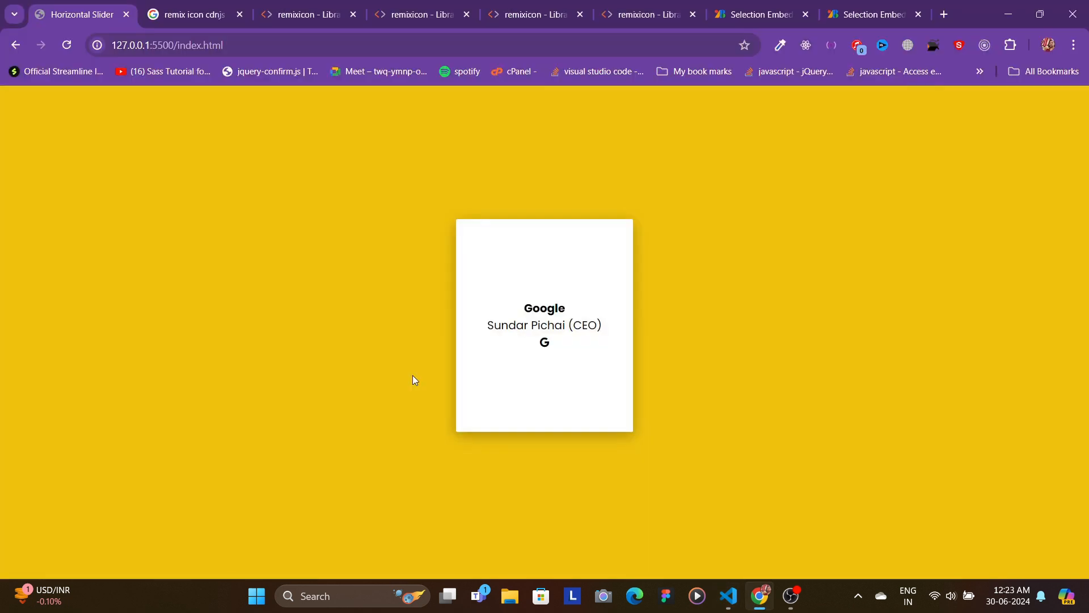
left_click(728, 601)
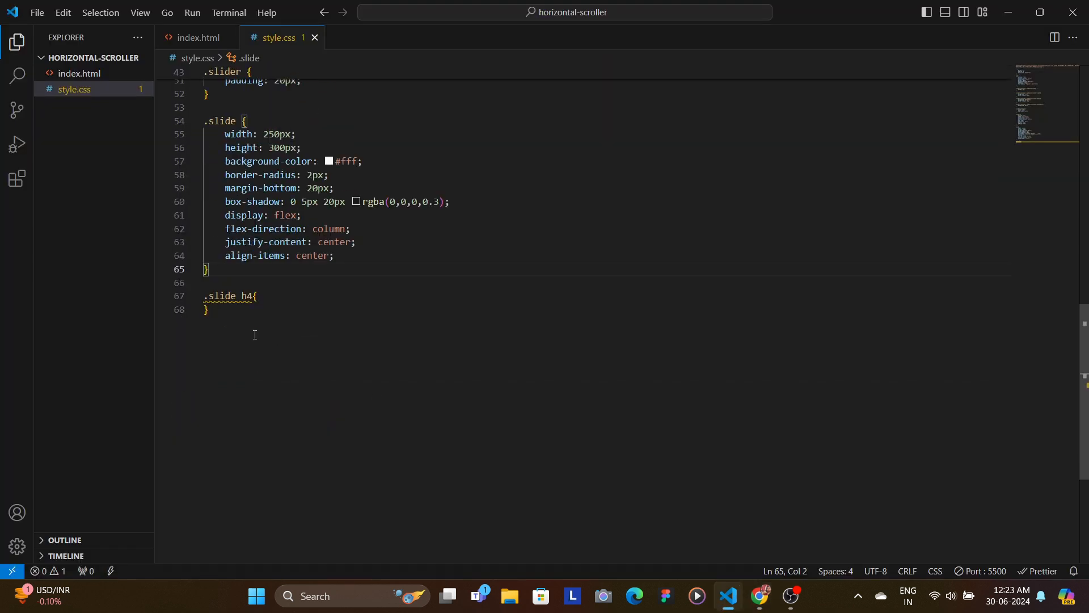
left_click(292, 297)
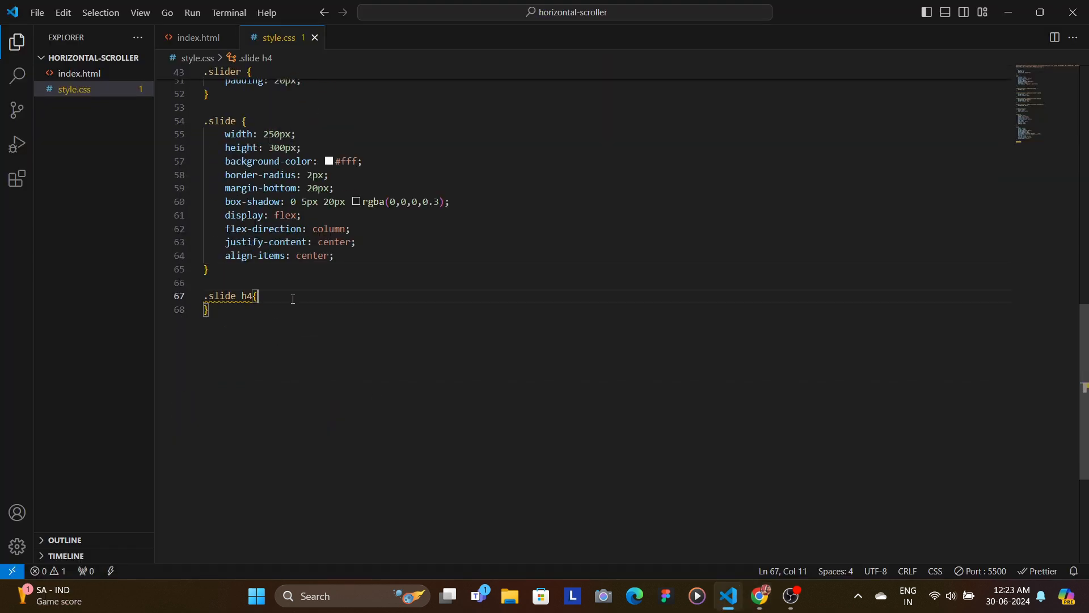
type("font-size: 30px;")
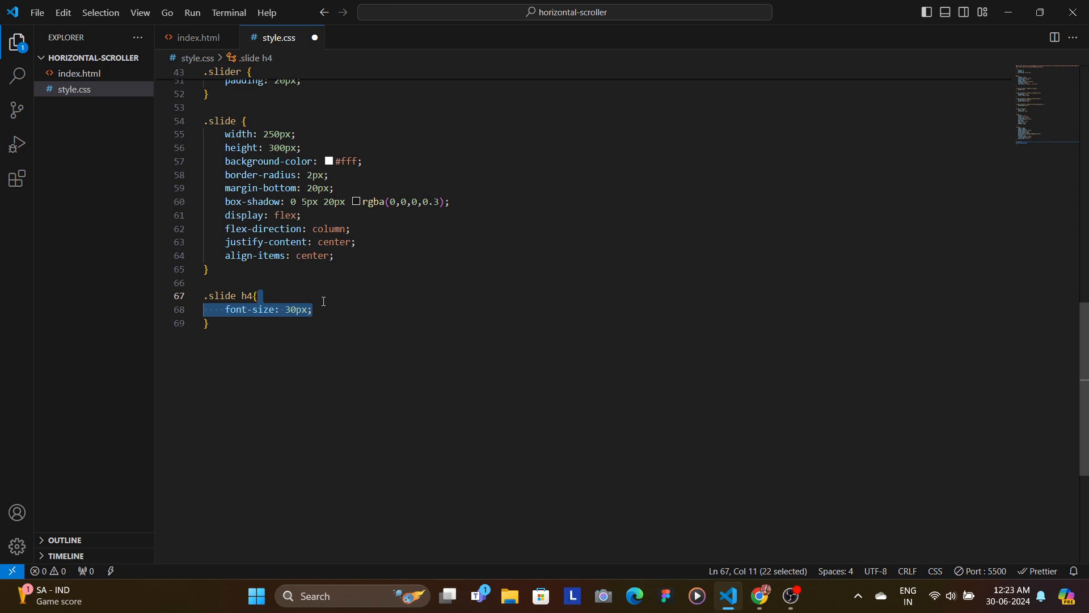
Step: Style .slide p with 14px font, 5px top margin, 0.7 opacity and 20px bottom margin
type(".slide p{")
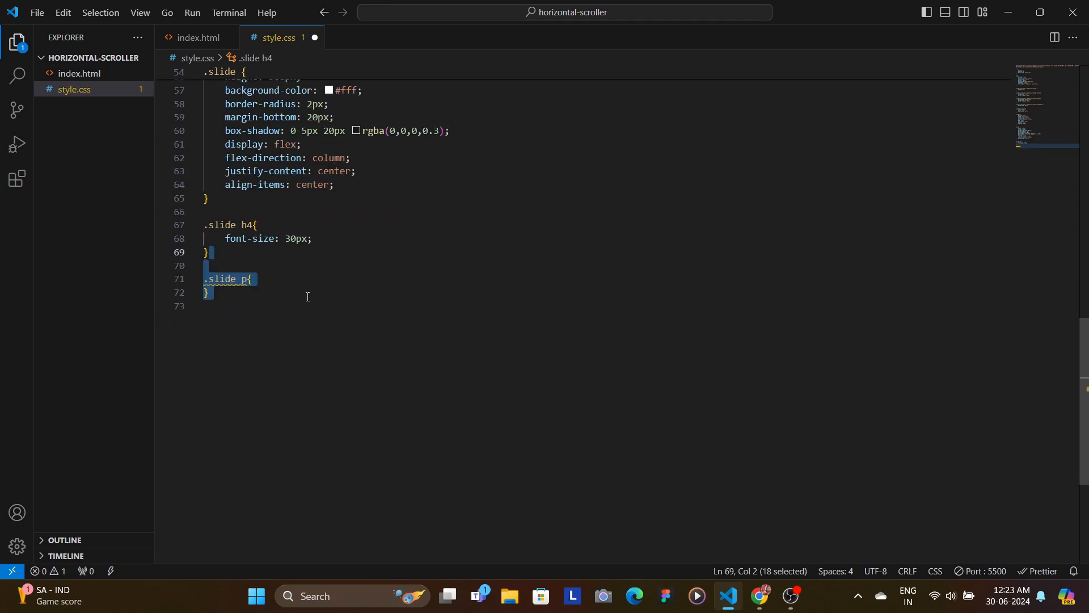
type("font-size: 14px;")
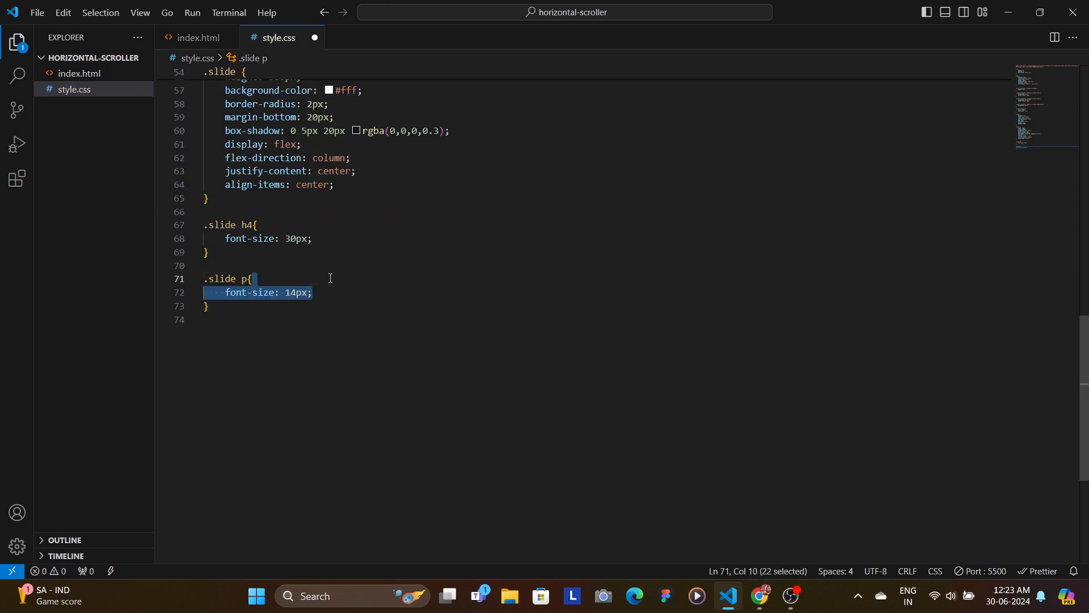
type("margin-top: 5px;")
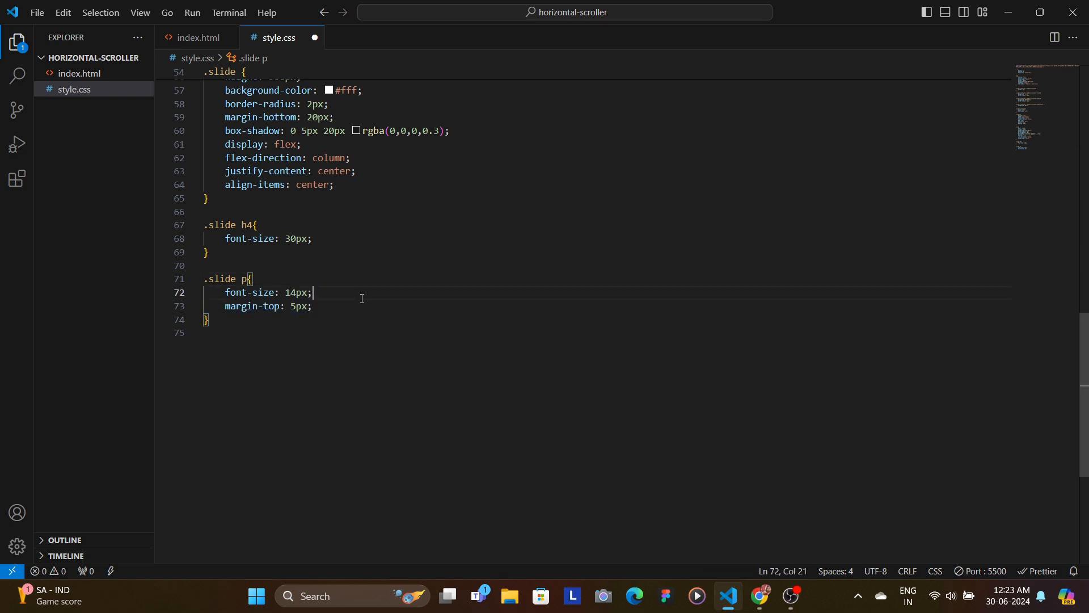
type("opacity: 0.7;")
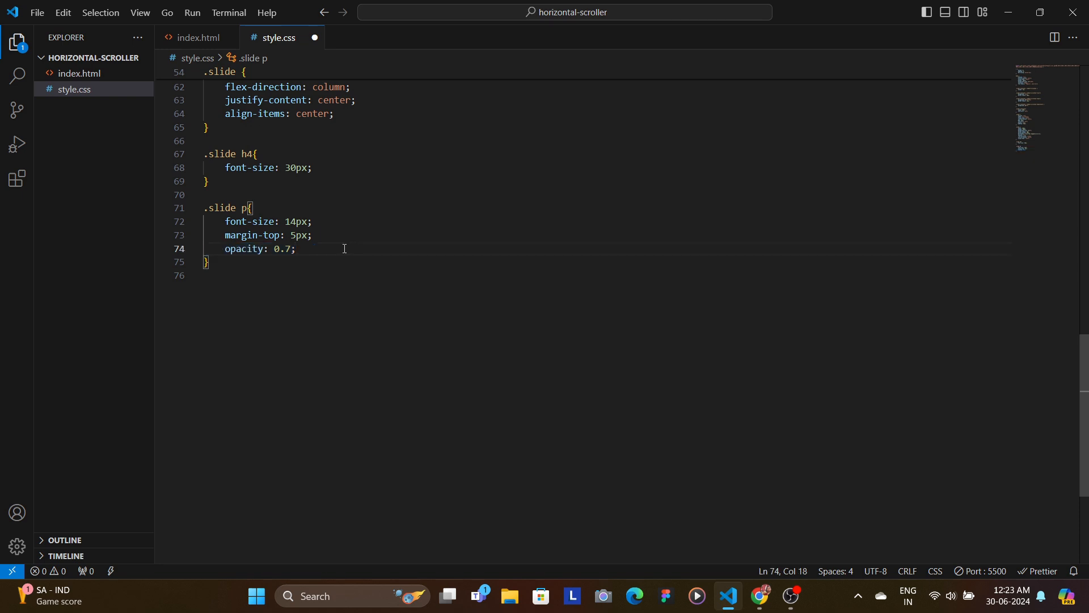
type("margin-bottom: 20px;")
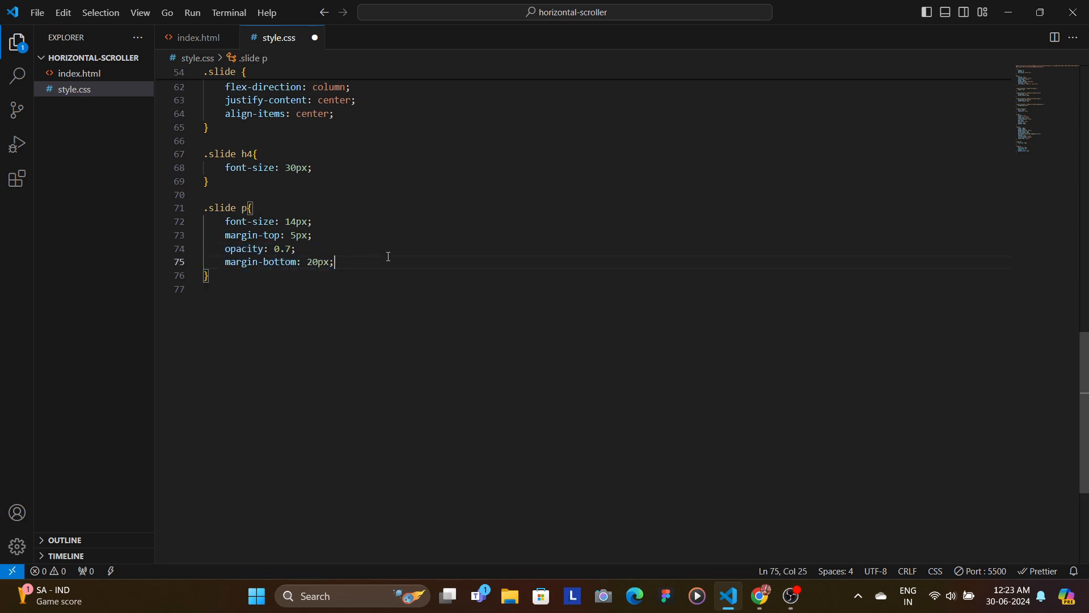
mouse_move(388, 272)
type("position: relative;")
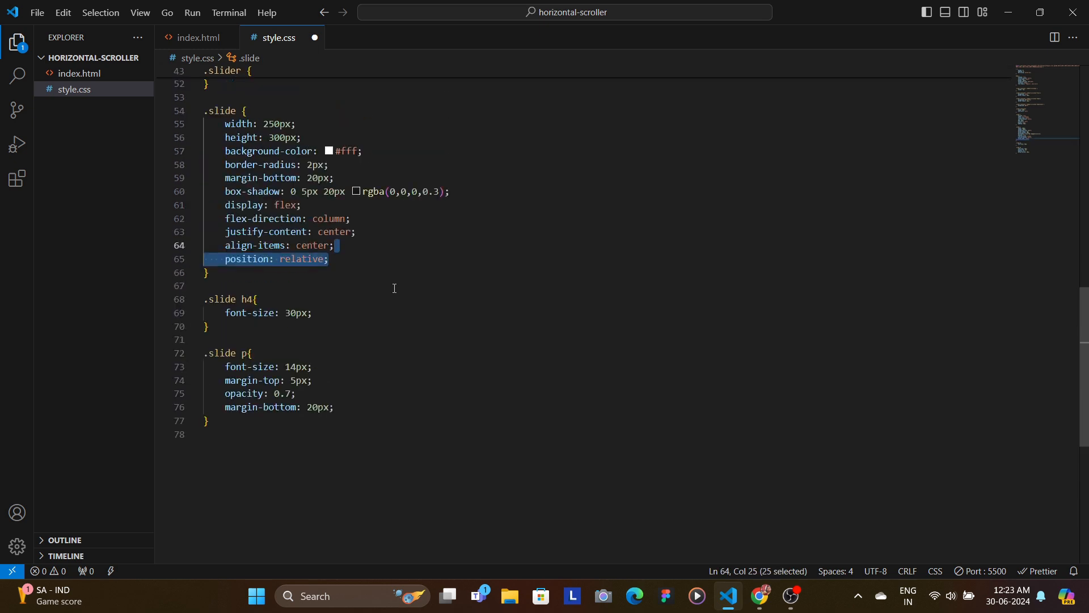
Step: Add .slide .icon positioned absolutely at bottom 30px and right 30px with 30px font-size, then save
scroll("up", 3)
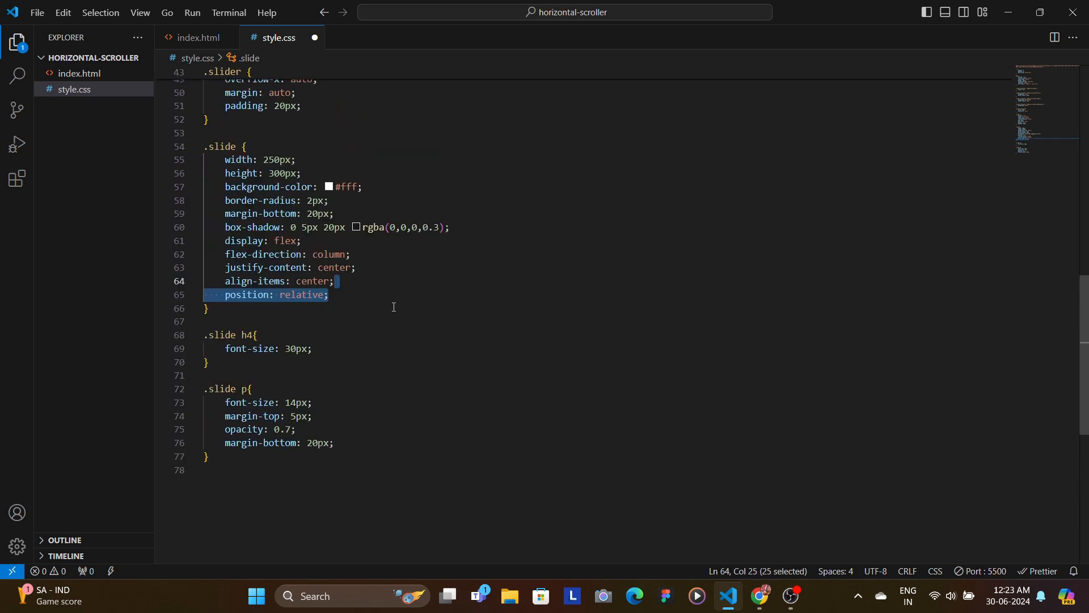
scroll("down", 3)
type(".slide .icon{")
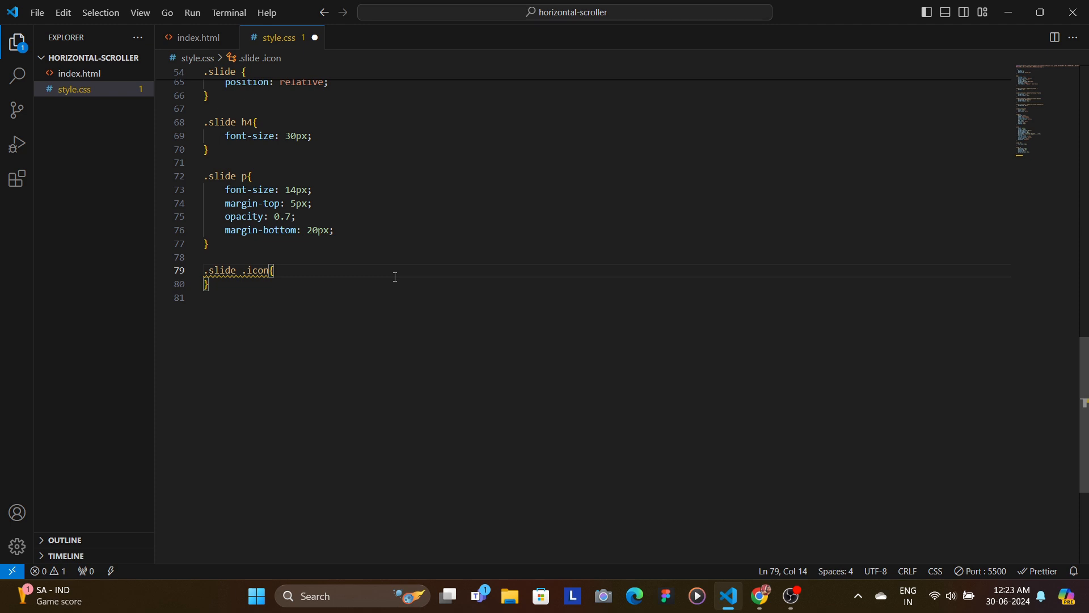
type("position: absolute;")
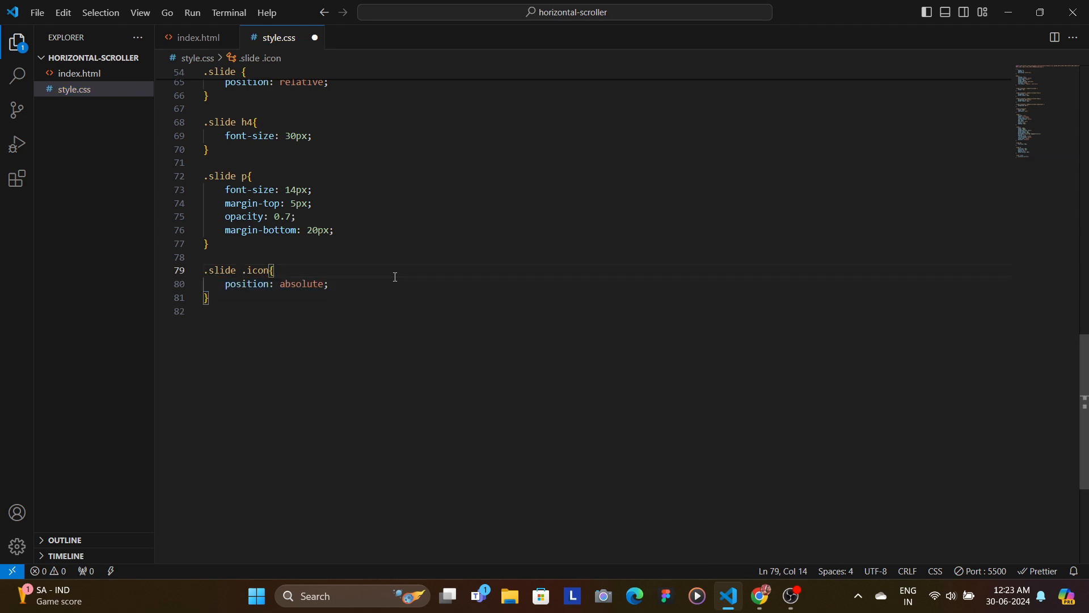
type("bottom: 30px;")
type("right: 30px;")
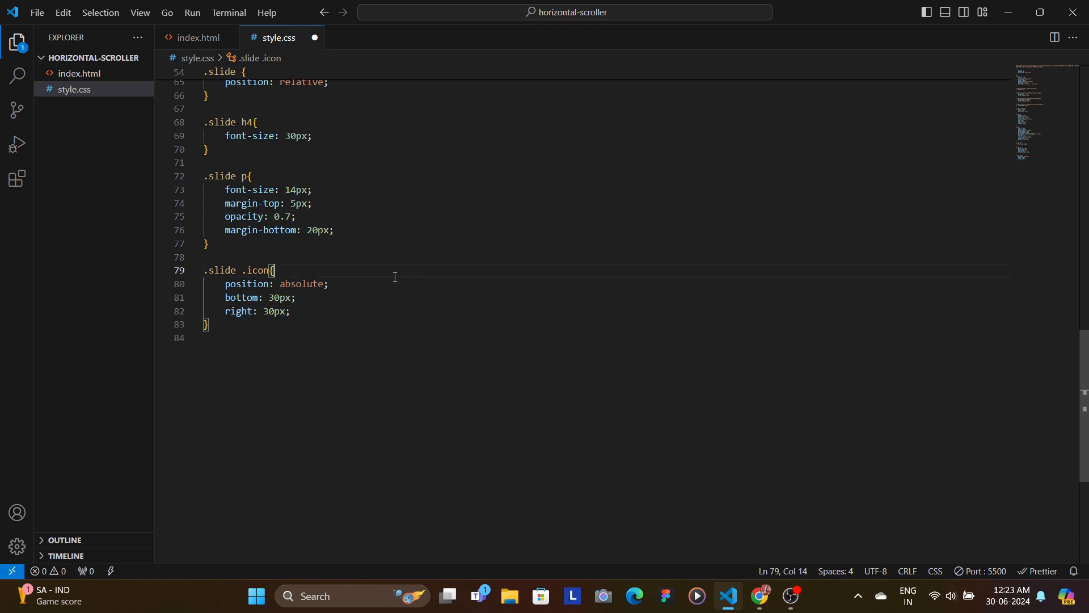
type("font-size: 30px;")
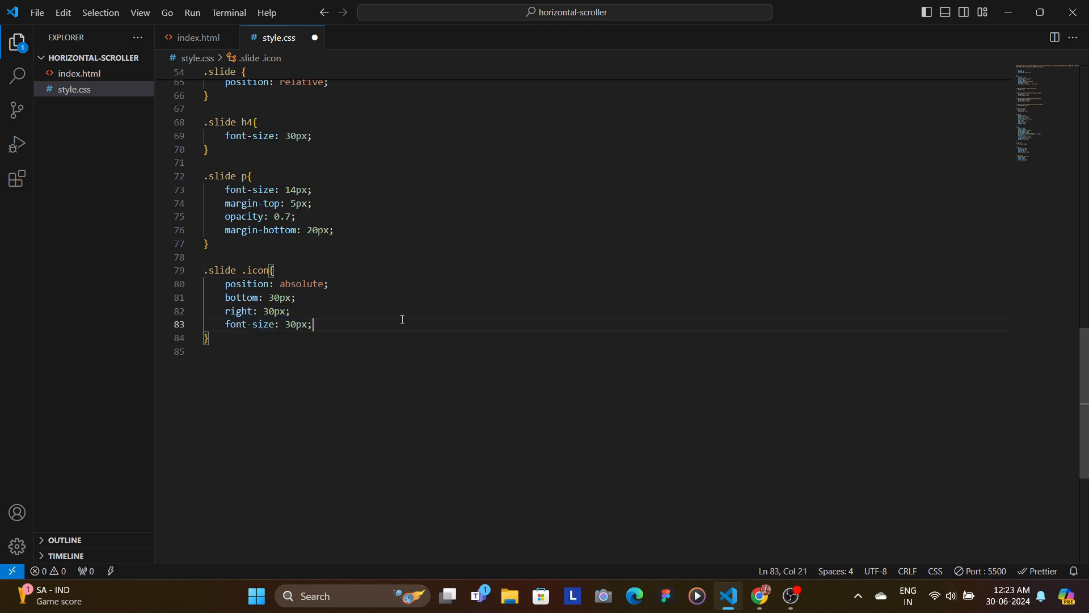
key("ctrl+s")
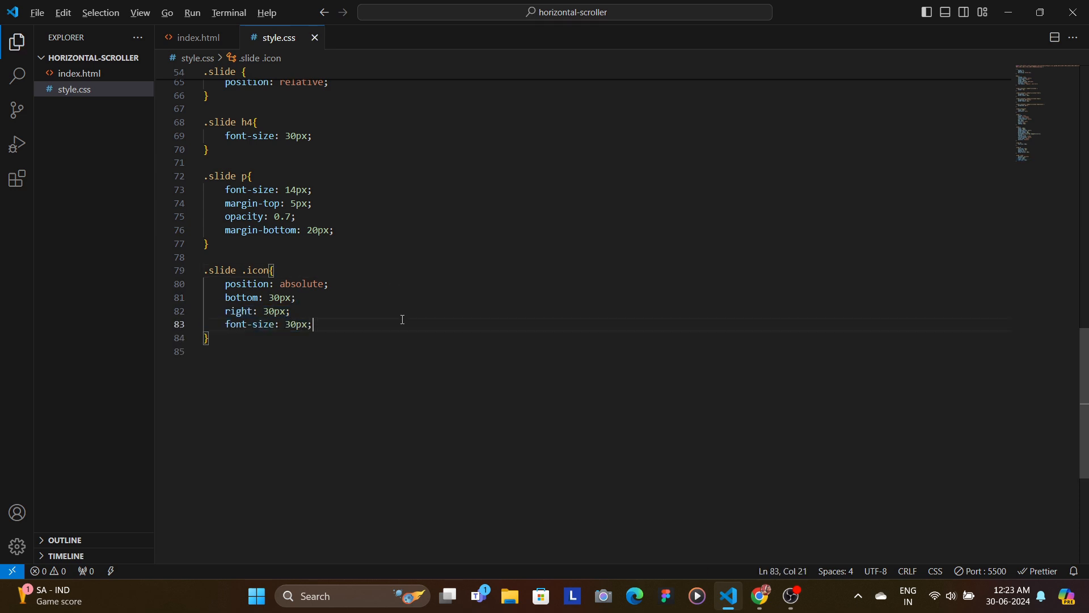
left_click(759, 601)
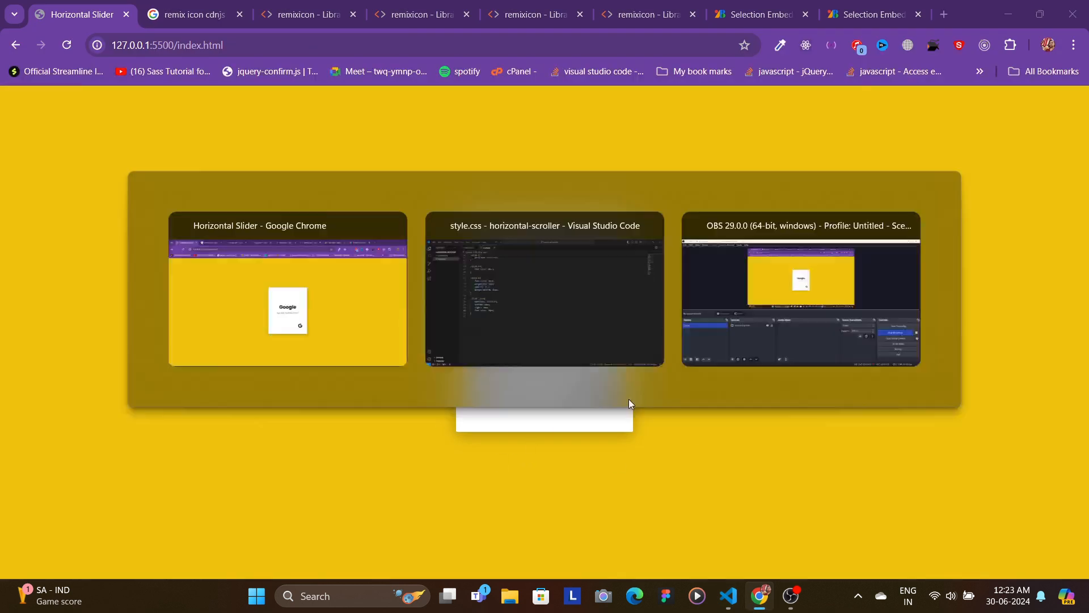
Step: Check the Google card's bottom-right logo in Chrome and return to the stylesheet
left_click(543, 292)
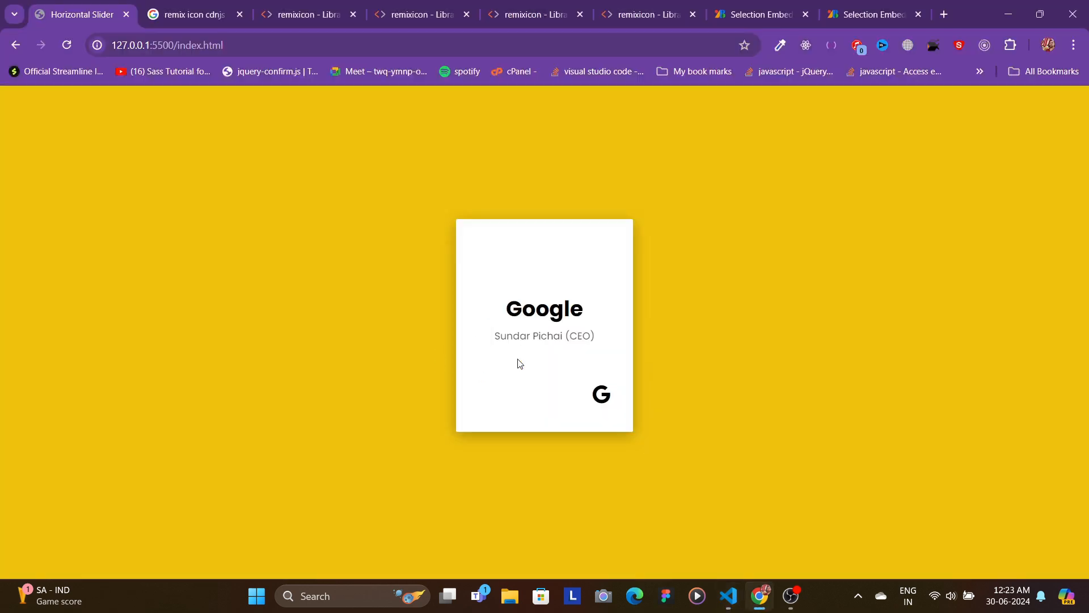
left_click(726, 601)
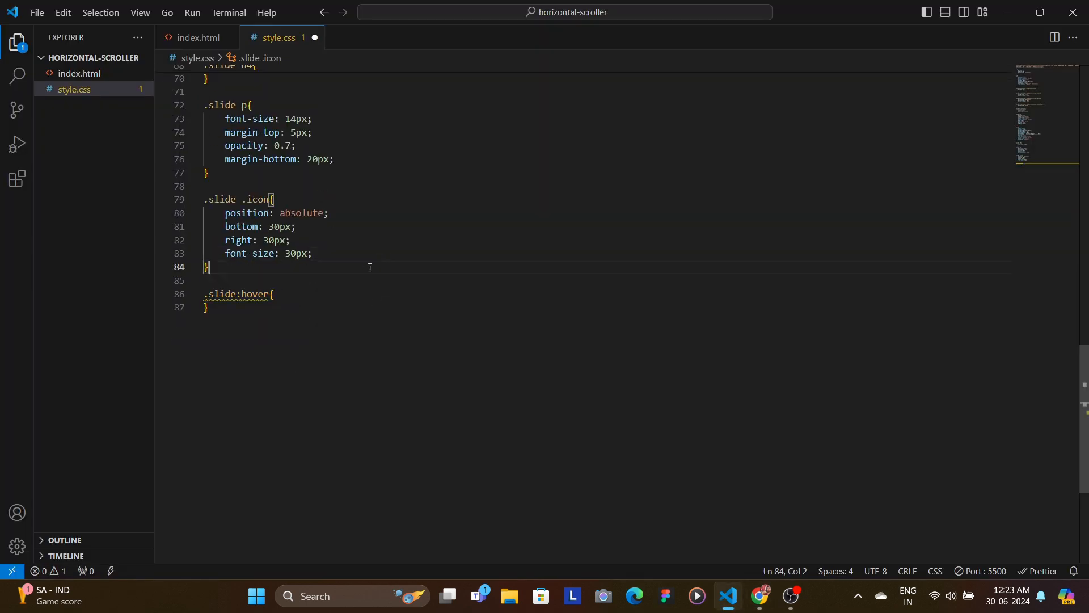
Step: Add .slide:hover scale 1.1 and a 0.3s ease transition on .slide, then save
type("scale: 1.1;")
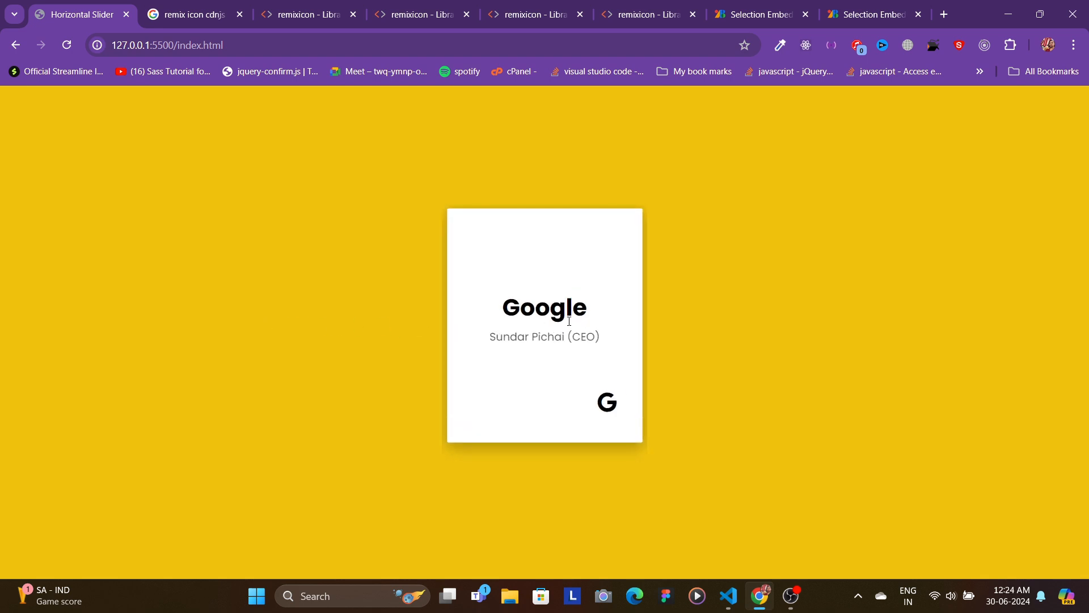
left_click(727, 601)
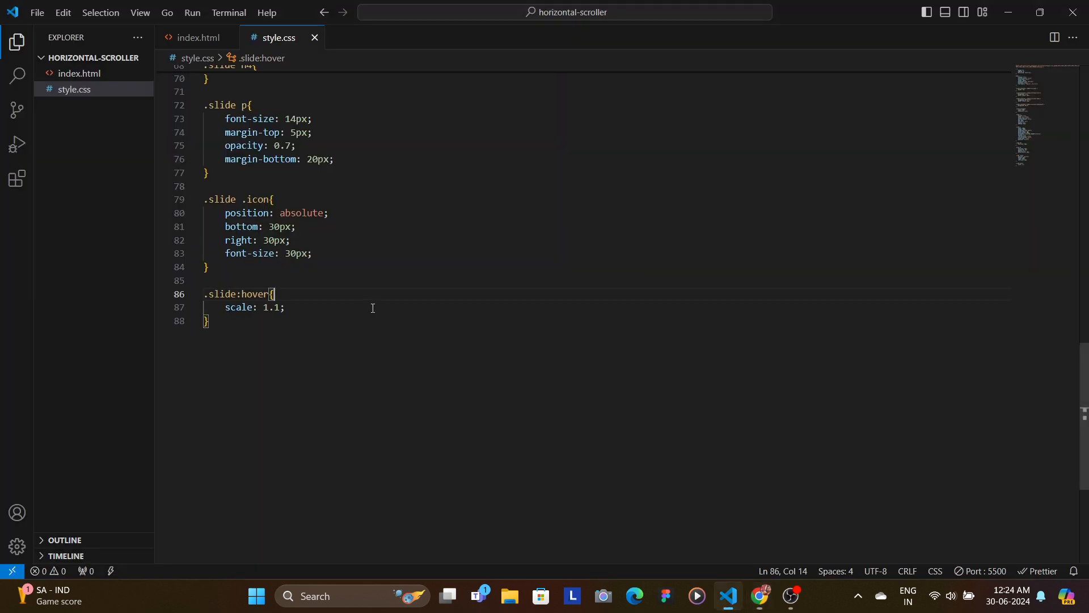
scroll("up", 3)
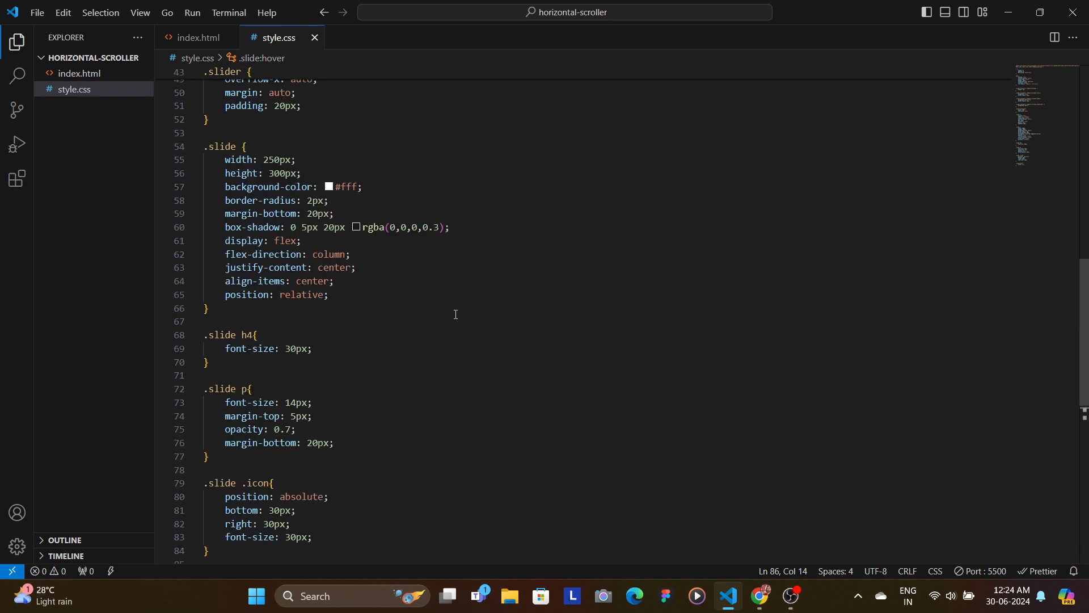
type("transition: 0.3s ease;")
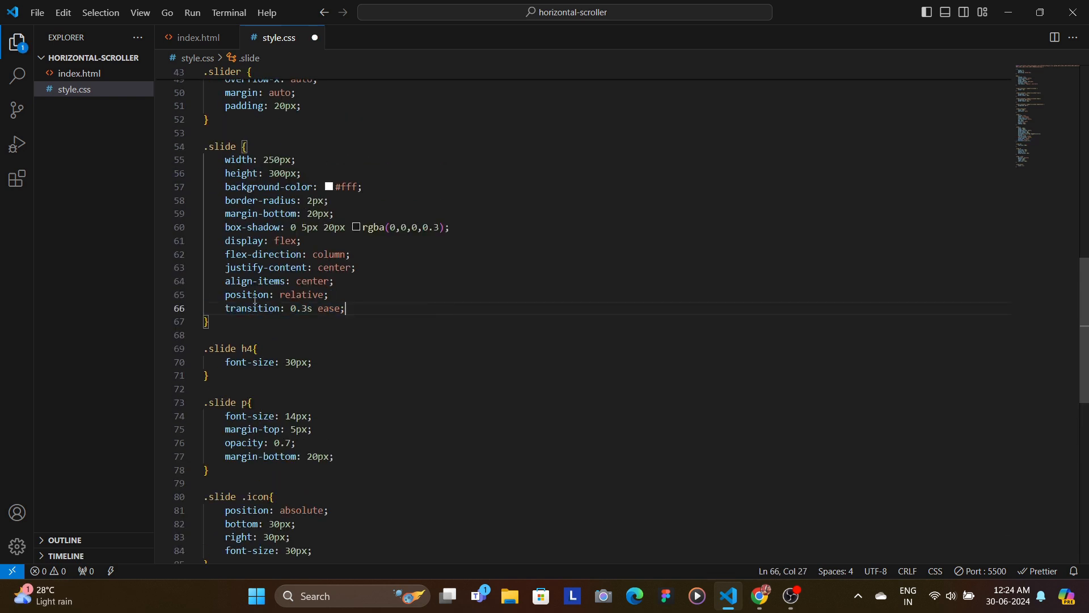
key("ctrl+s")
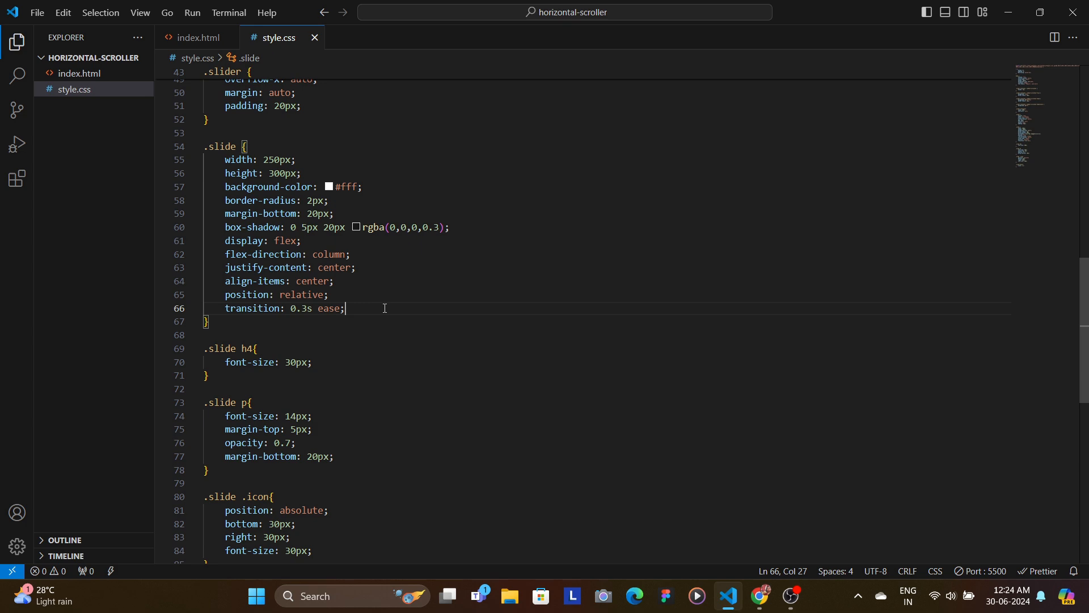
Step: Test the hover effect on the cards in the Chrome preview
left_click(758, 601)
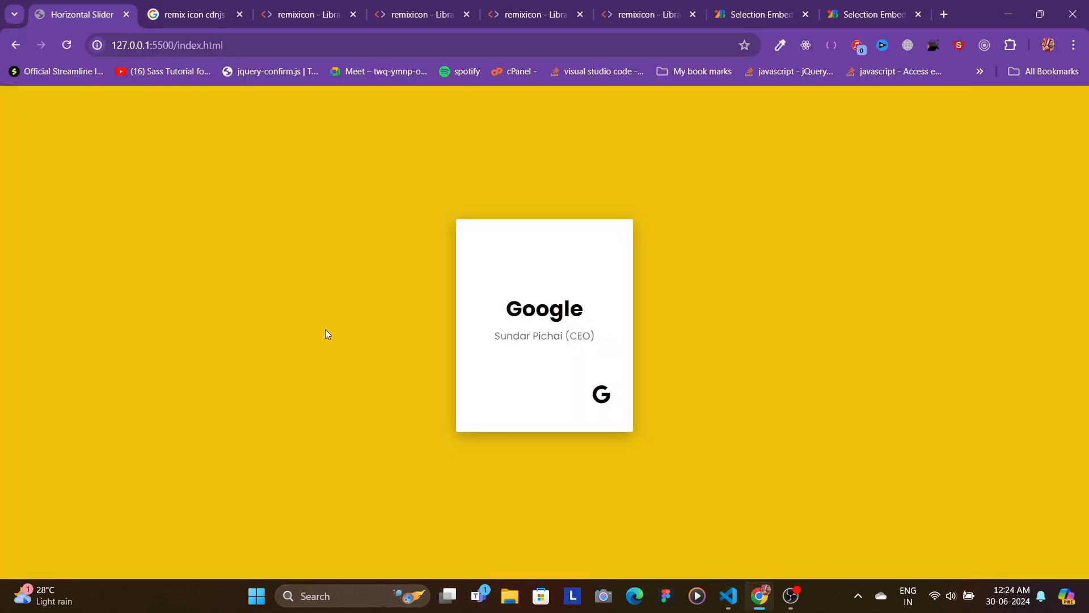
left_click(727, 600)
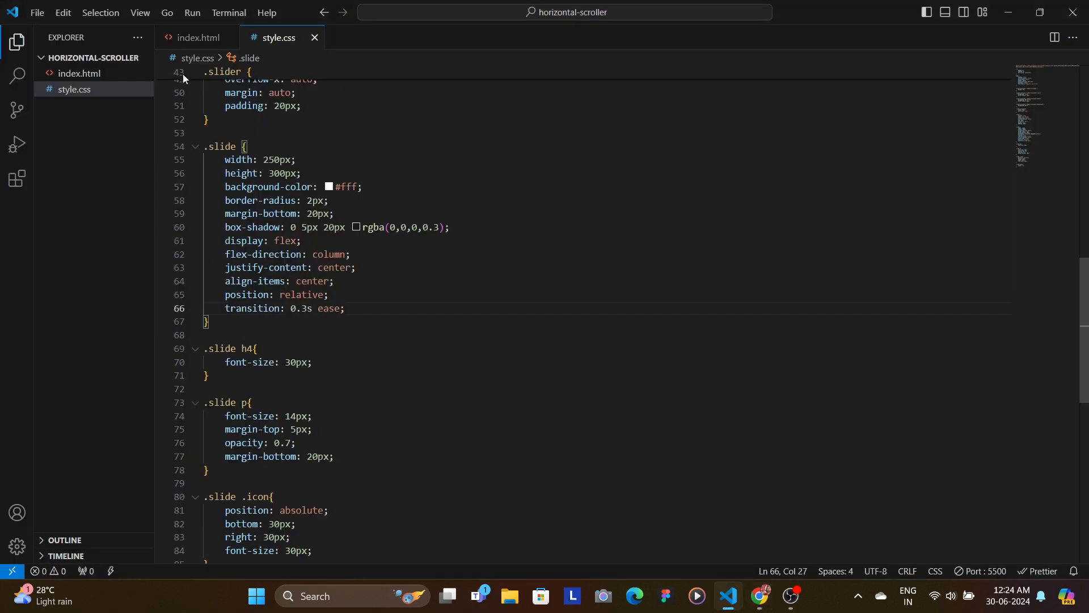
left_click(196, 37)
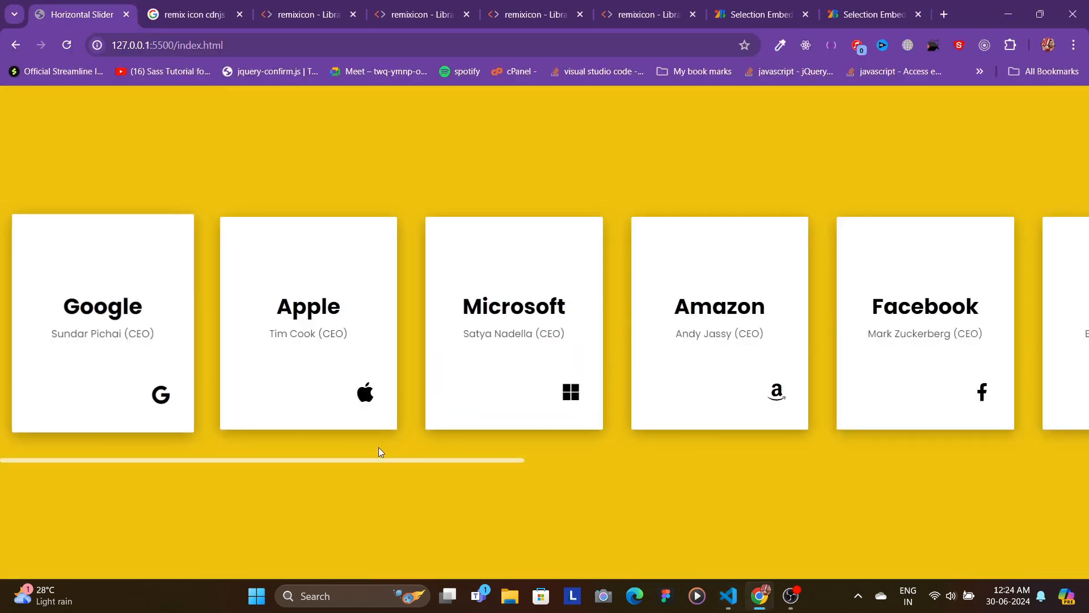
mouse_move(691, 359)
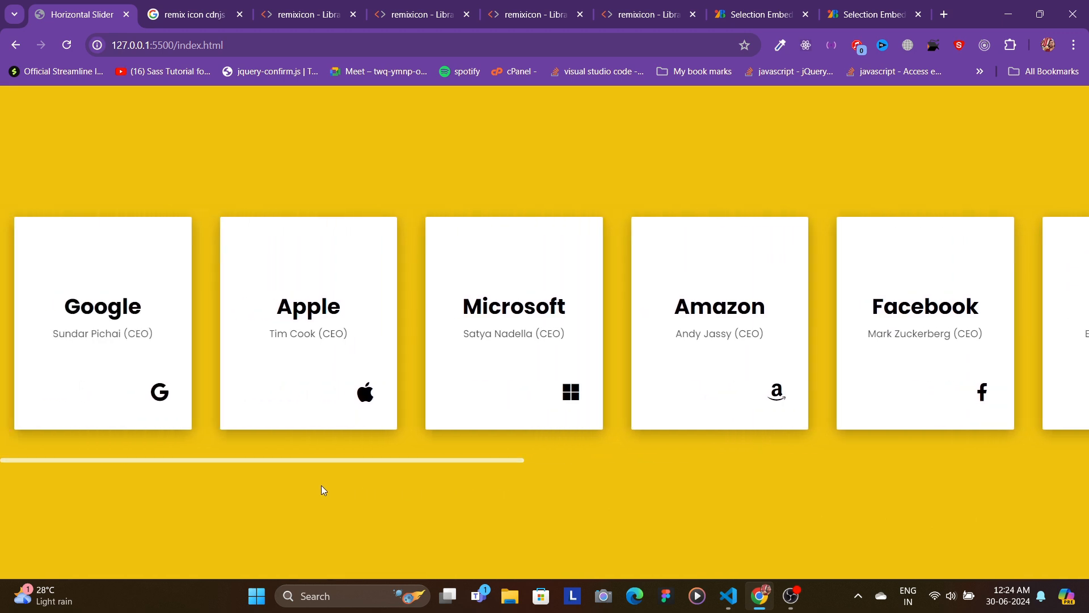
Step: Bring up Chrome's developer tools beside the card slider
key("F12")
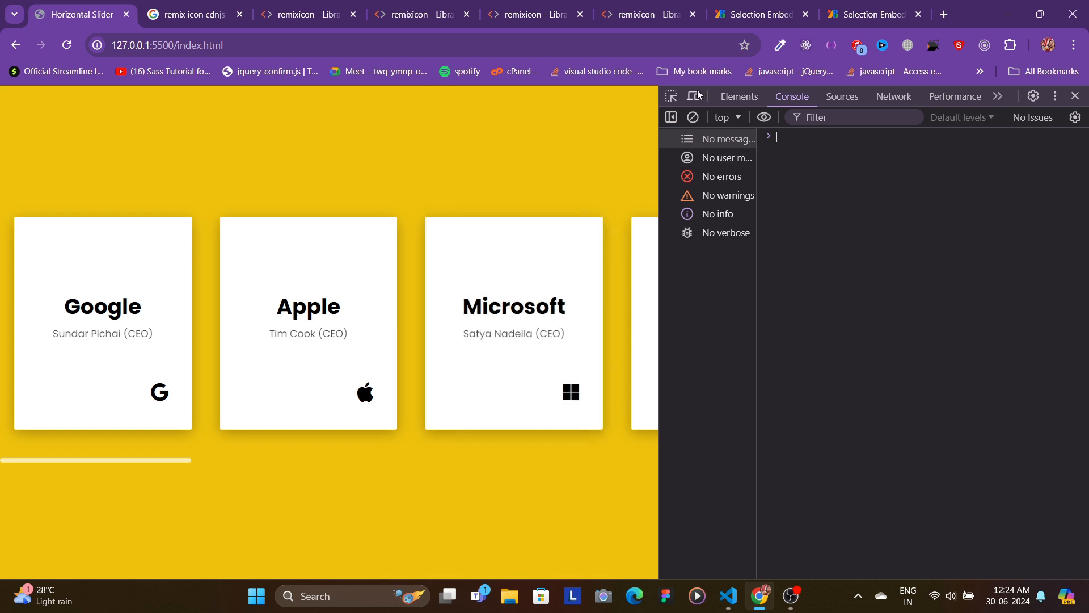
Step: Toggle the device toolbar to preview the slider at iPhone SE size
left_click(692, 95)
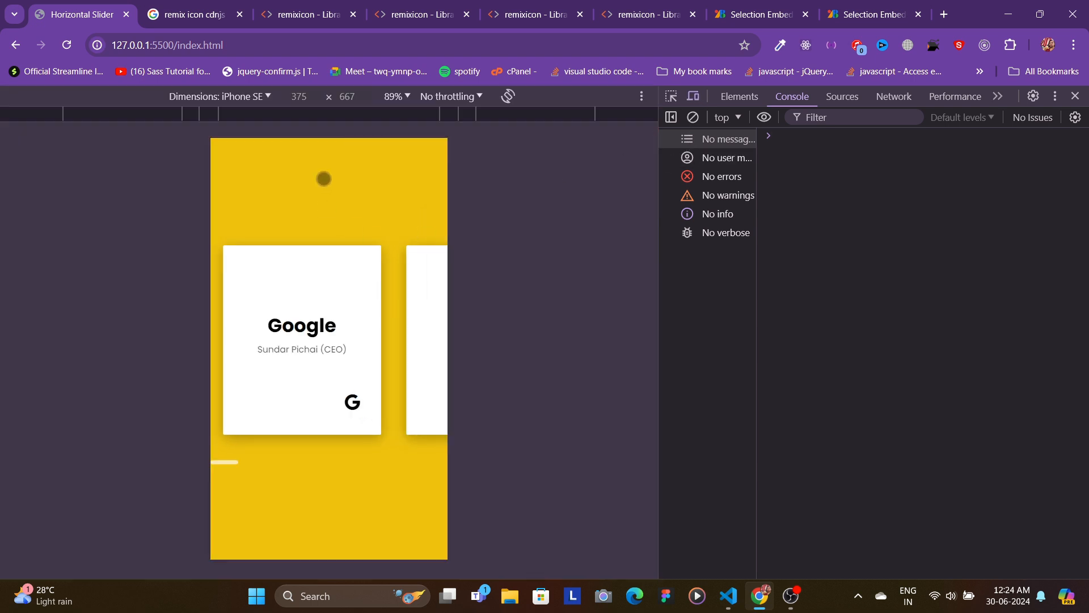
mouse_move(360, 370)
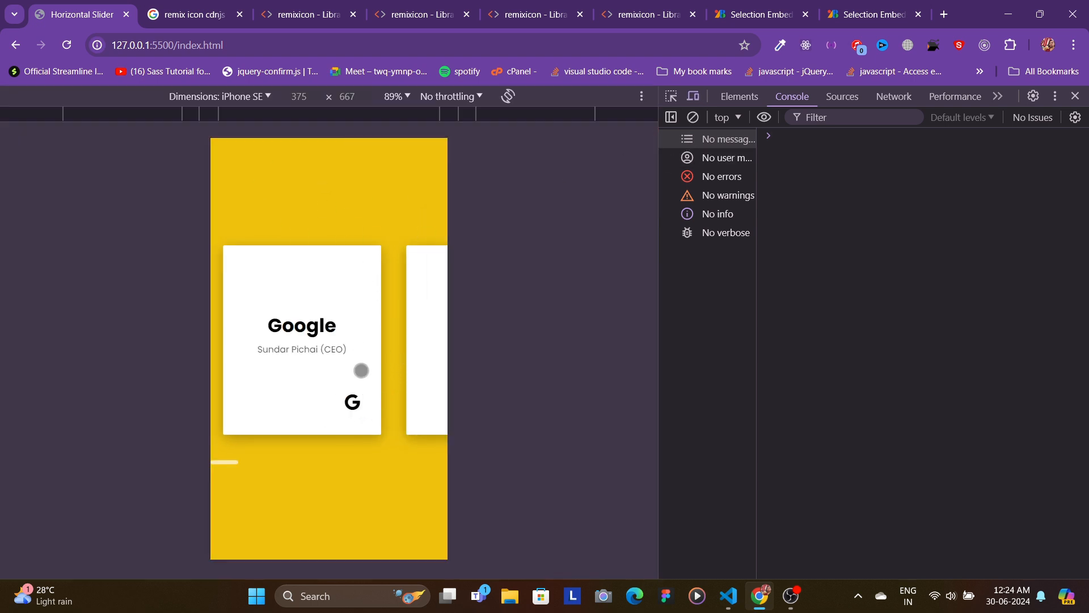